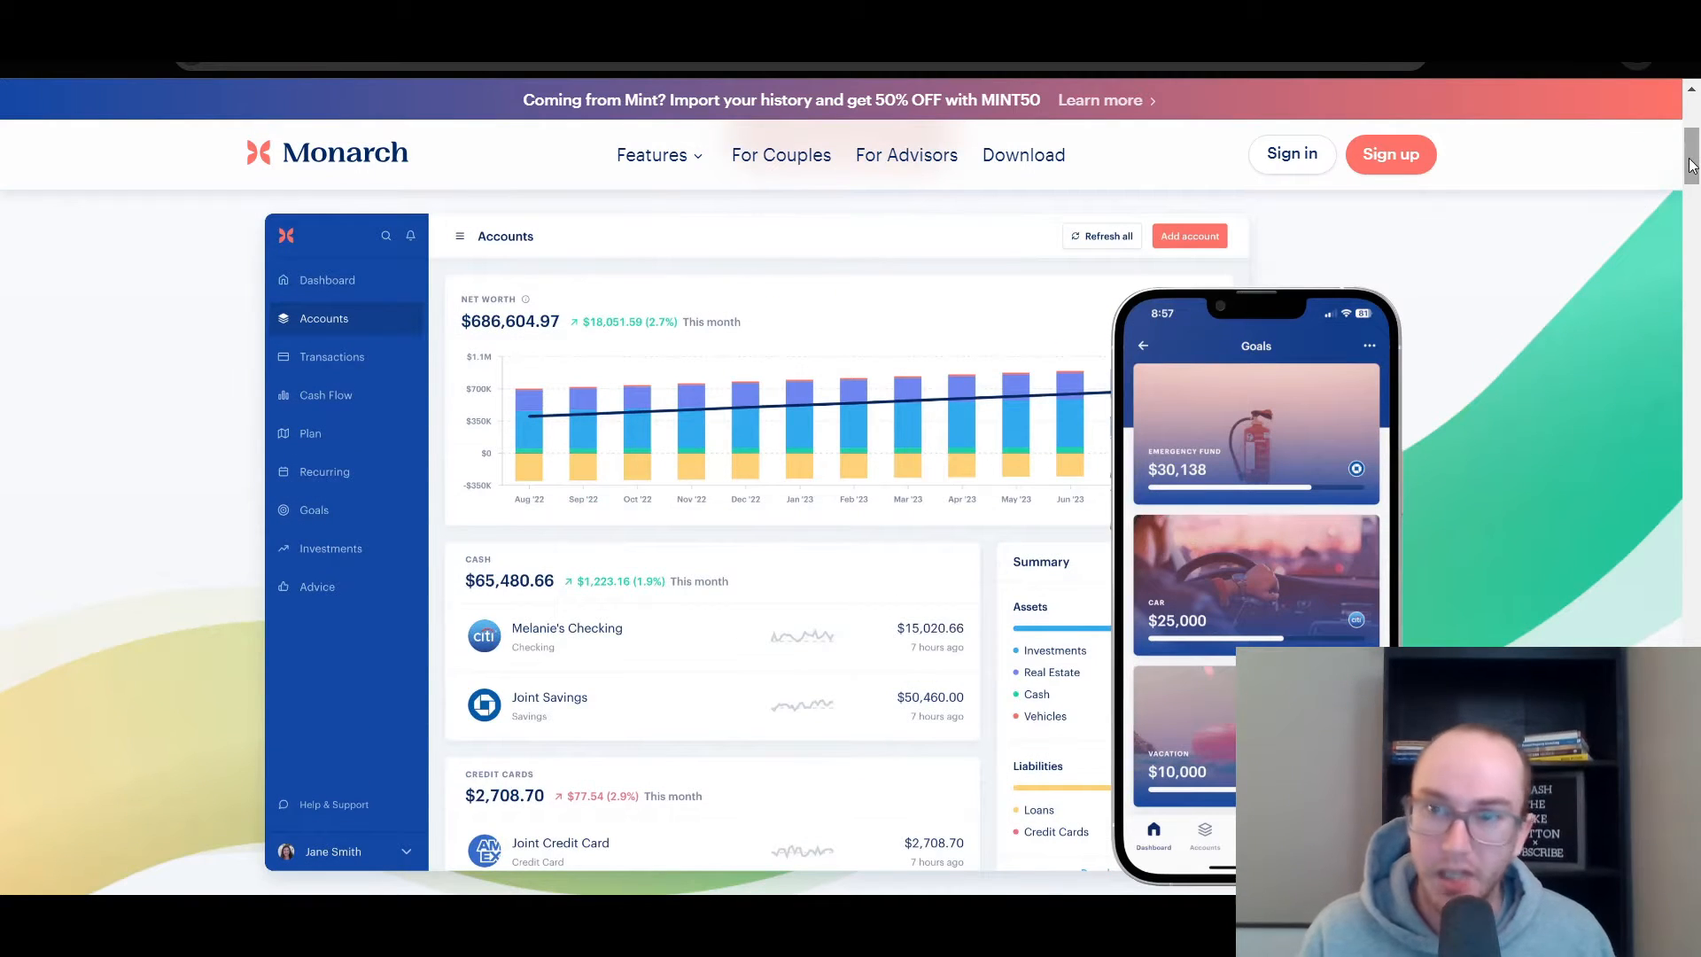
# Scroll up the Chrome Web Store listing for Mint Data Exporter by Monarch Money
pyautogui.scroll(3)
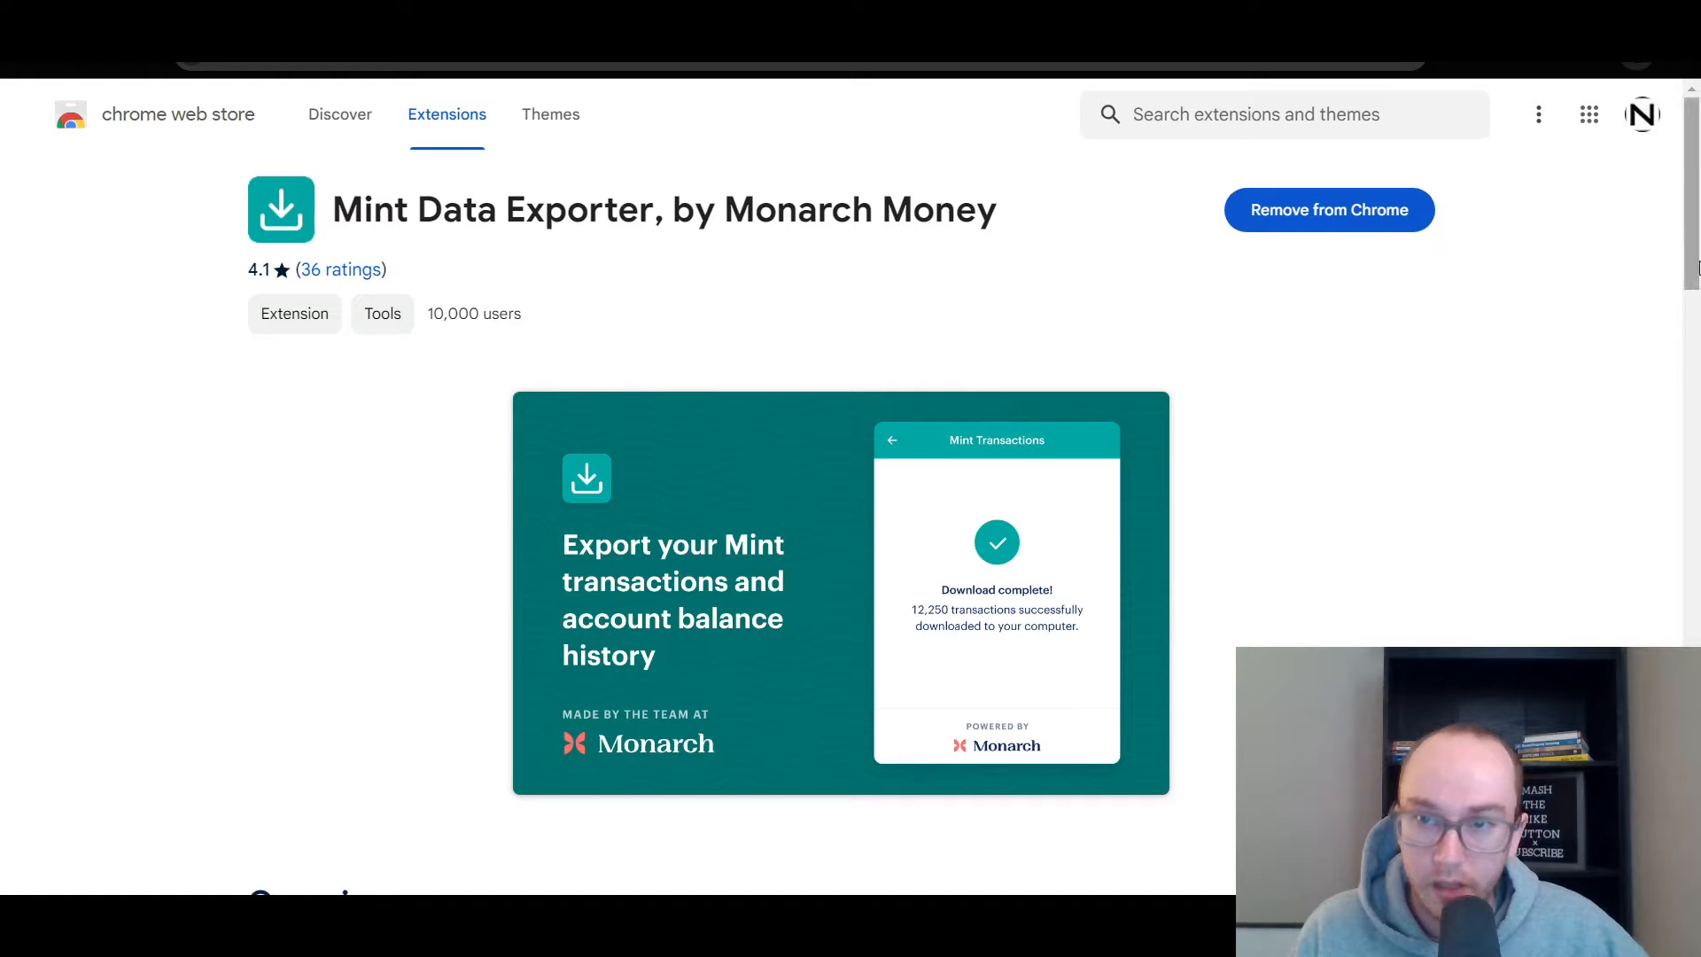
pyautogui.moveTo(1538, 567)
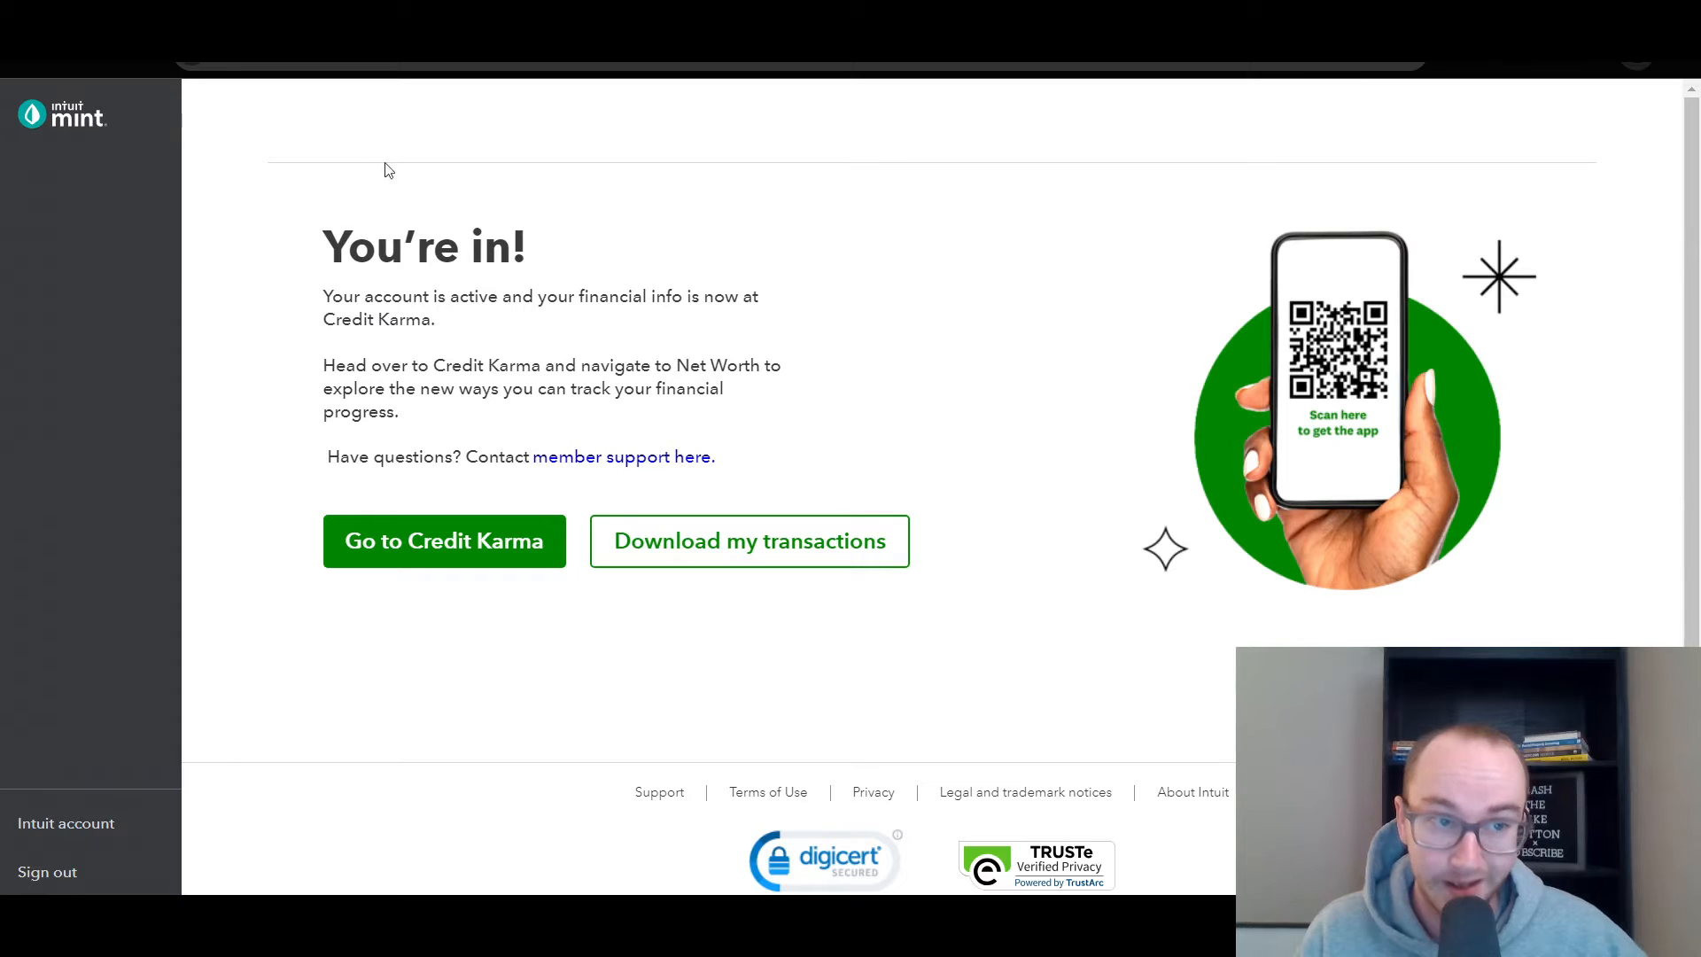
pyautogui.moveTo(569, 234)
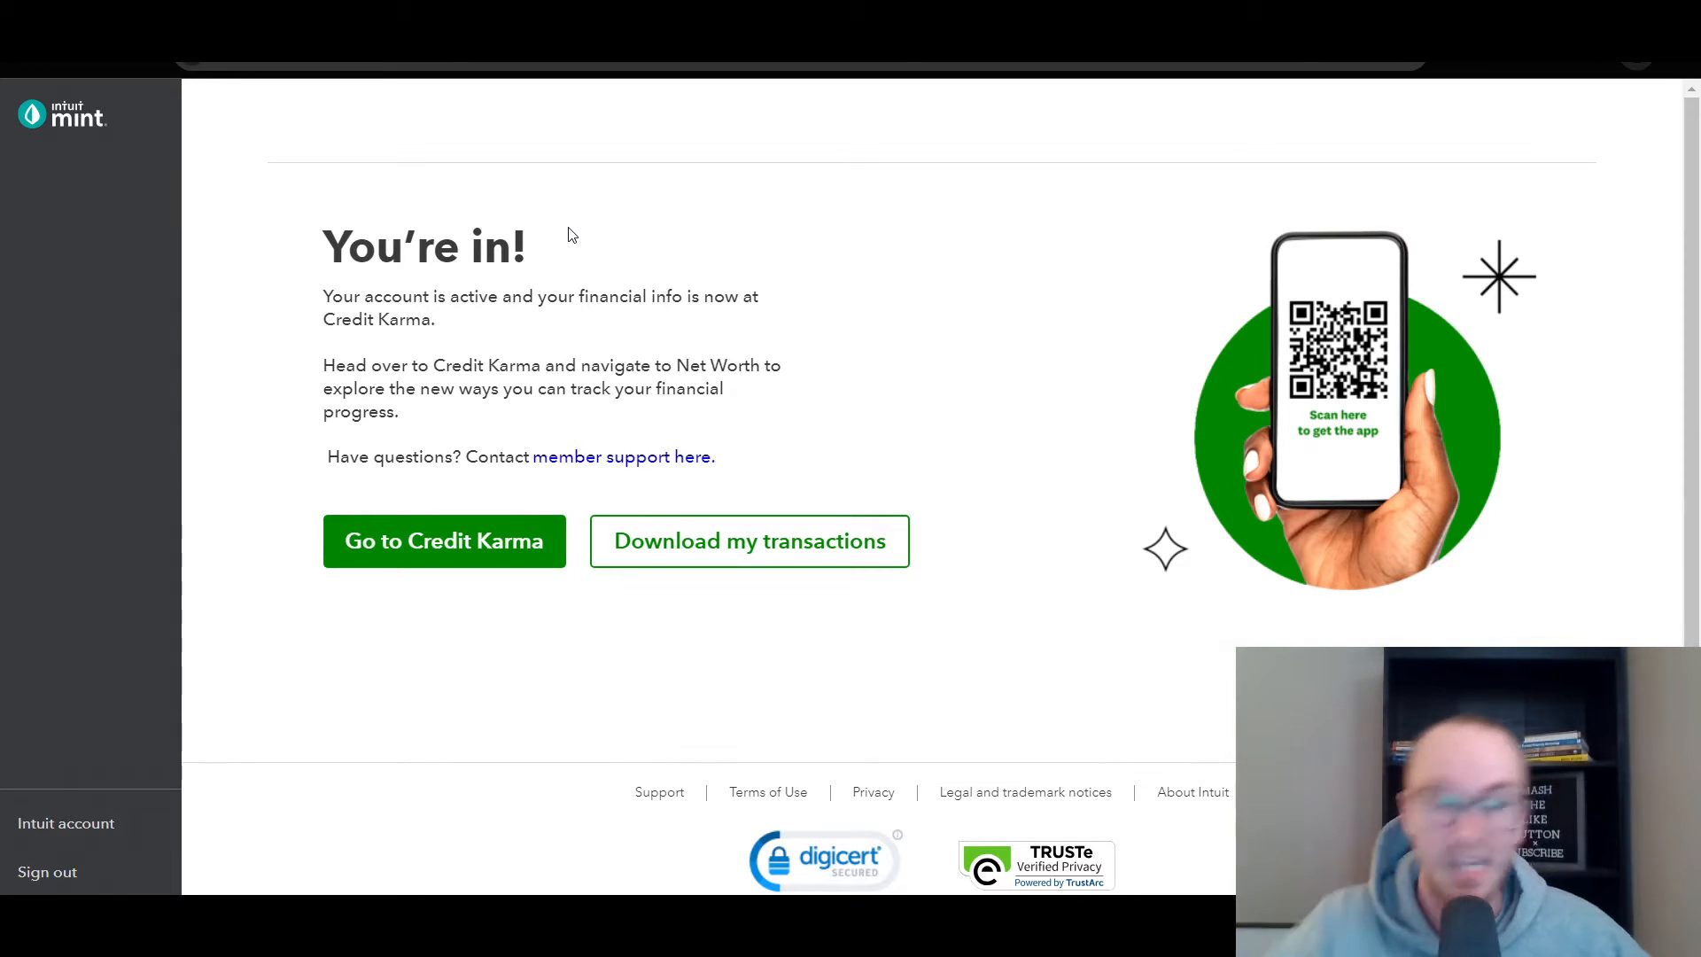
pyautogui.moveTo(732, 571)
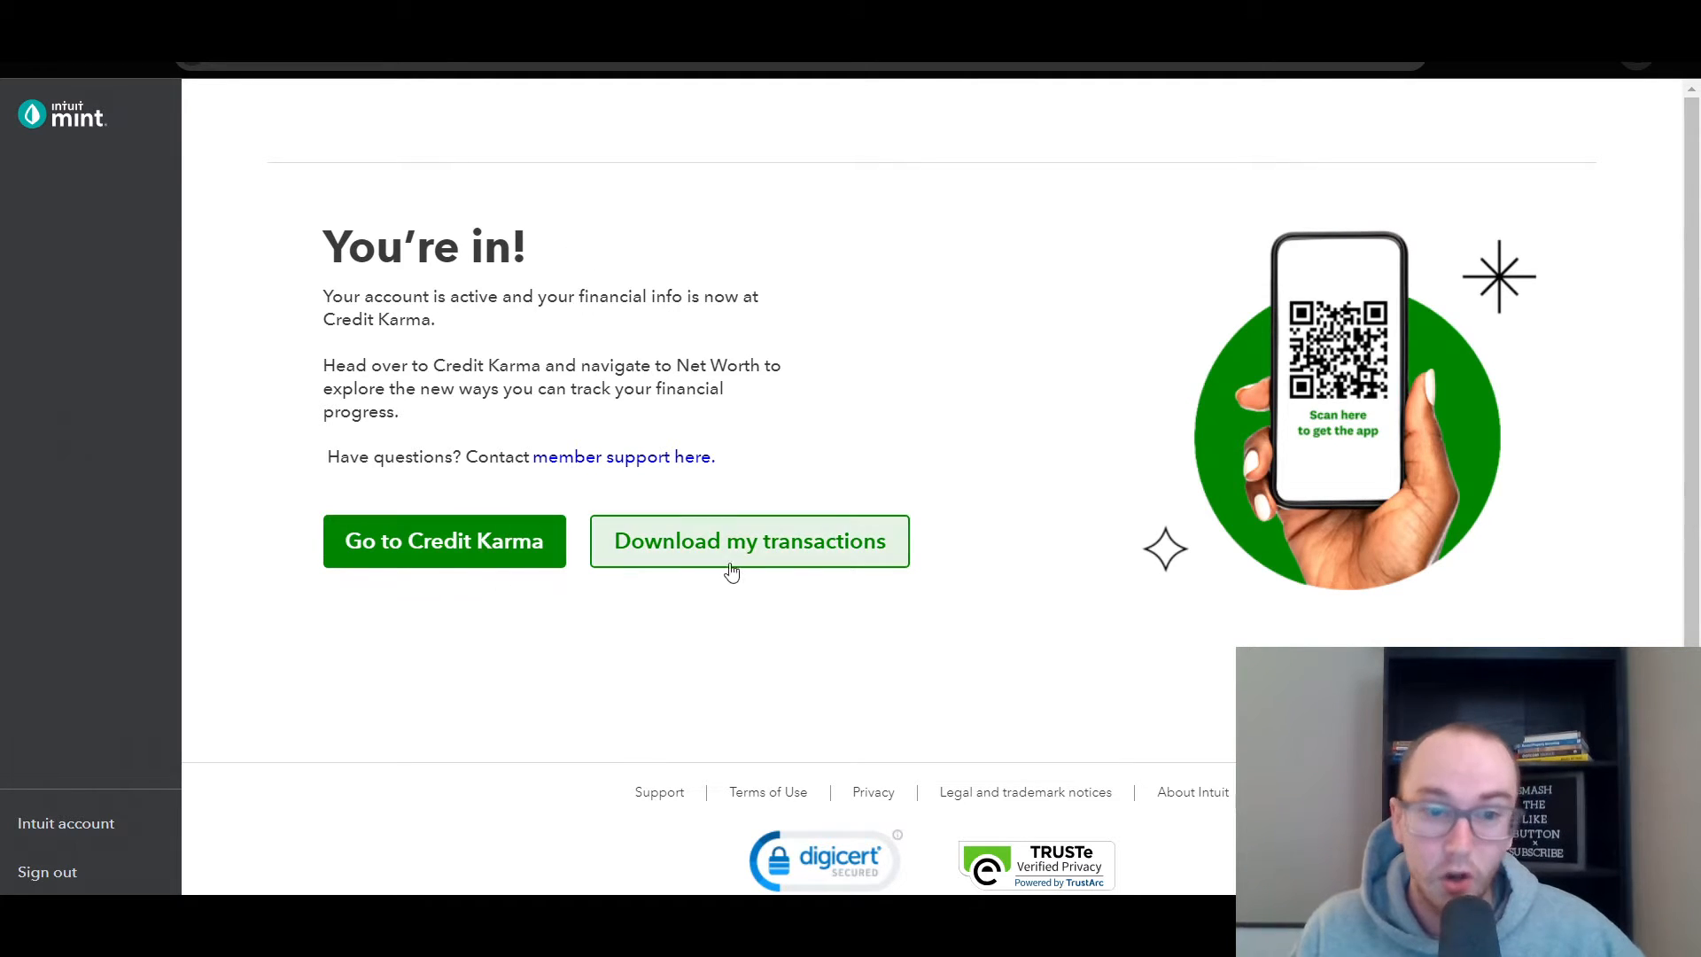
pyautogui.moveTo(802, 617)
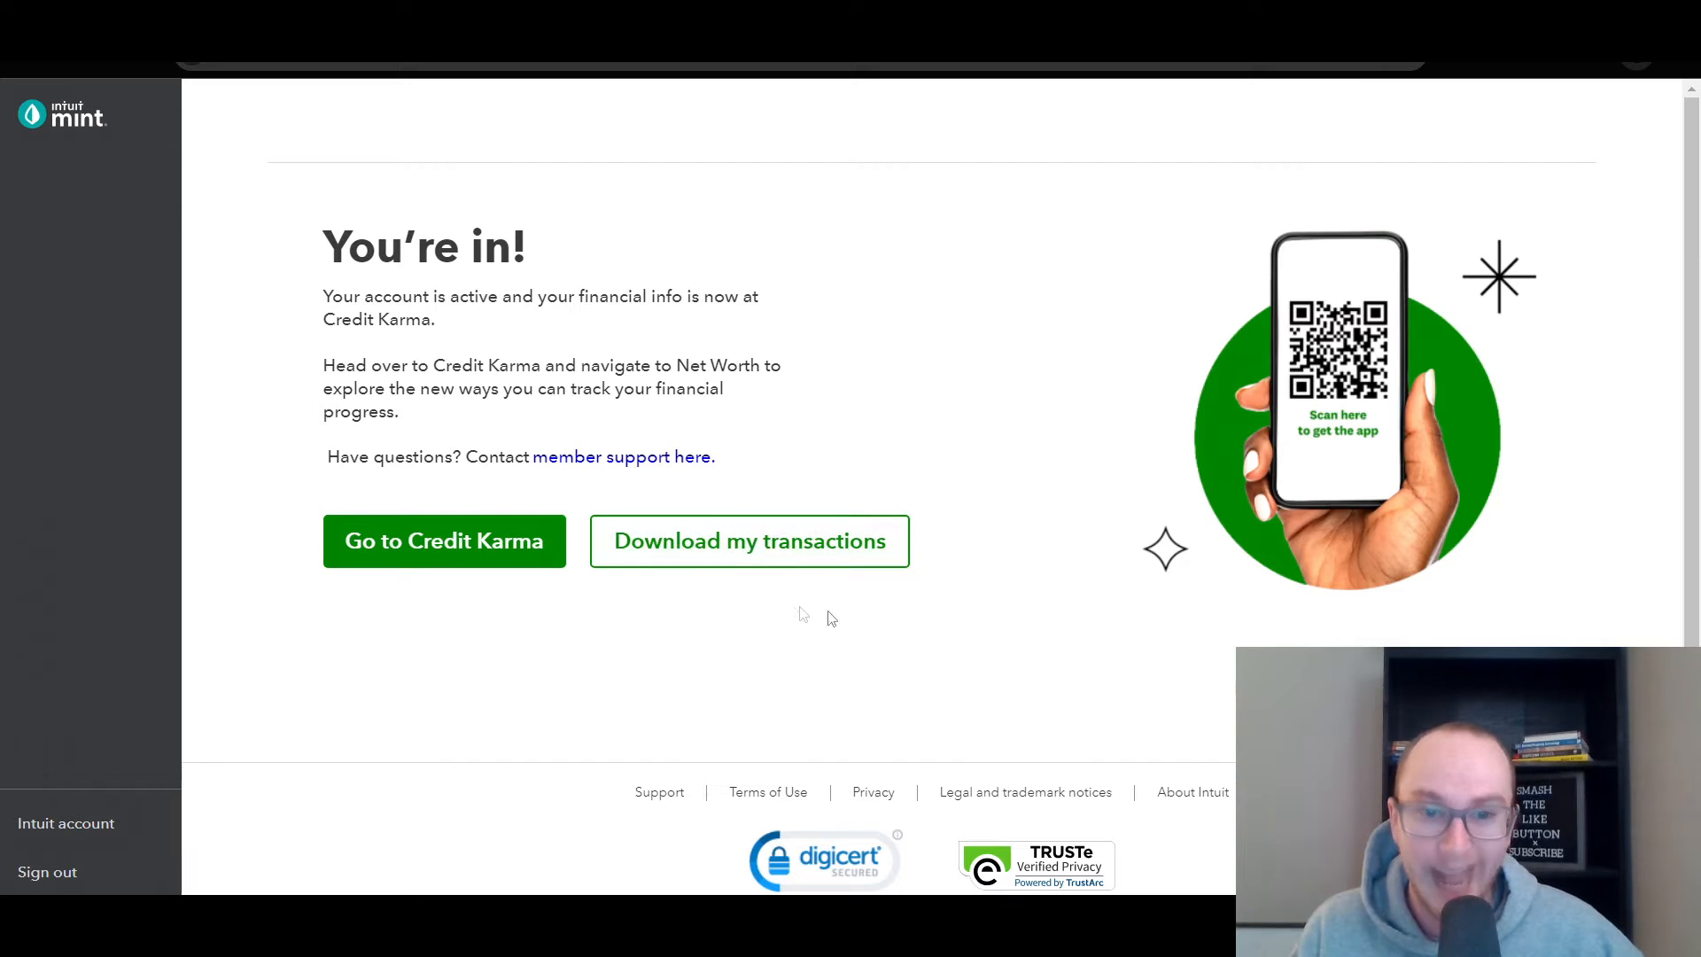
pyautogui.moveTo(747, 542)
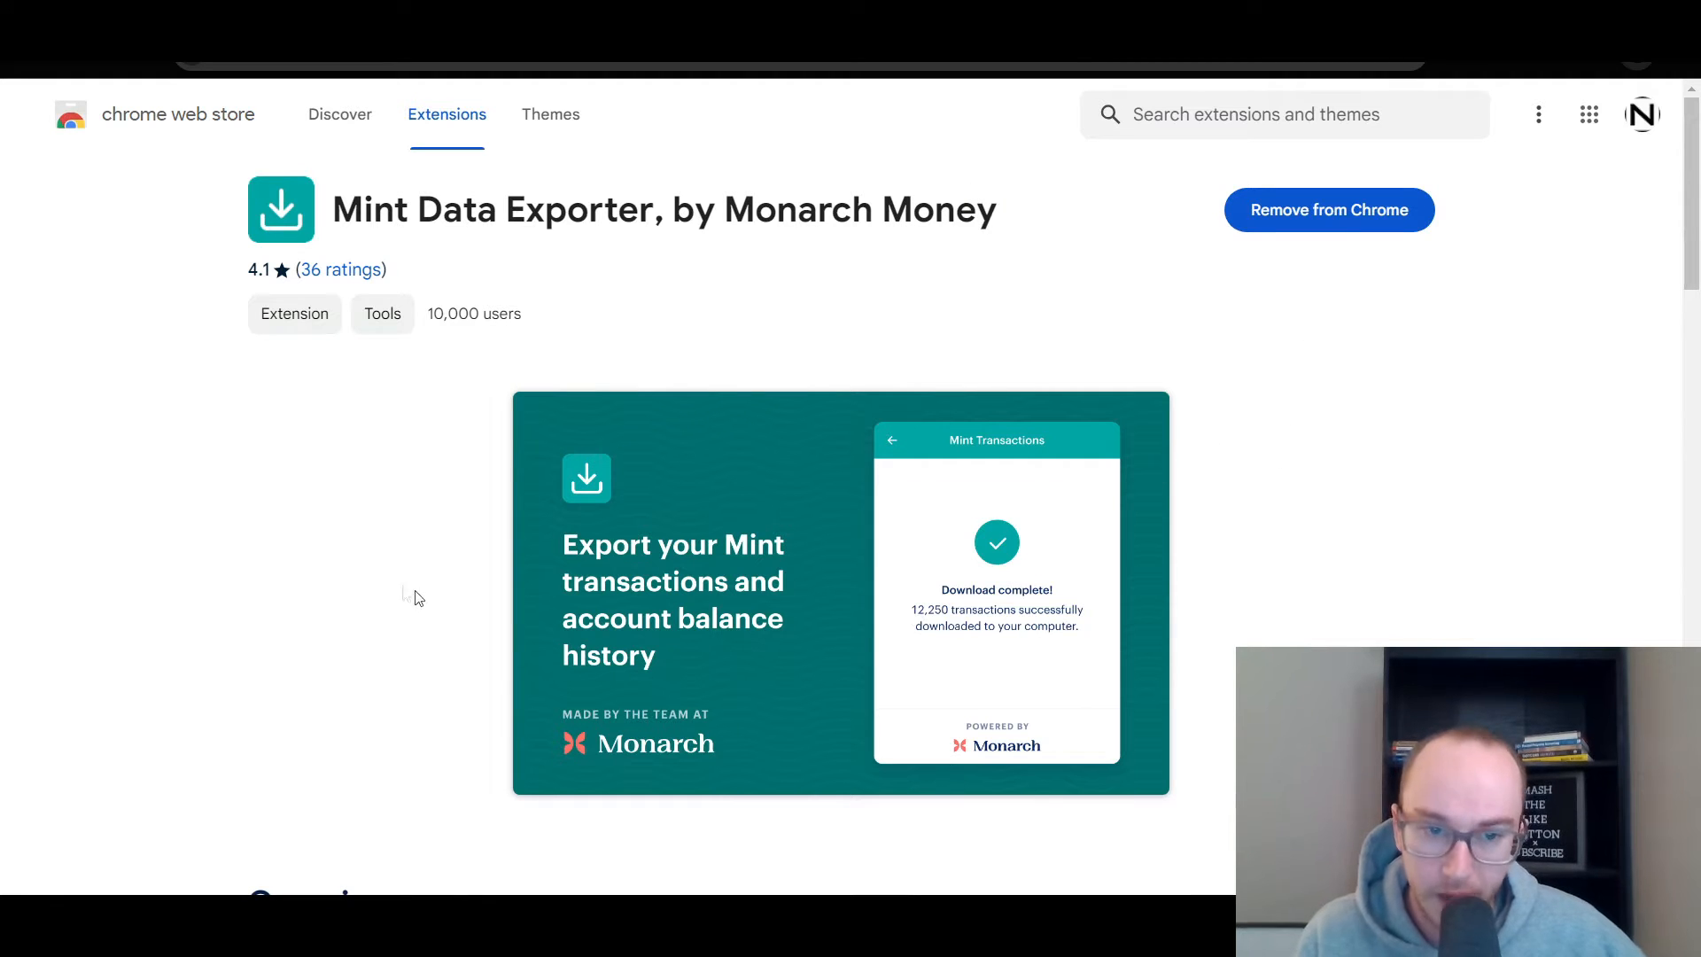
pyautogui.moveTo(765, 645)
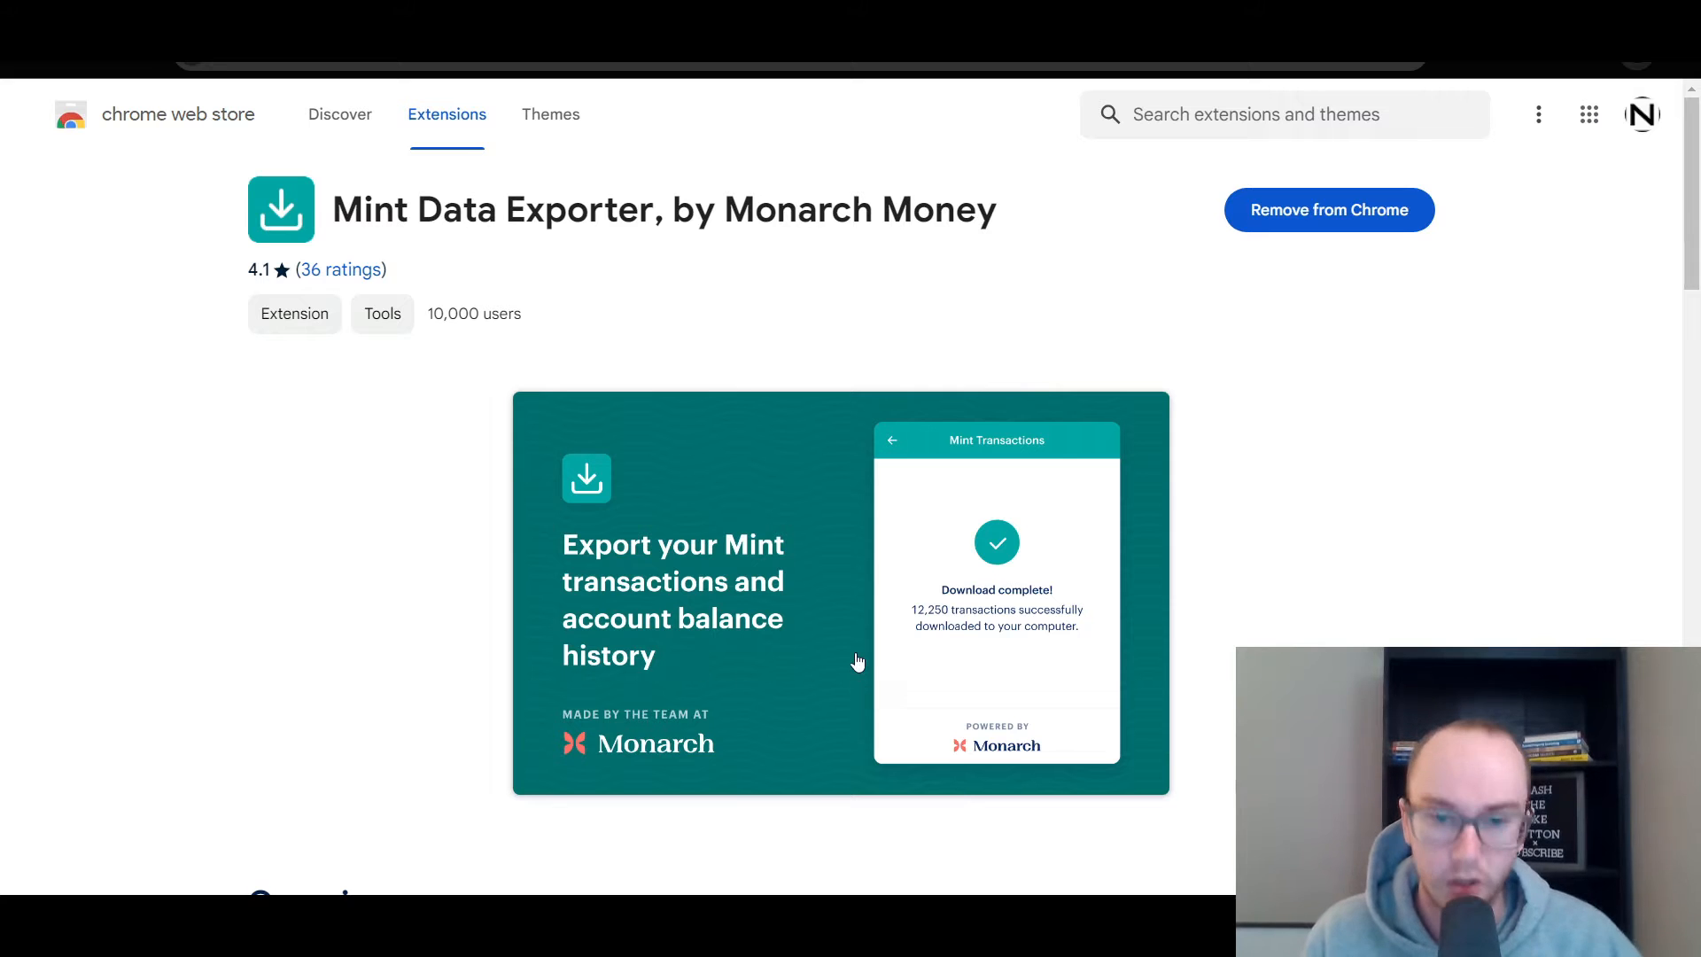
pyautogui.moveTo(975, 608)
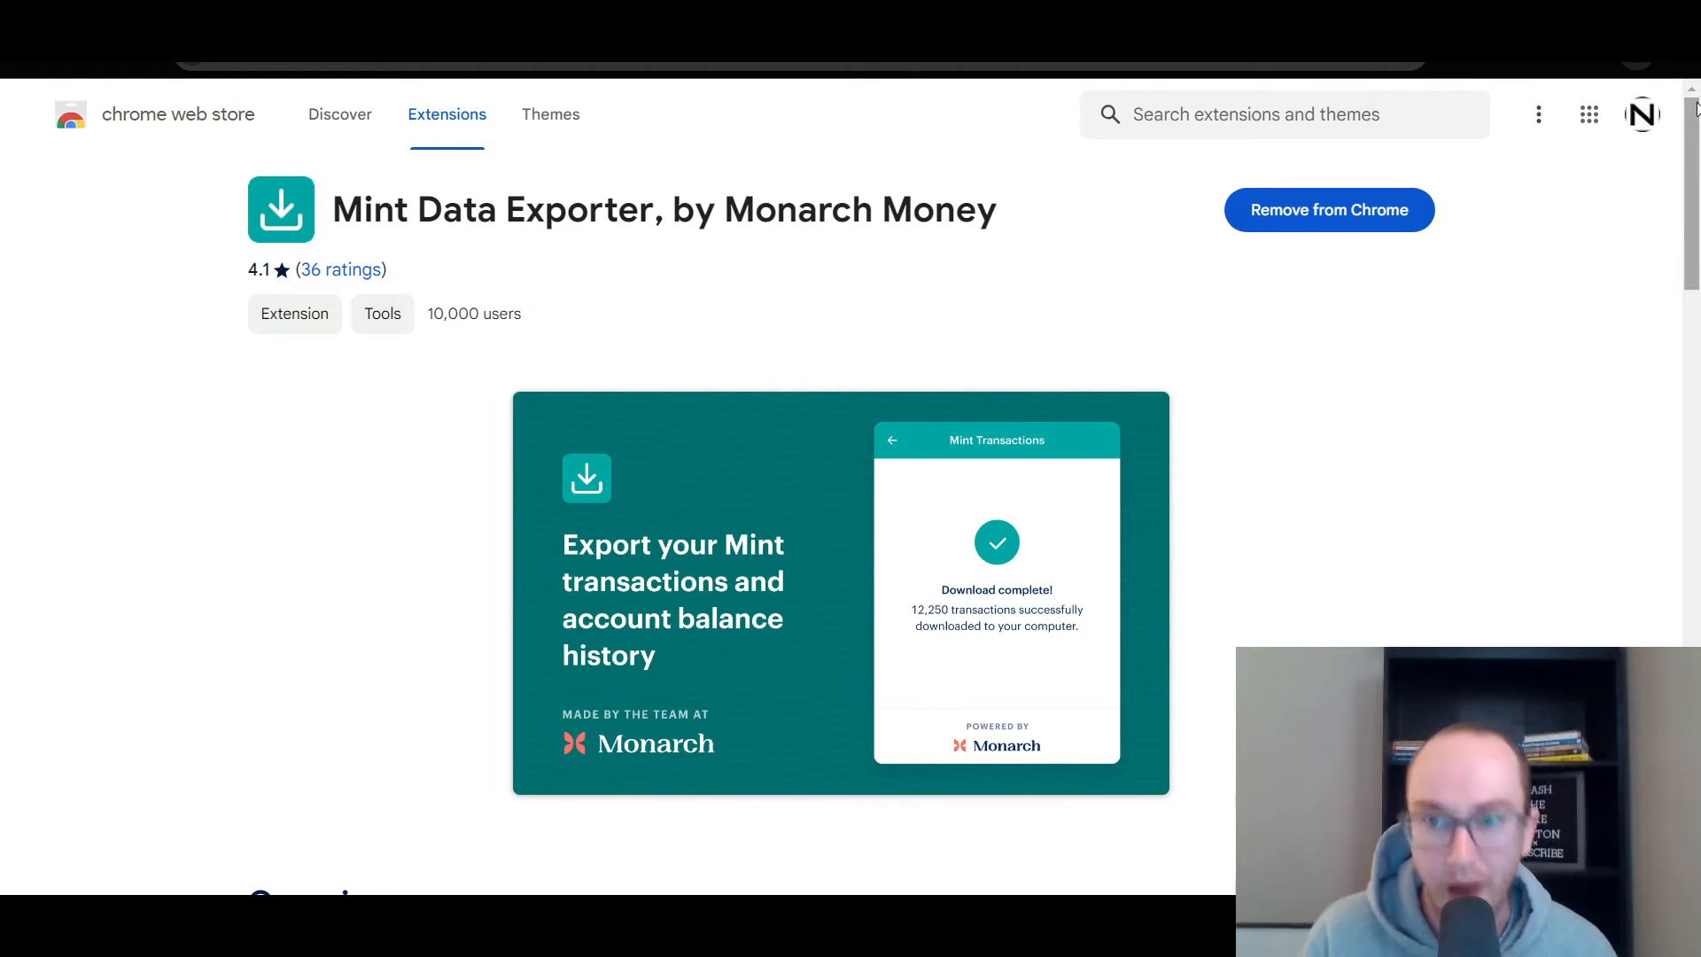
# Scroll past the Overview to the user reviews rated 4.1 out of 5 from 36 ratings
pyautogui.scroll(-3)
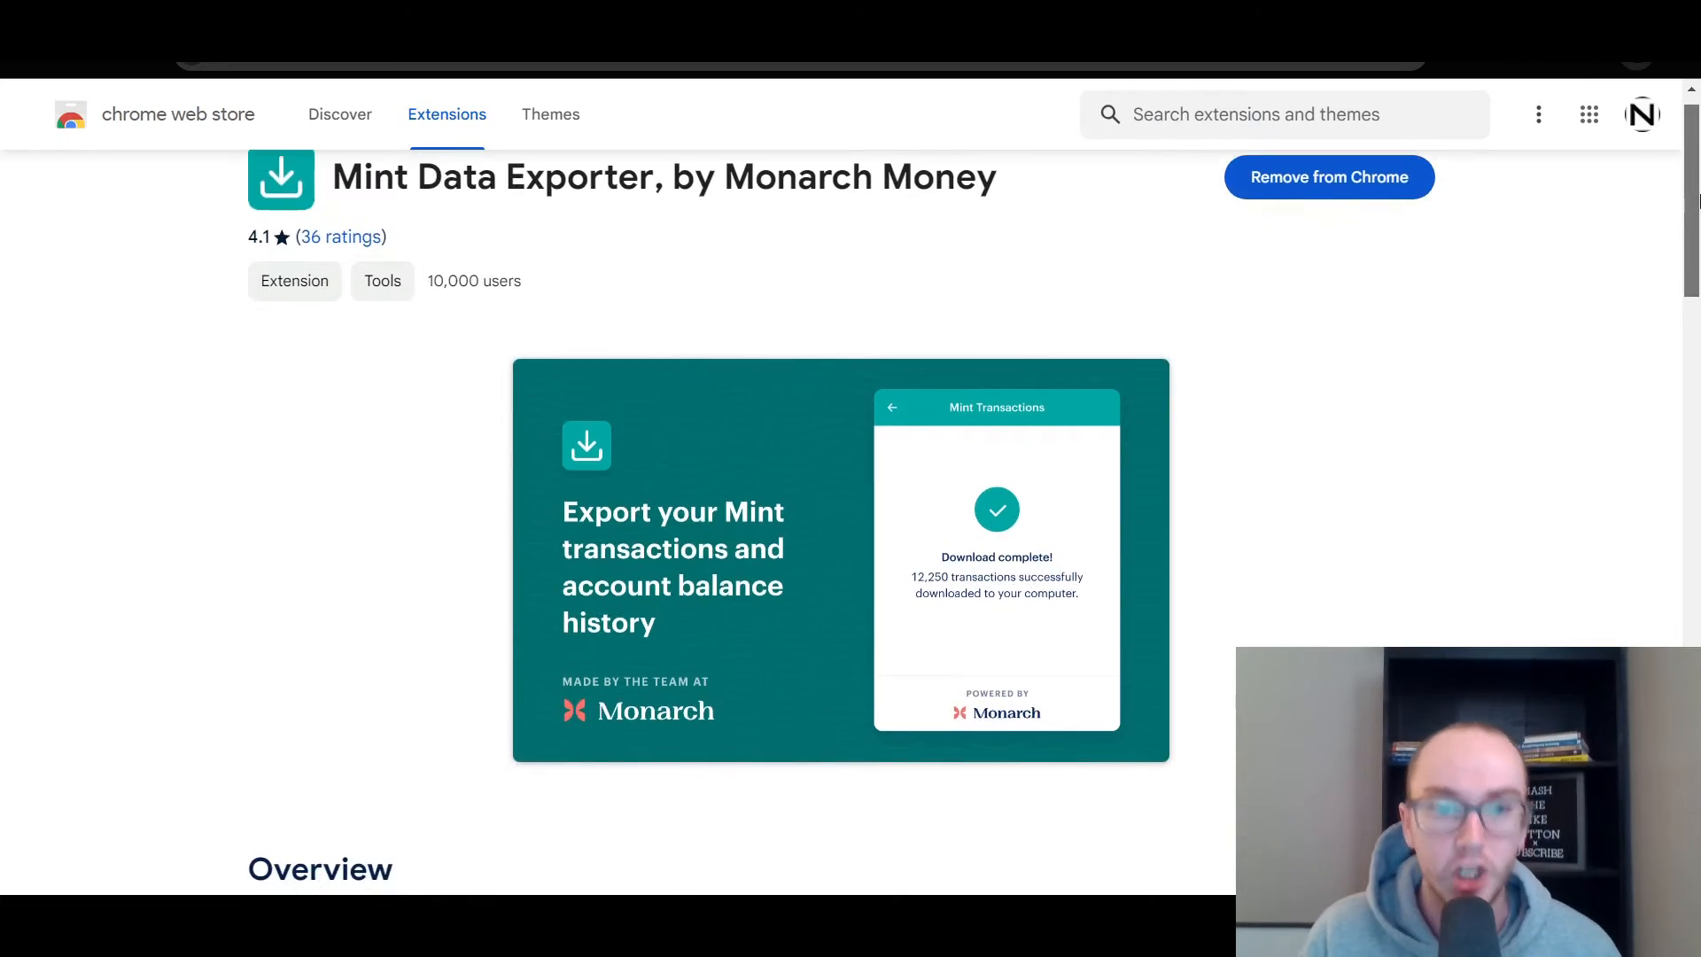
pyautogui.scroll(-3)
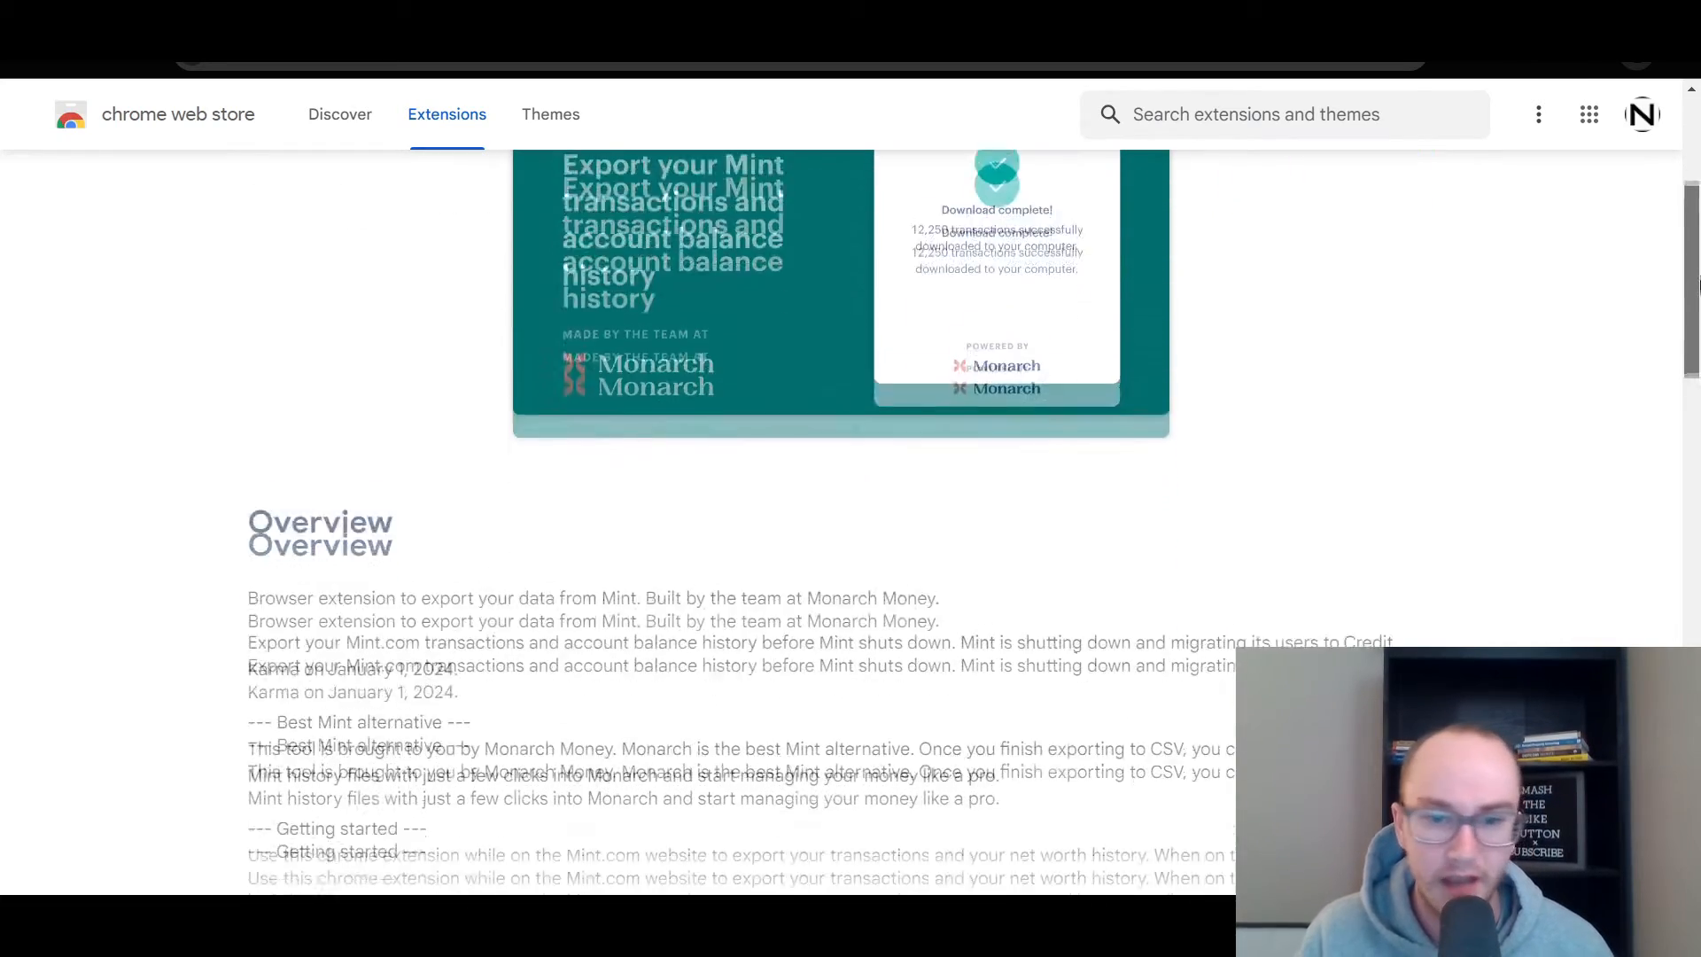
pyautogui.scroll(-3)
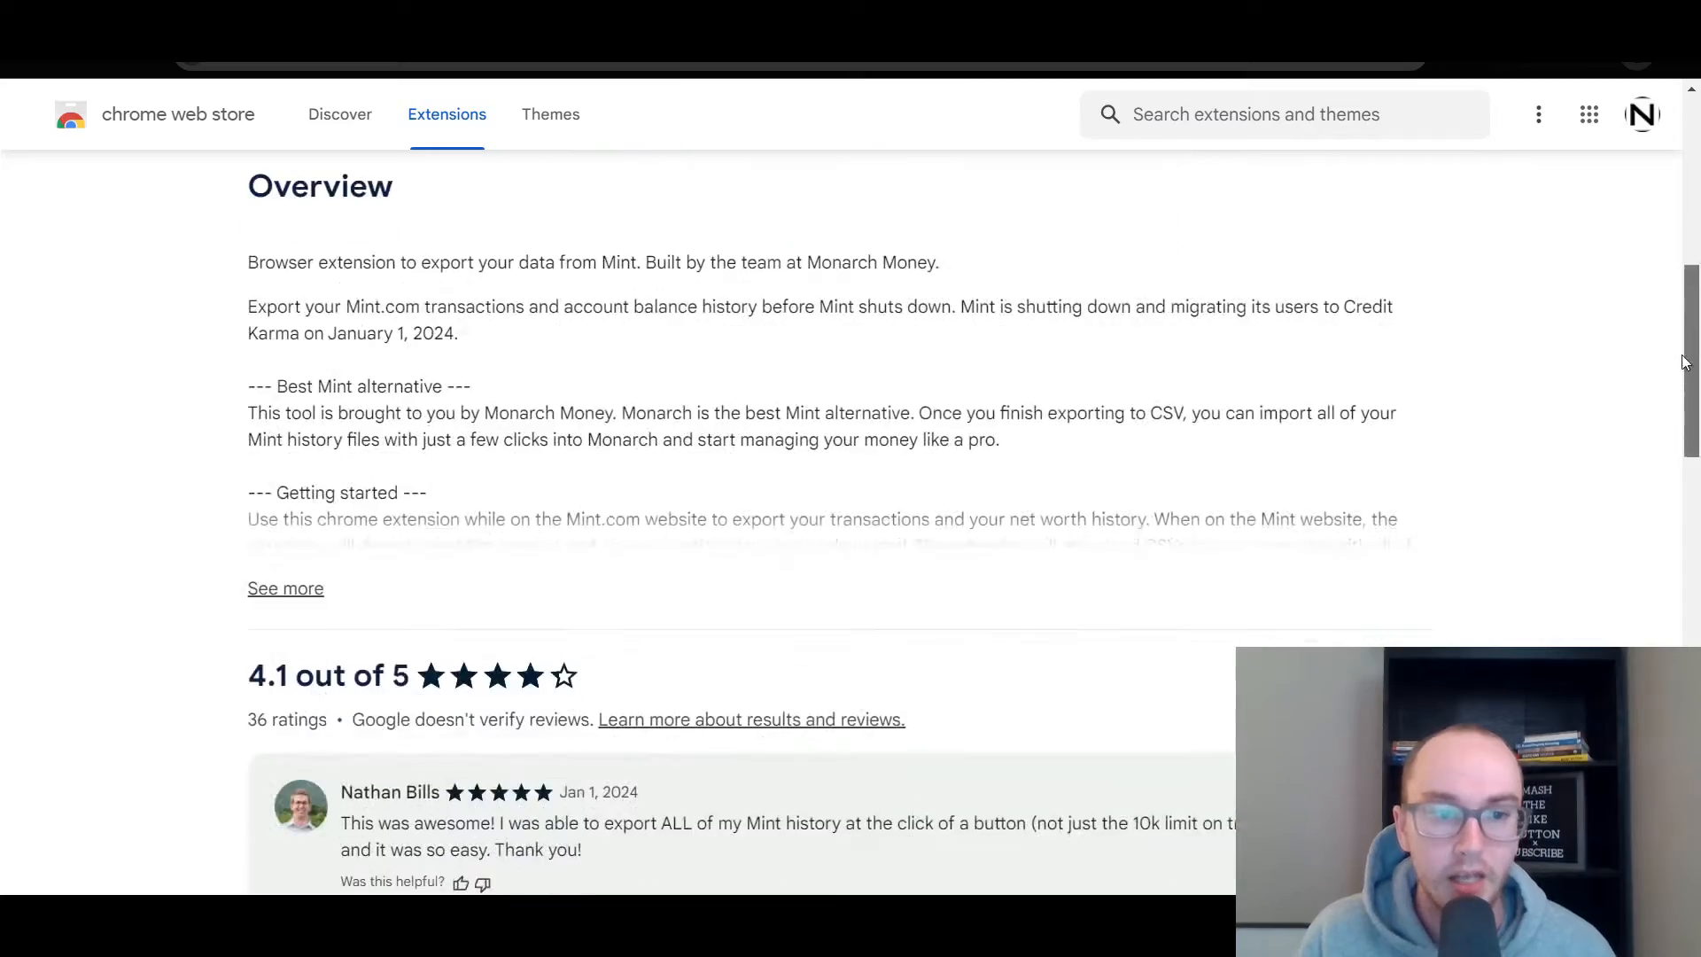
pyautogui.scroll(-3)
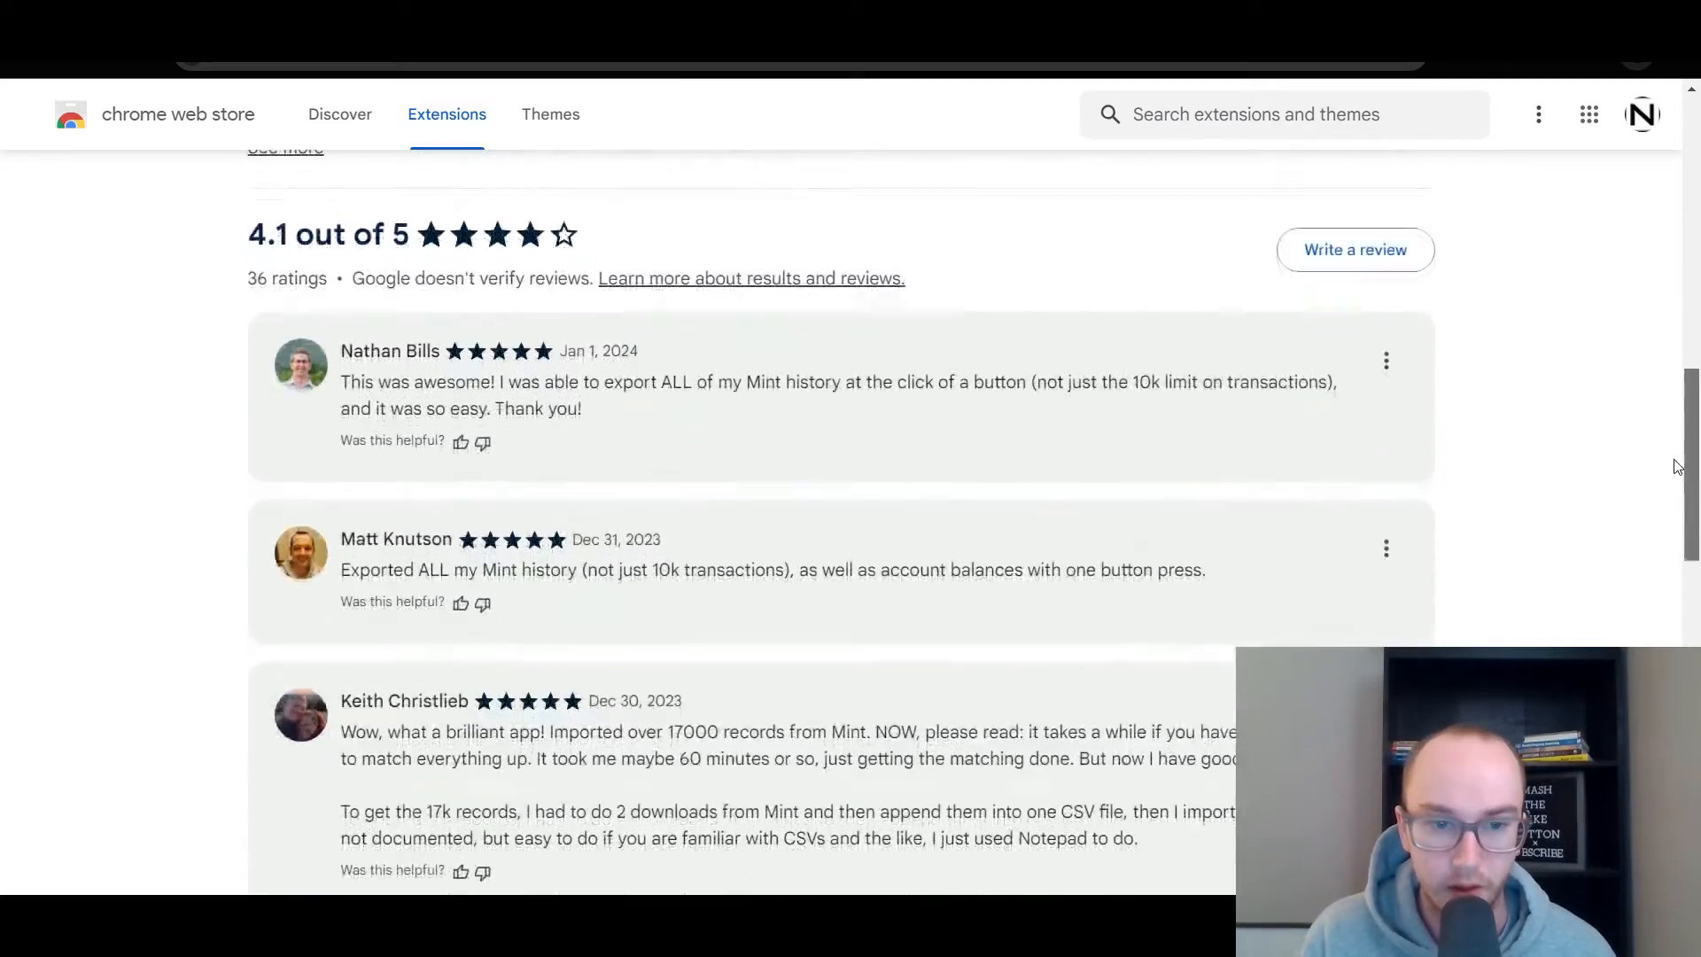
pyautogui.scroll(-3)
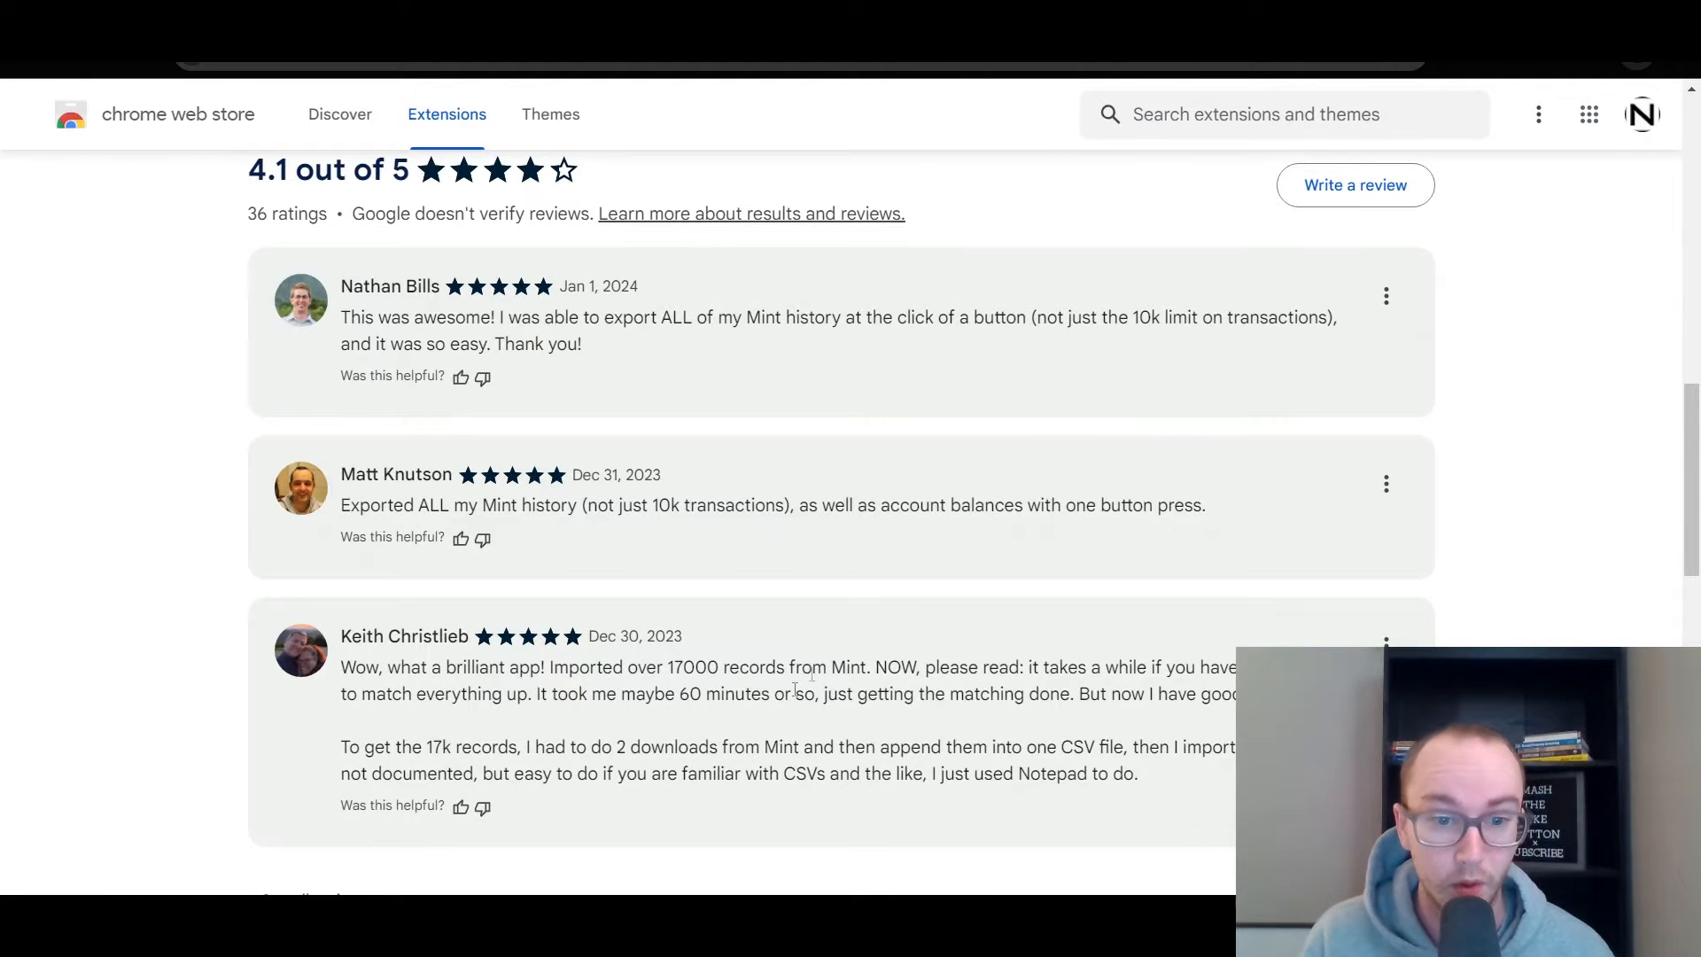
pyautogui.moveTo(386, 746); pyautogui.dragTo(542, 745)
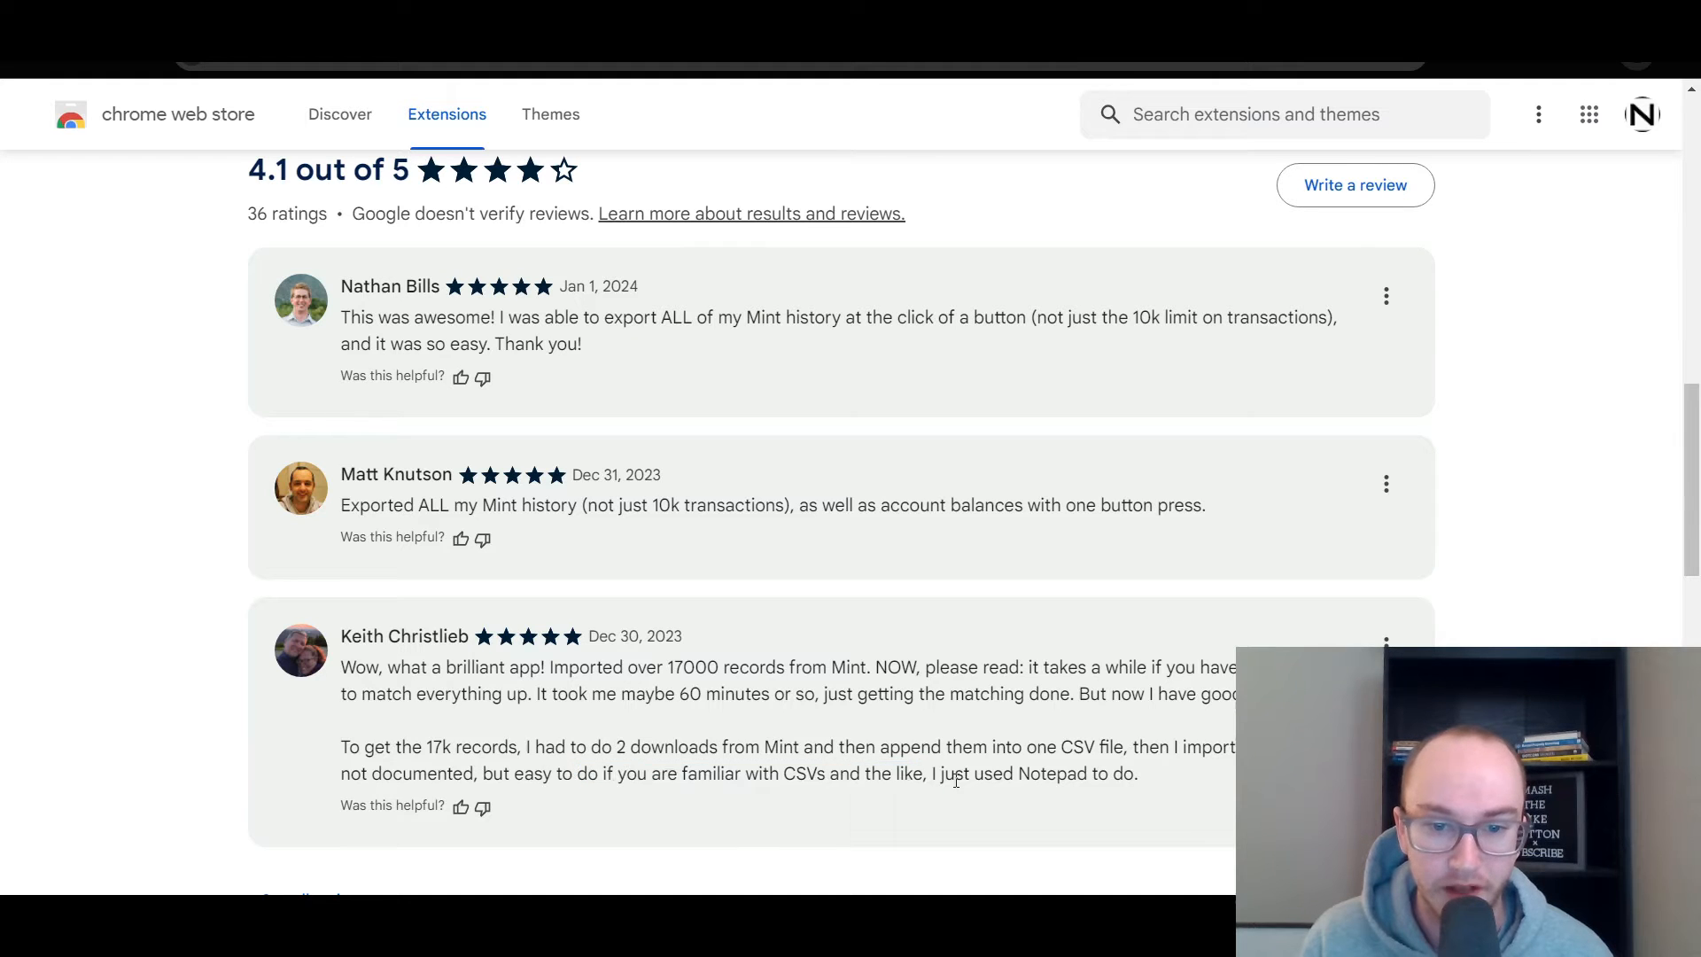
pyautogui.moveTo(395, 746); pyautogui.dragTo(457, 746)
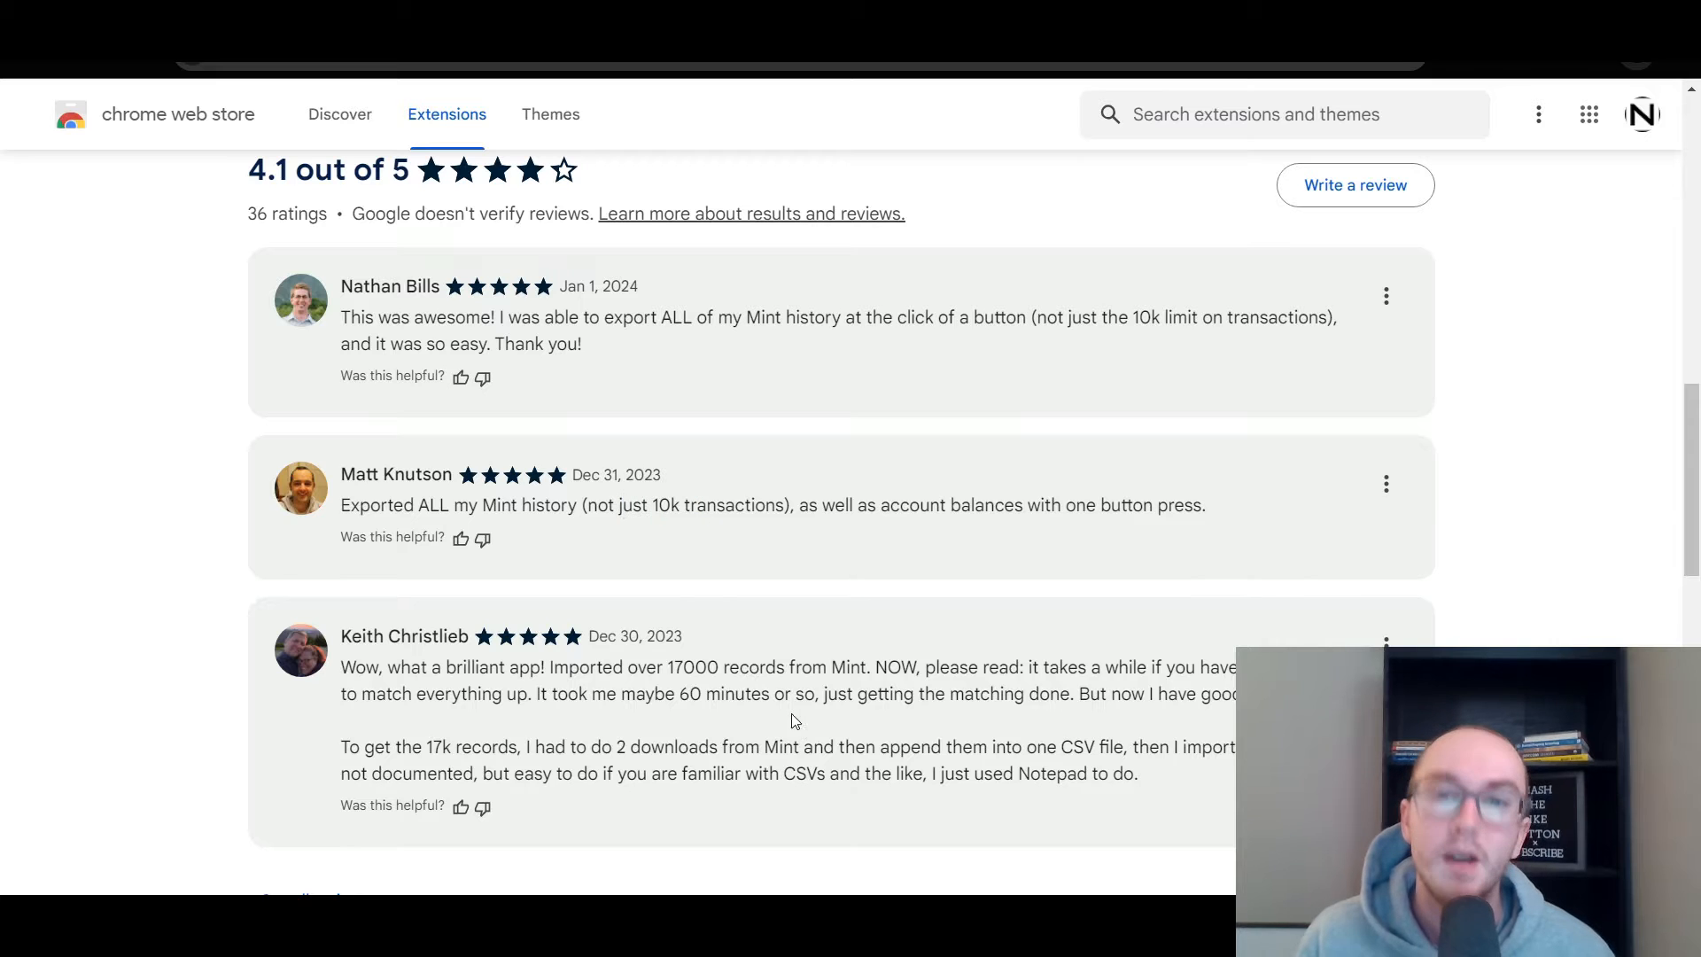
pyautogui.moveTo(772, 719)
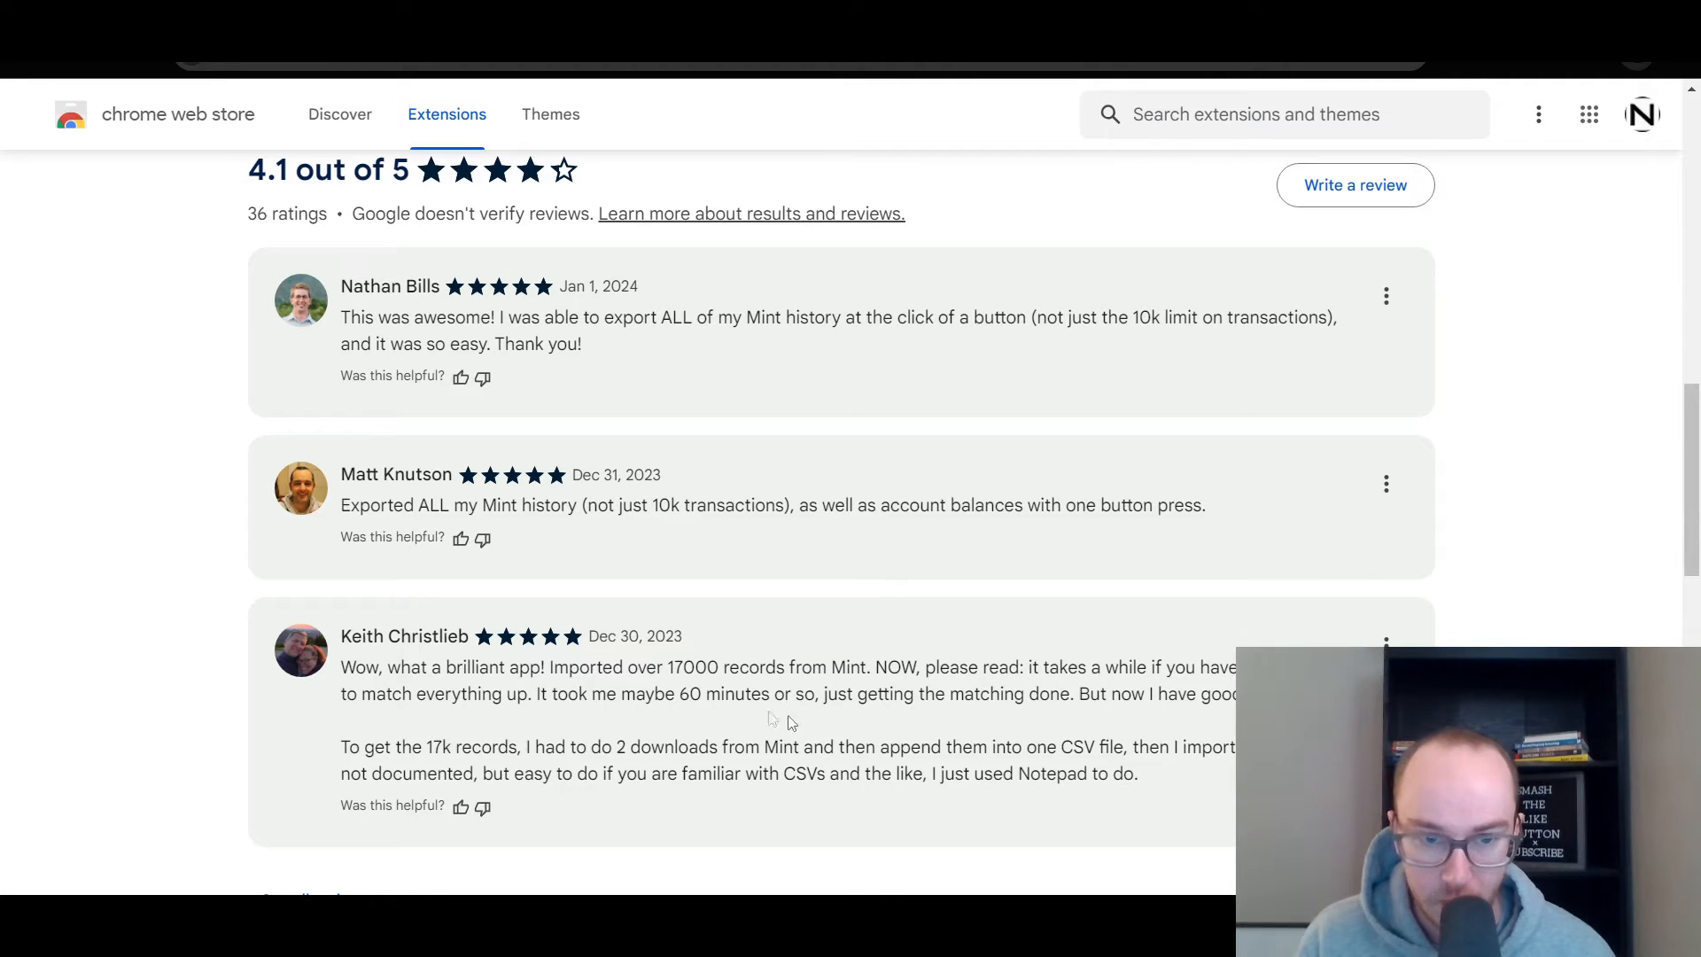
pyautogui.scroll(-3)
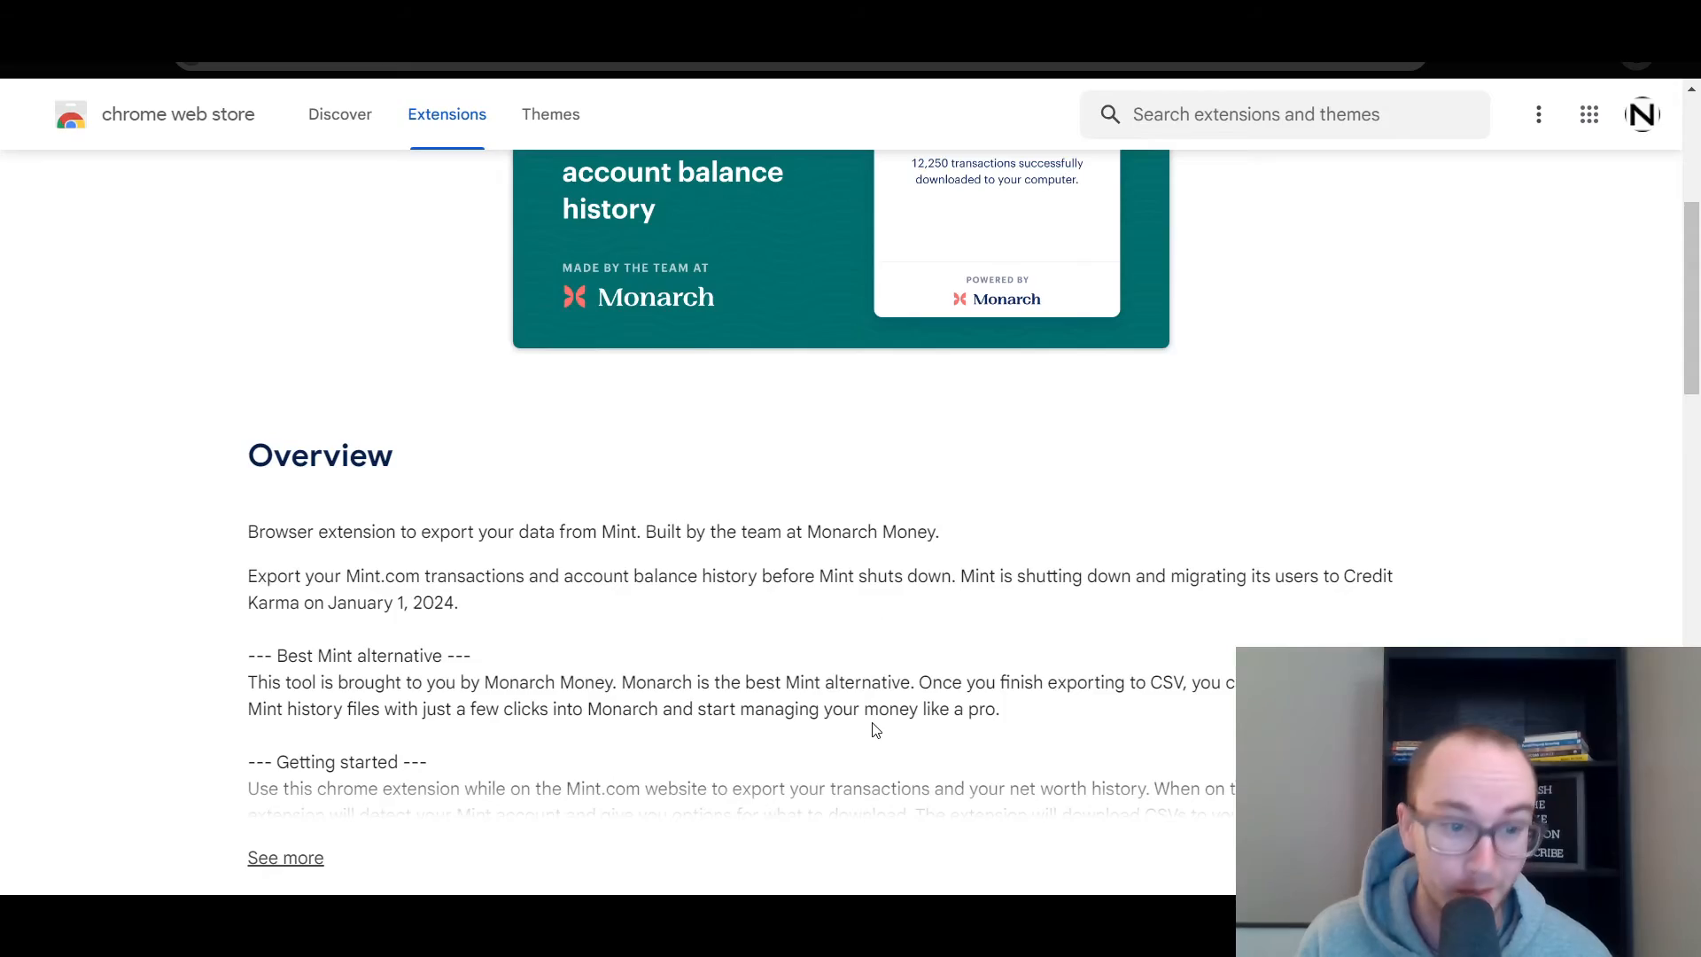
pyautogui.scroll(-3)
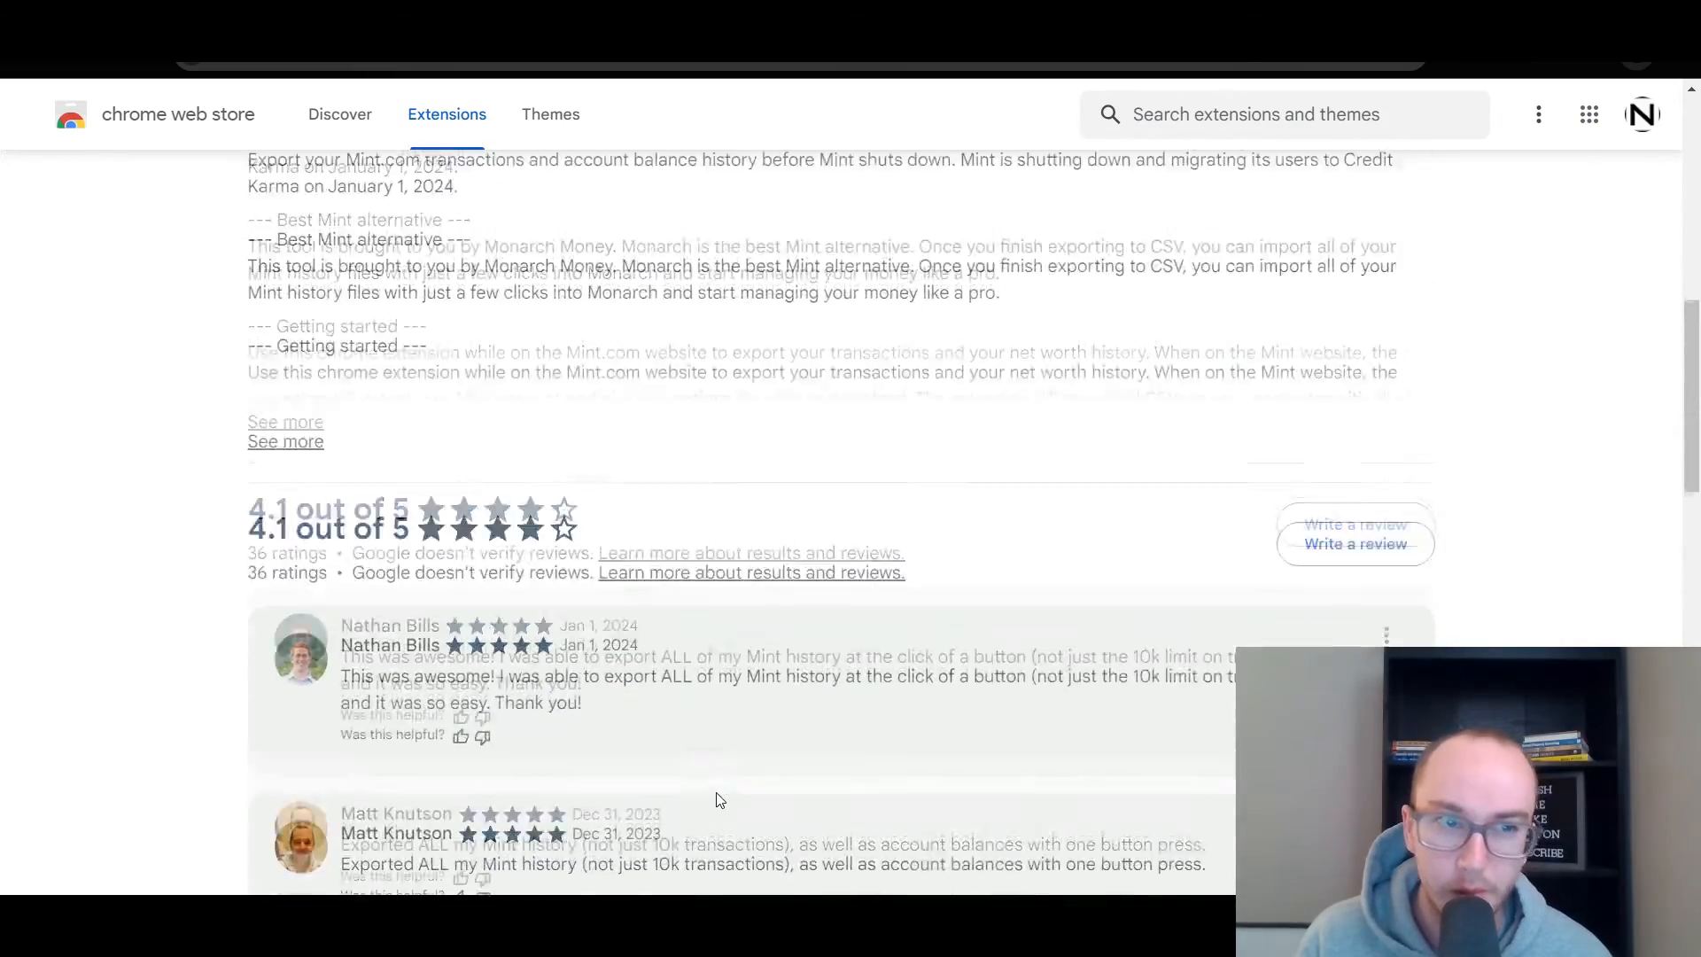
pyautogui.scroll(3)
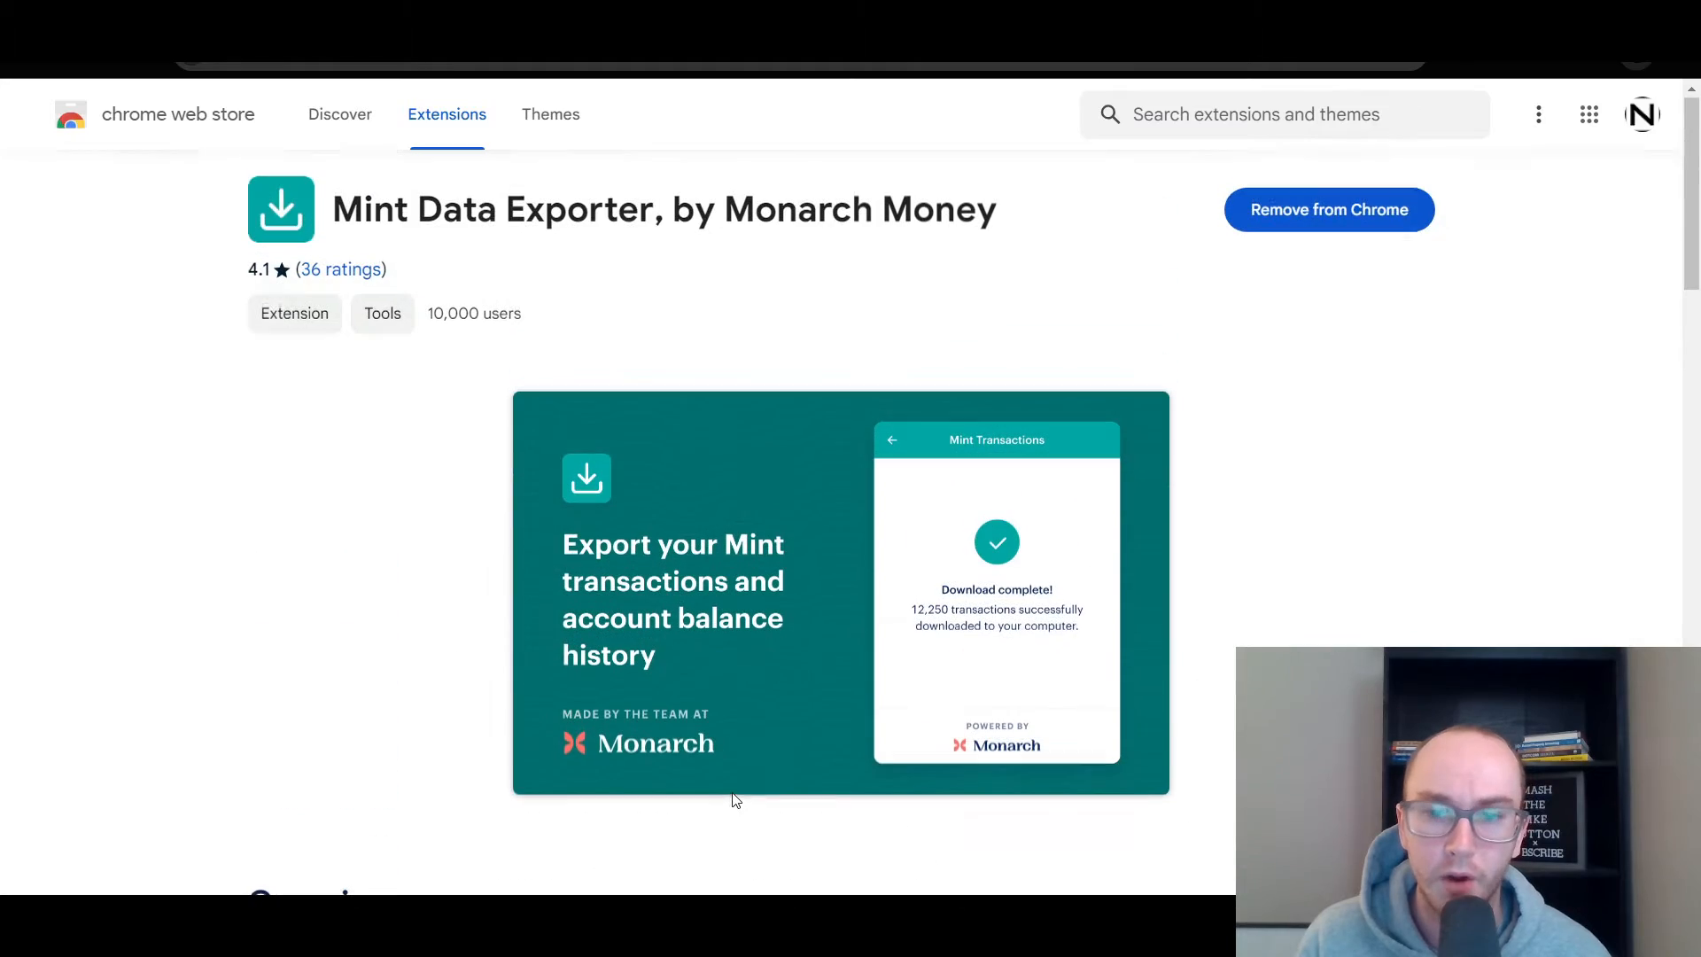
pyautogui.scroll(-3)
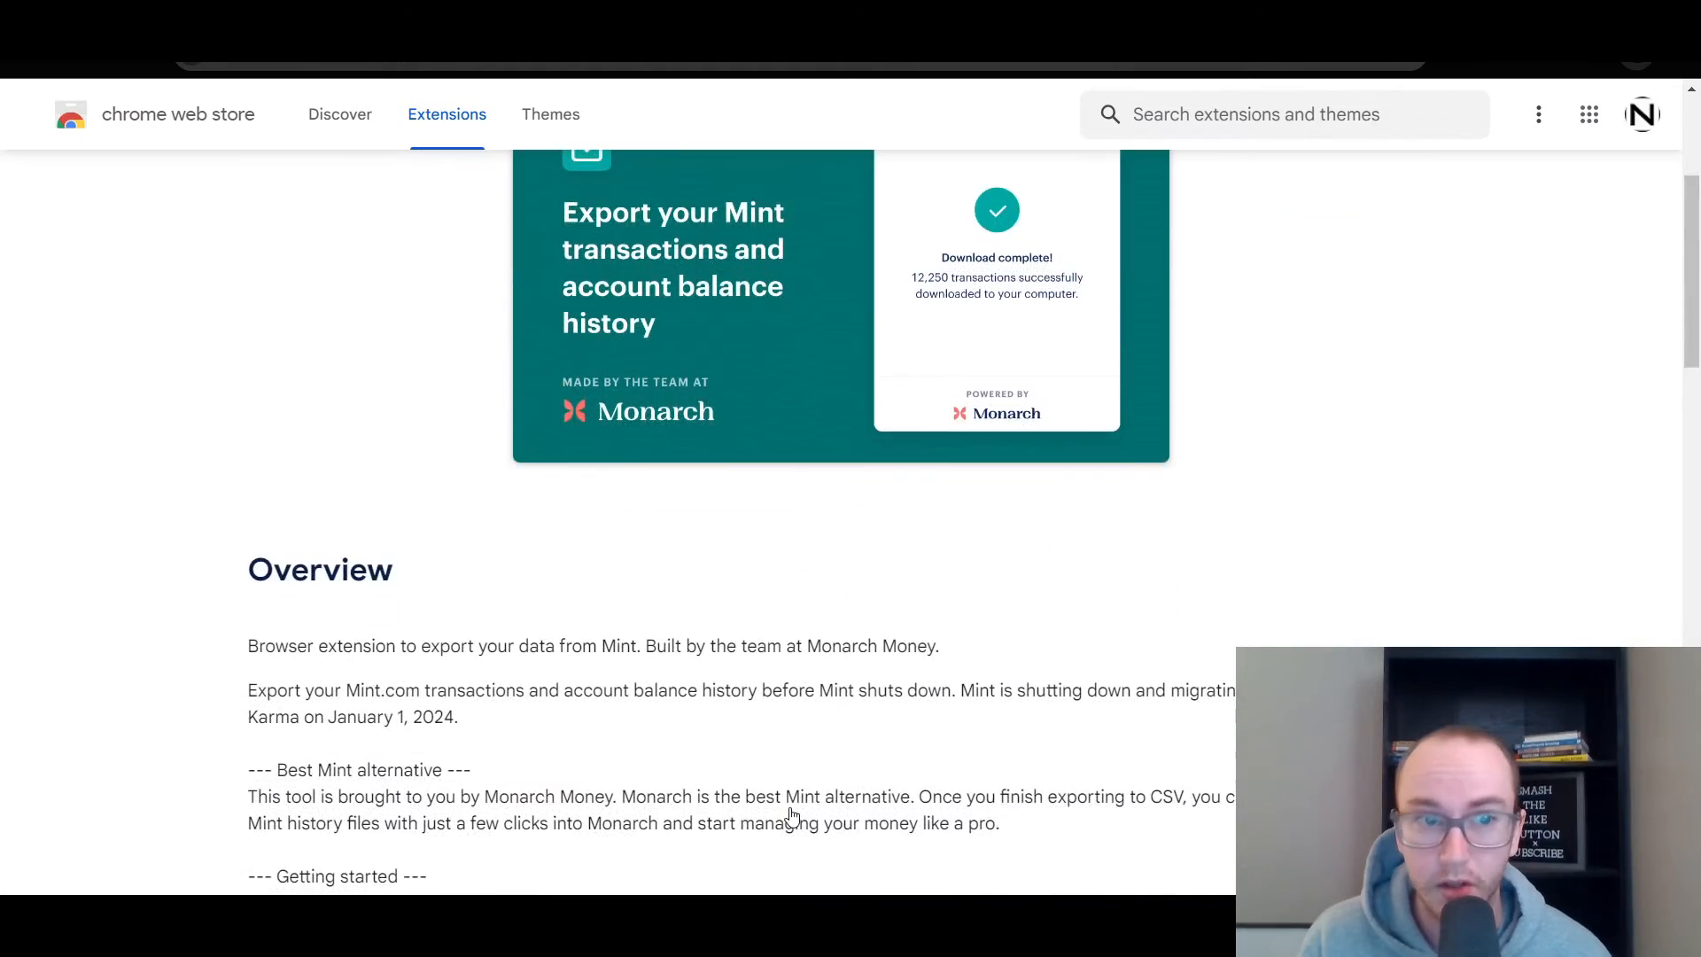
pyautogui.scroll(-3)
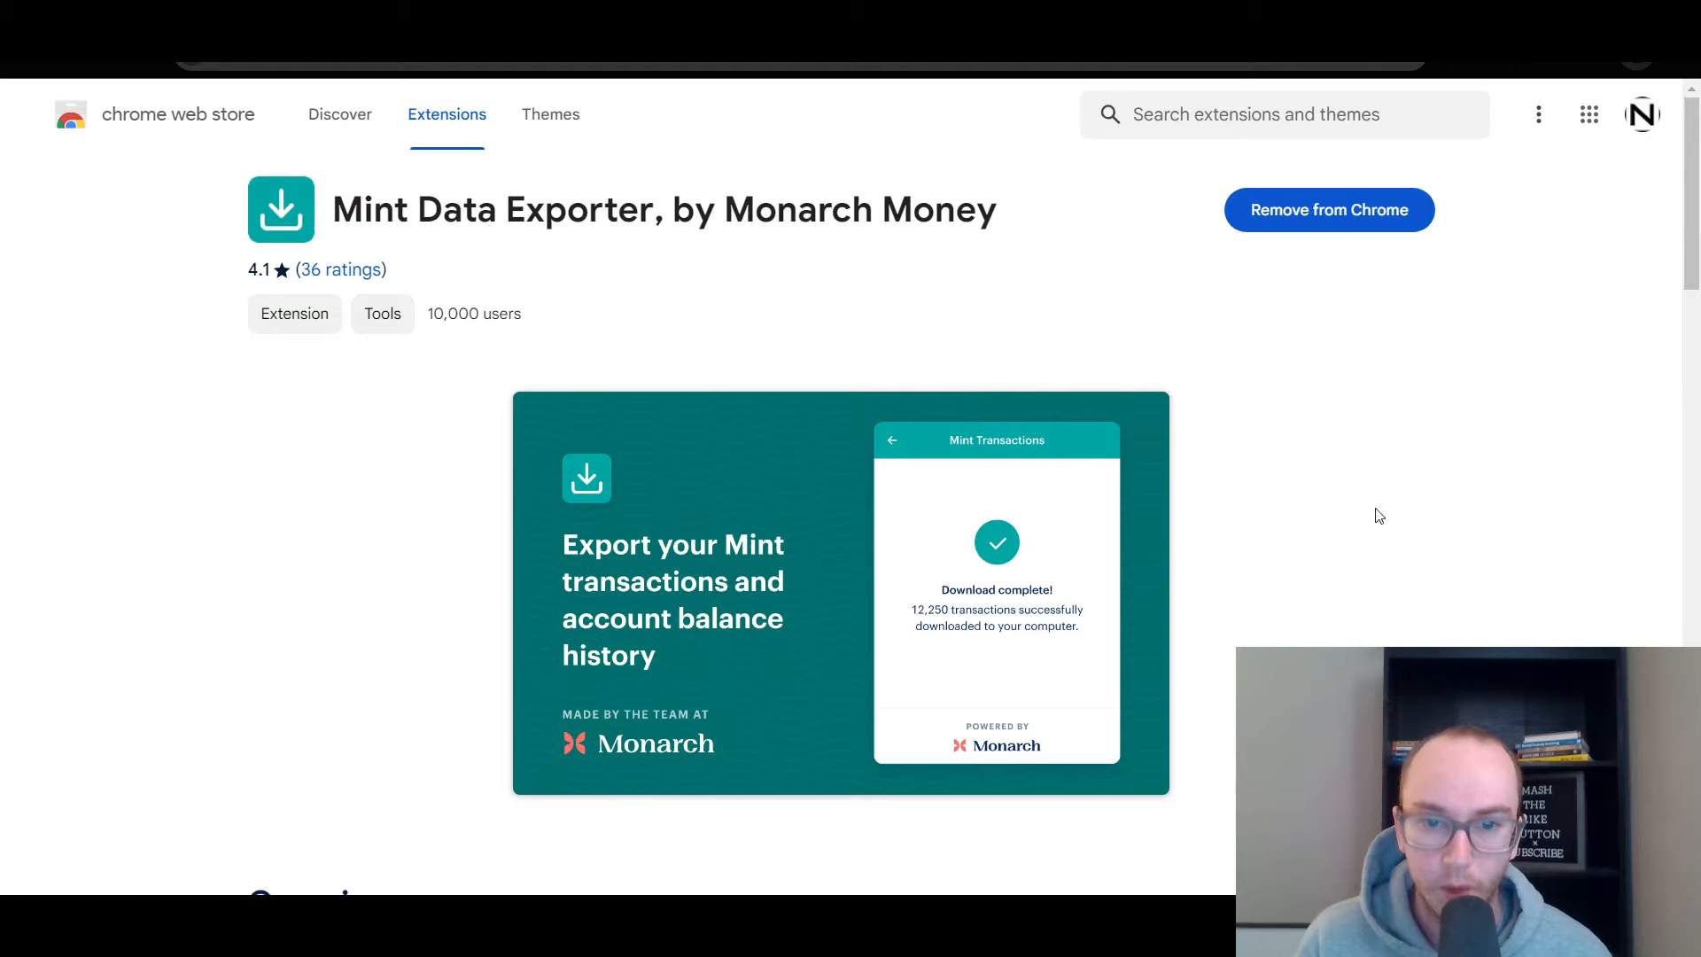
pyautogui.scroll(-3)
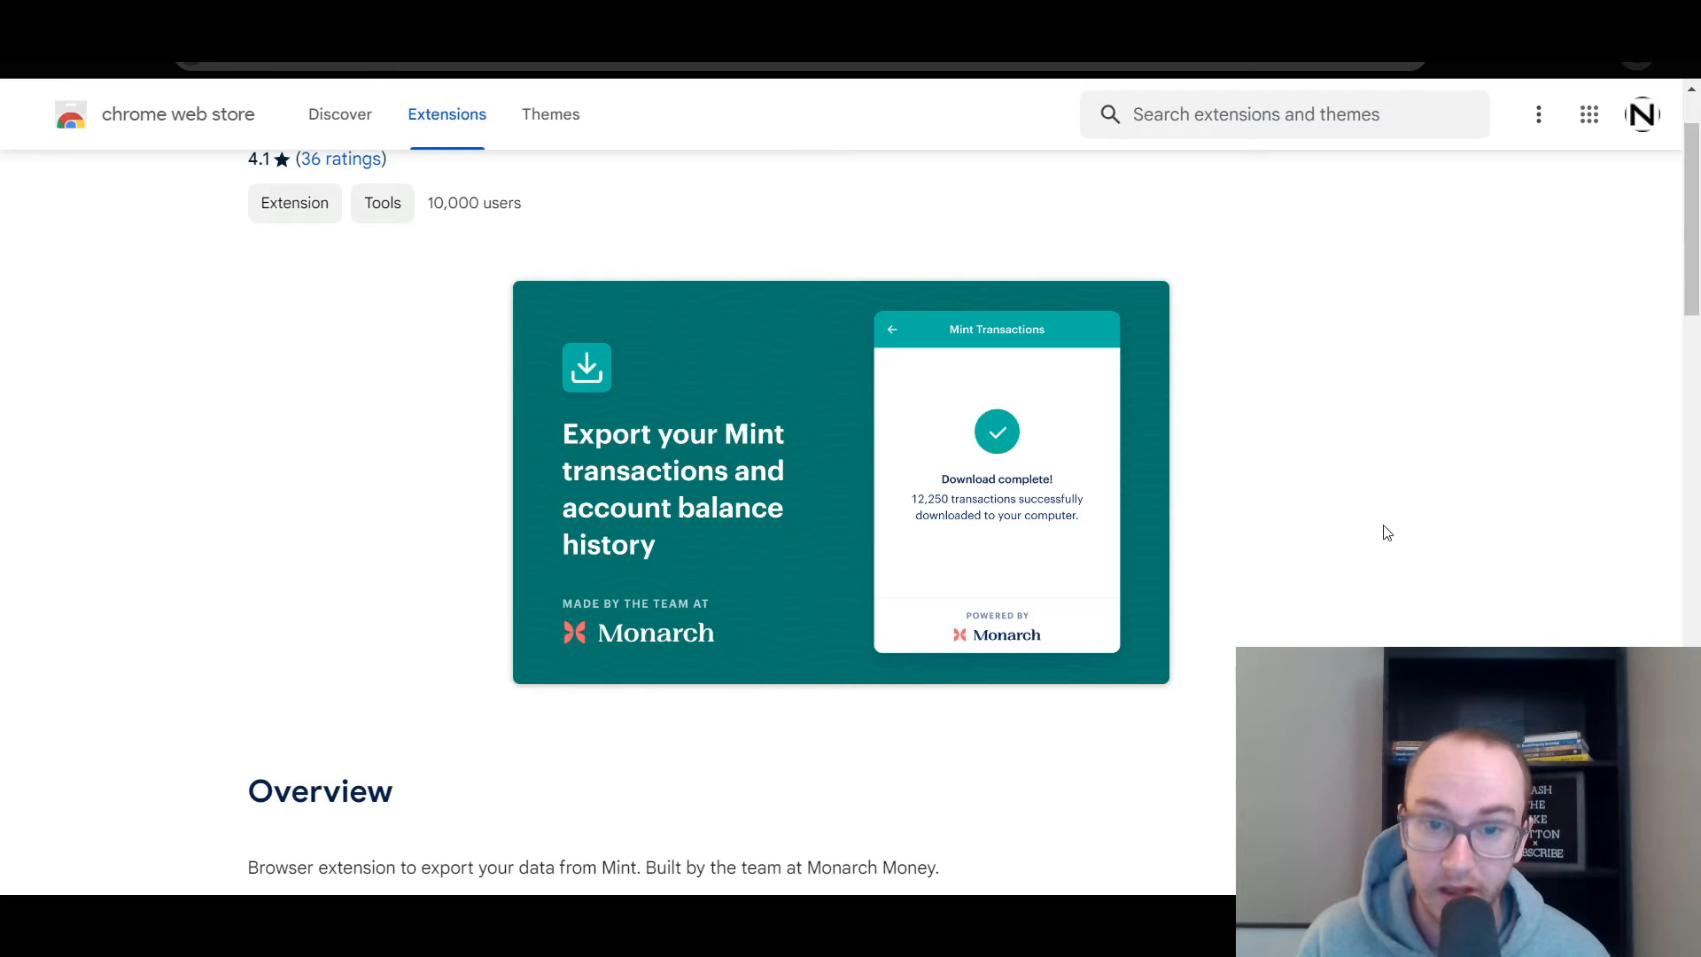
pyautogui.scroll(-3)
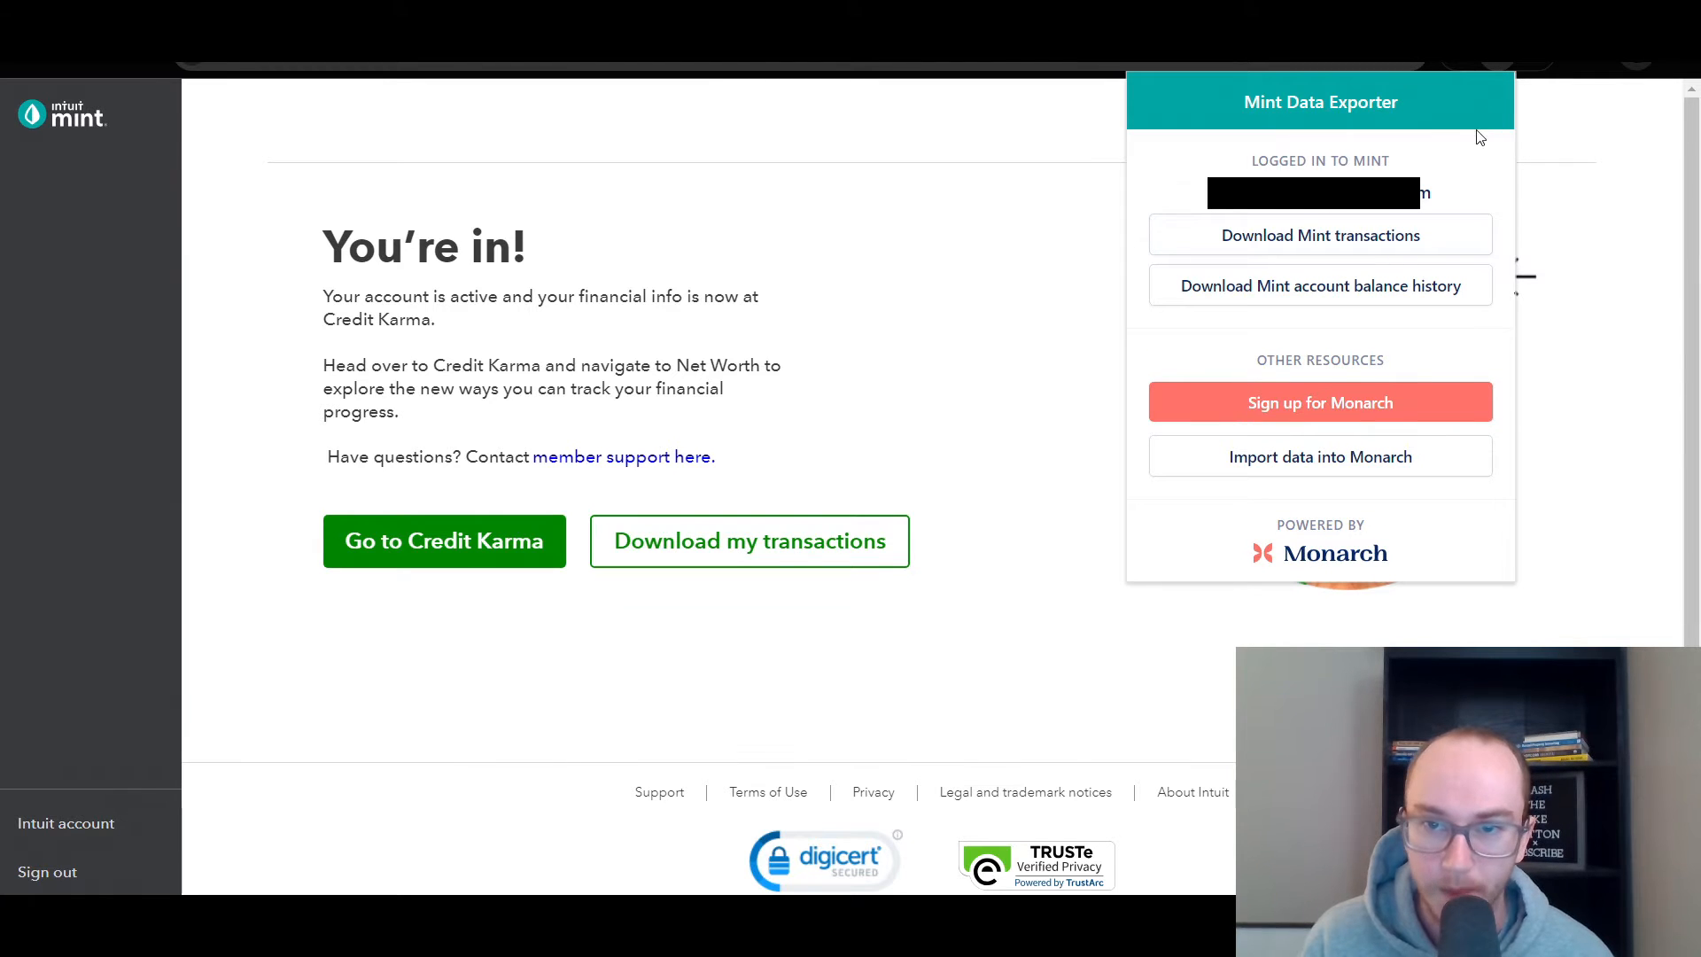
pyautogui.moveTo(1400, 165)
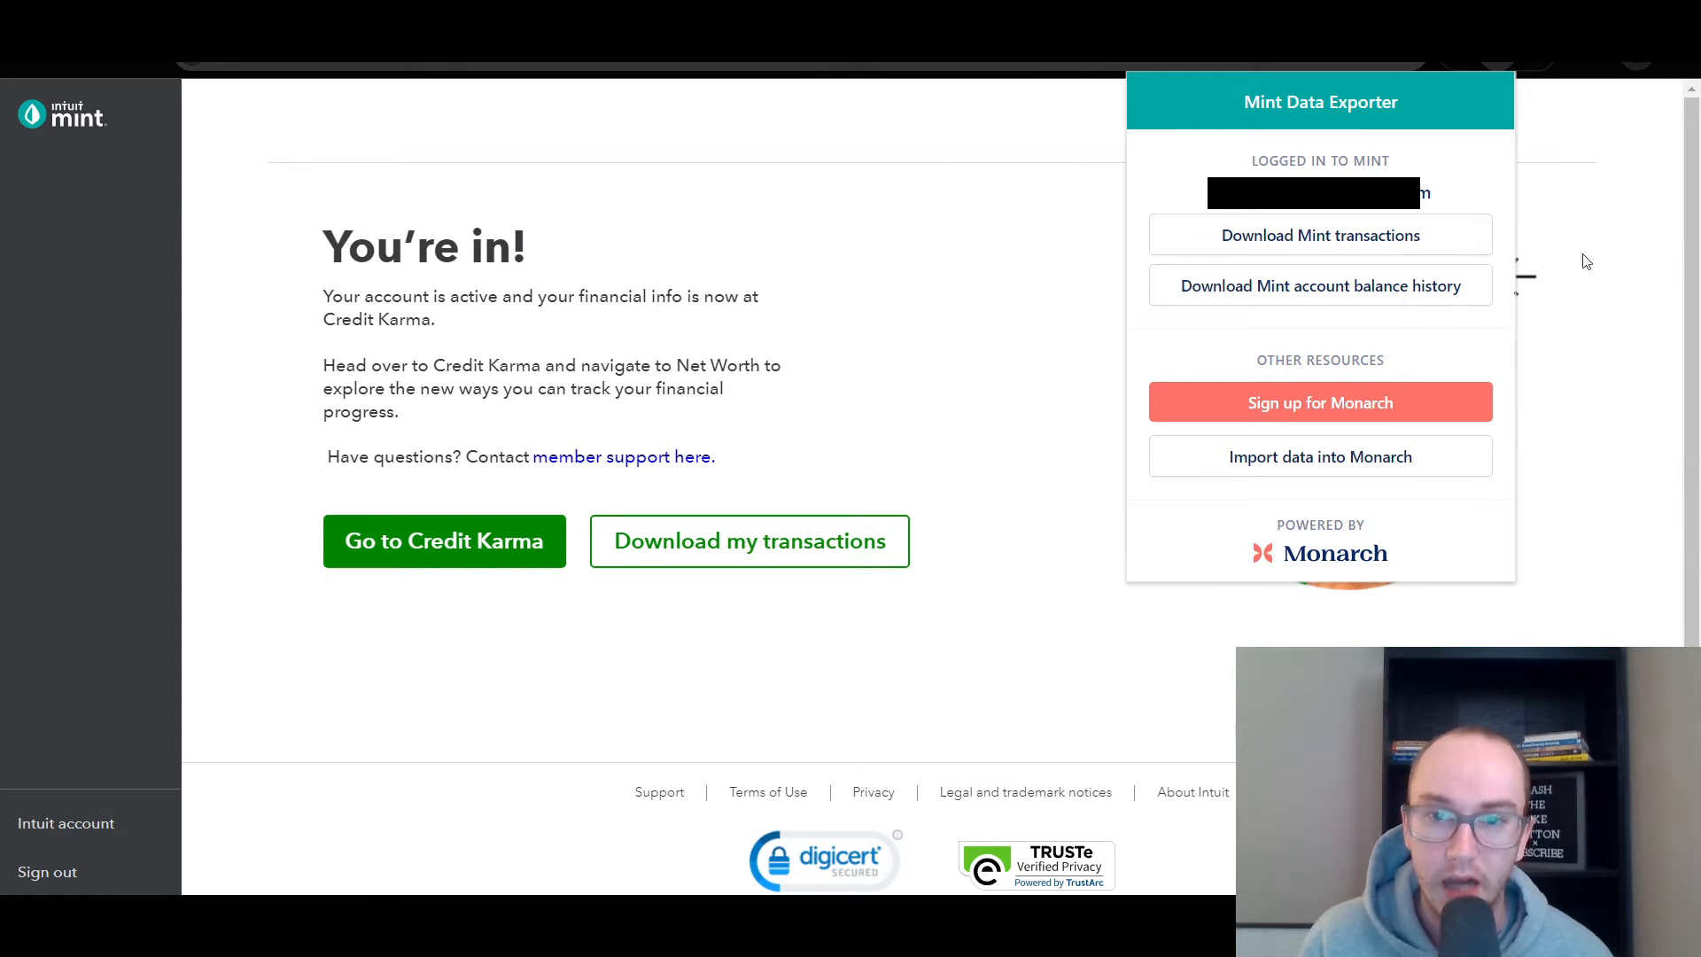
pyautogui.moveTo(1200, 309)
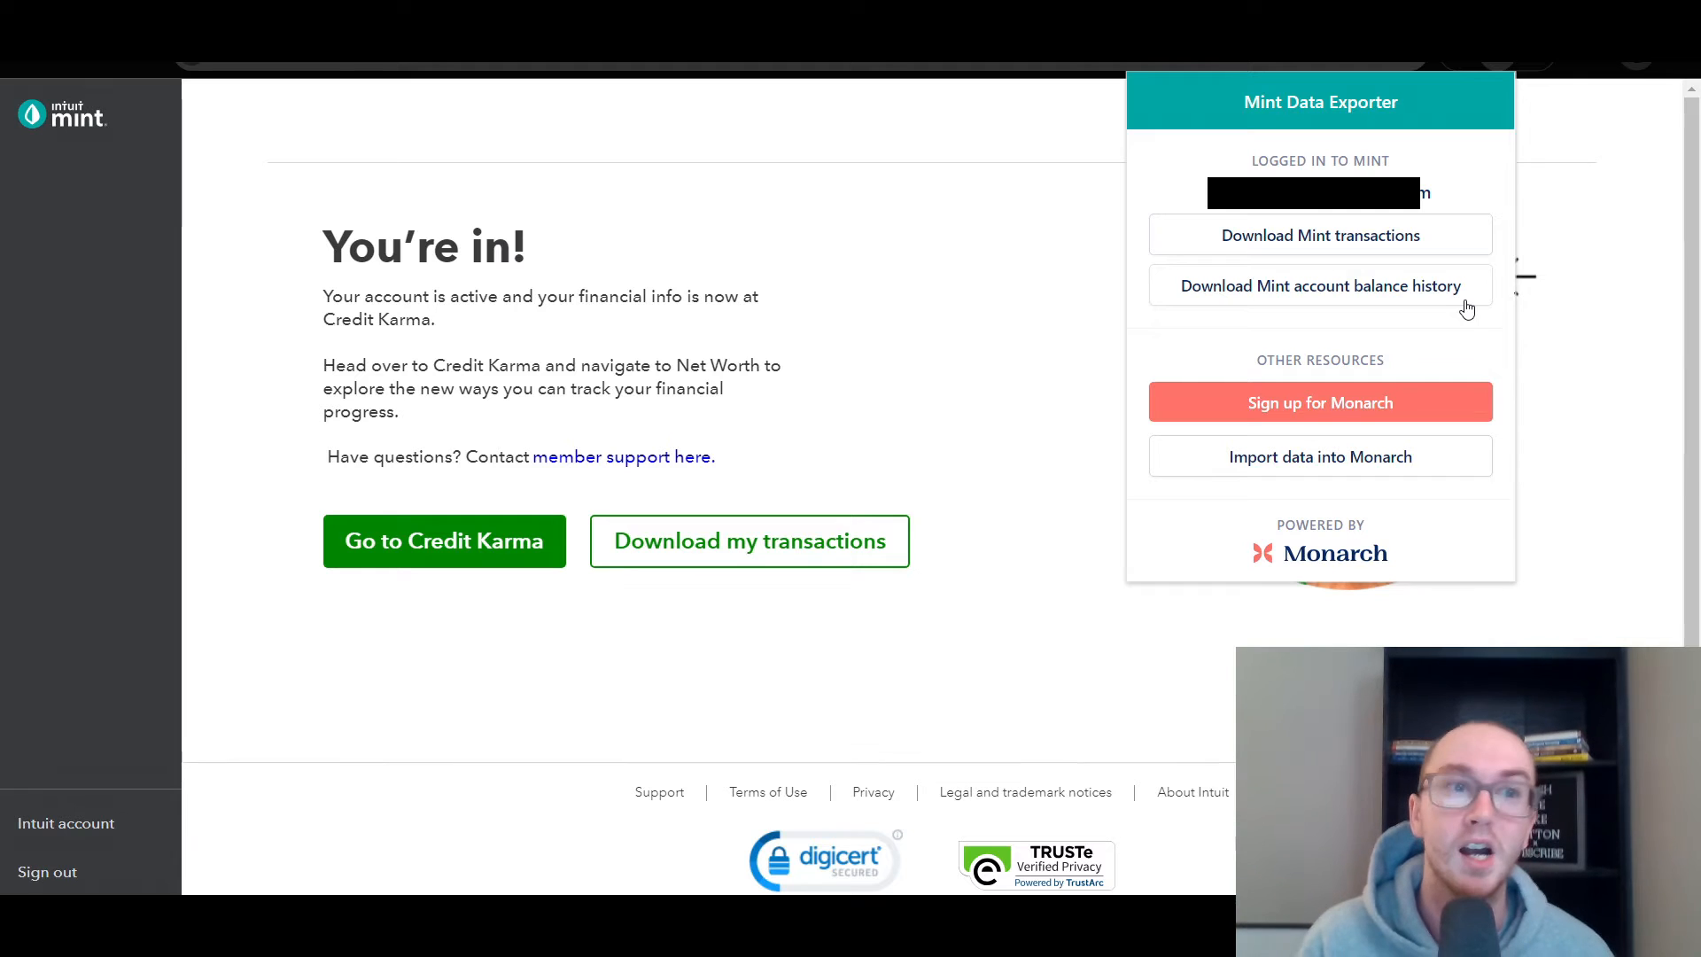
pyautogui.moveTo(1345, 312)
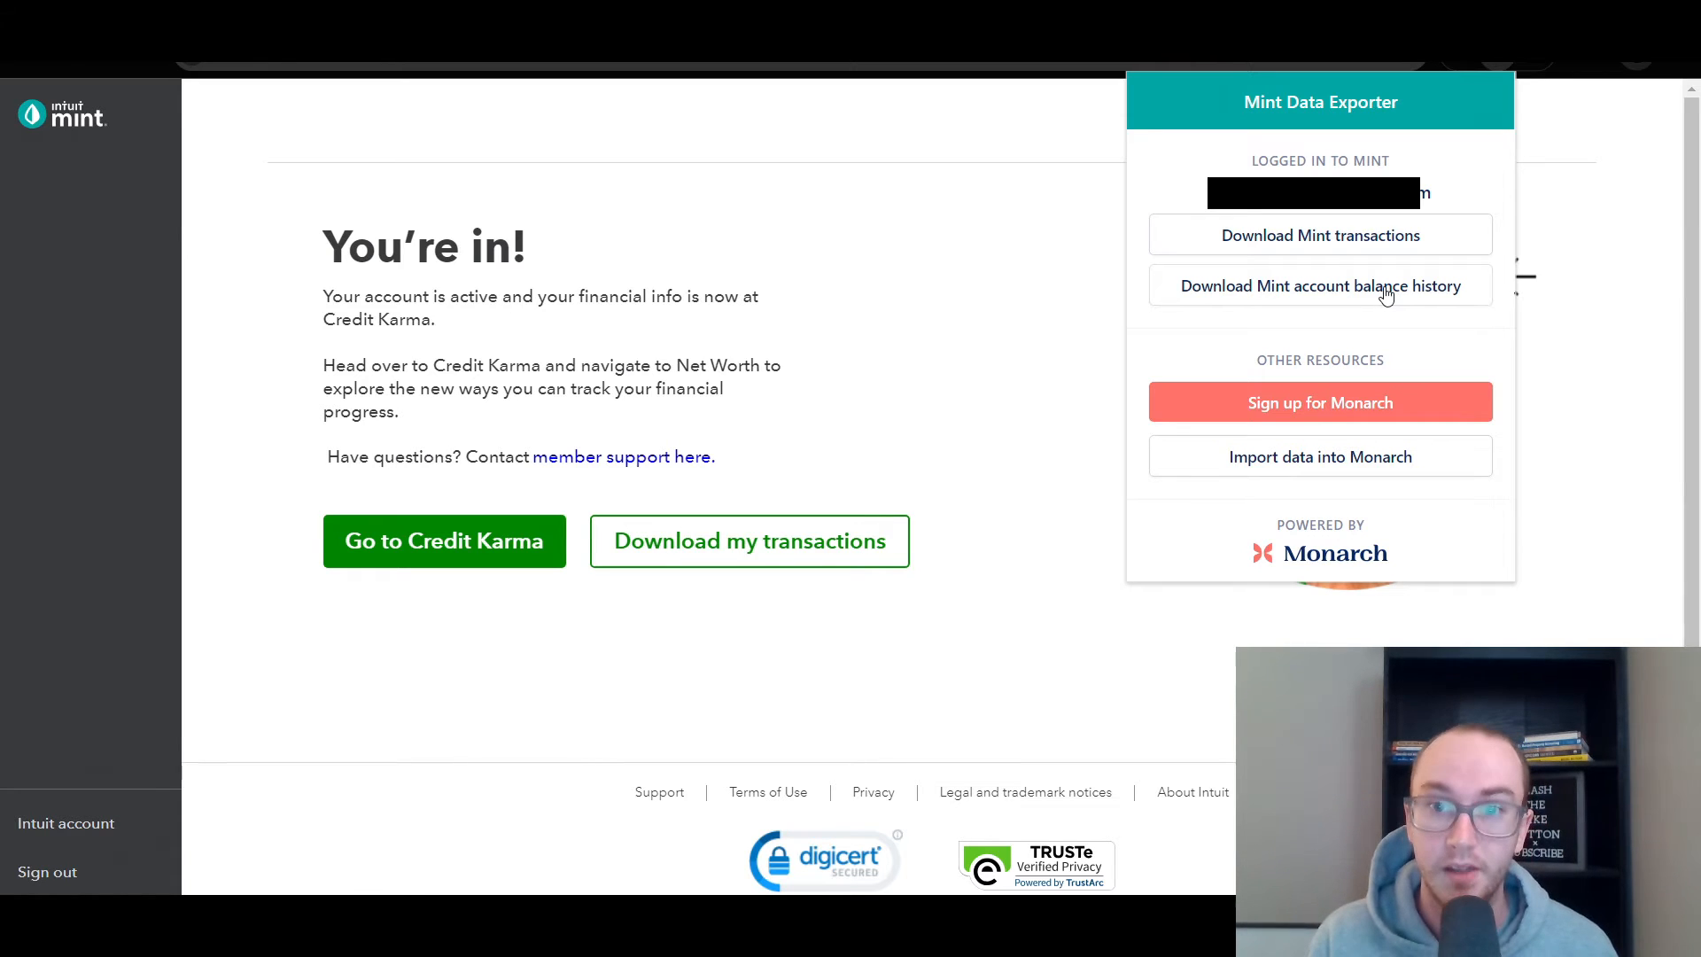
pyautogui.moveTo(1342, 297)
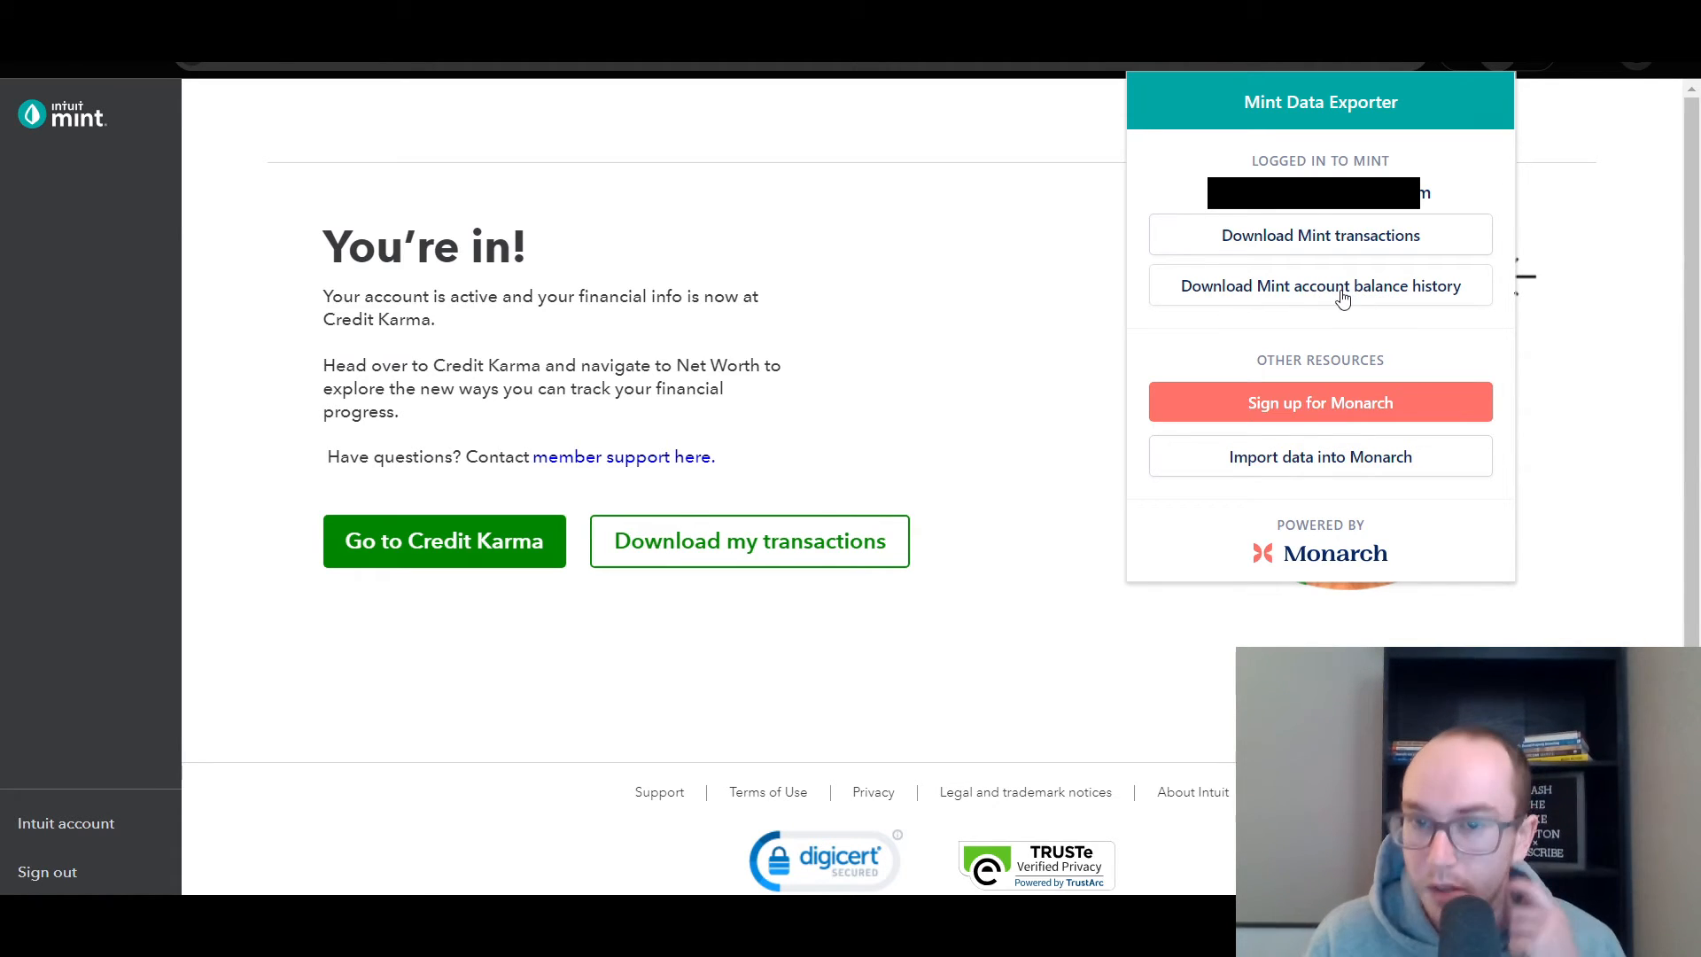
pyautogui.moveTo(1335, 313)
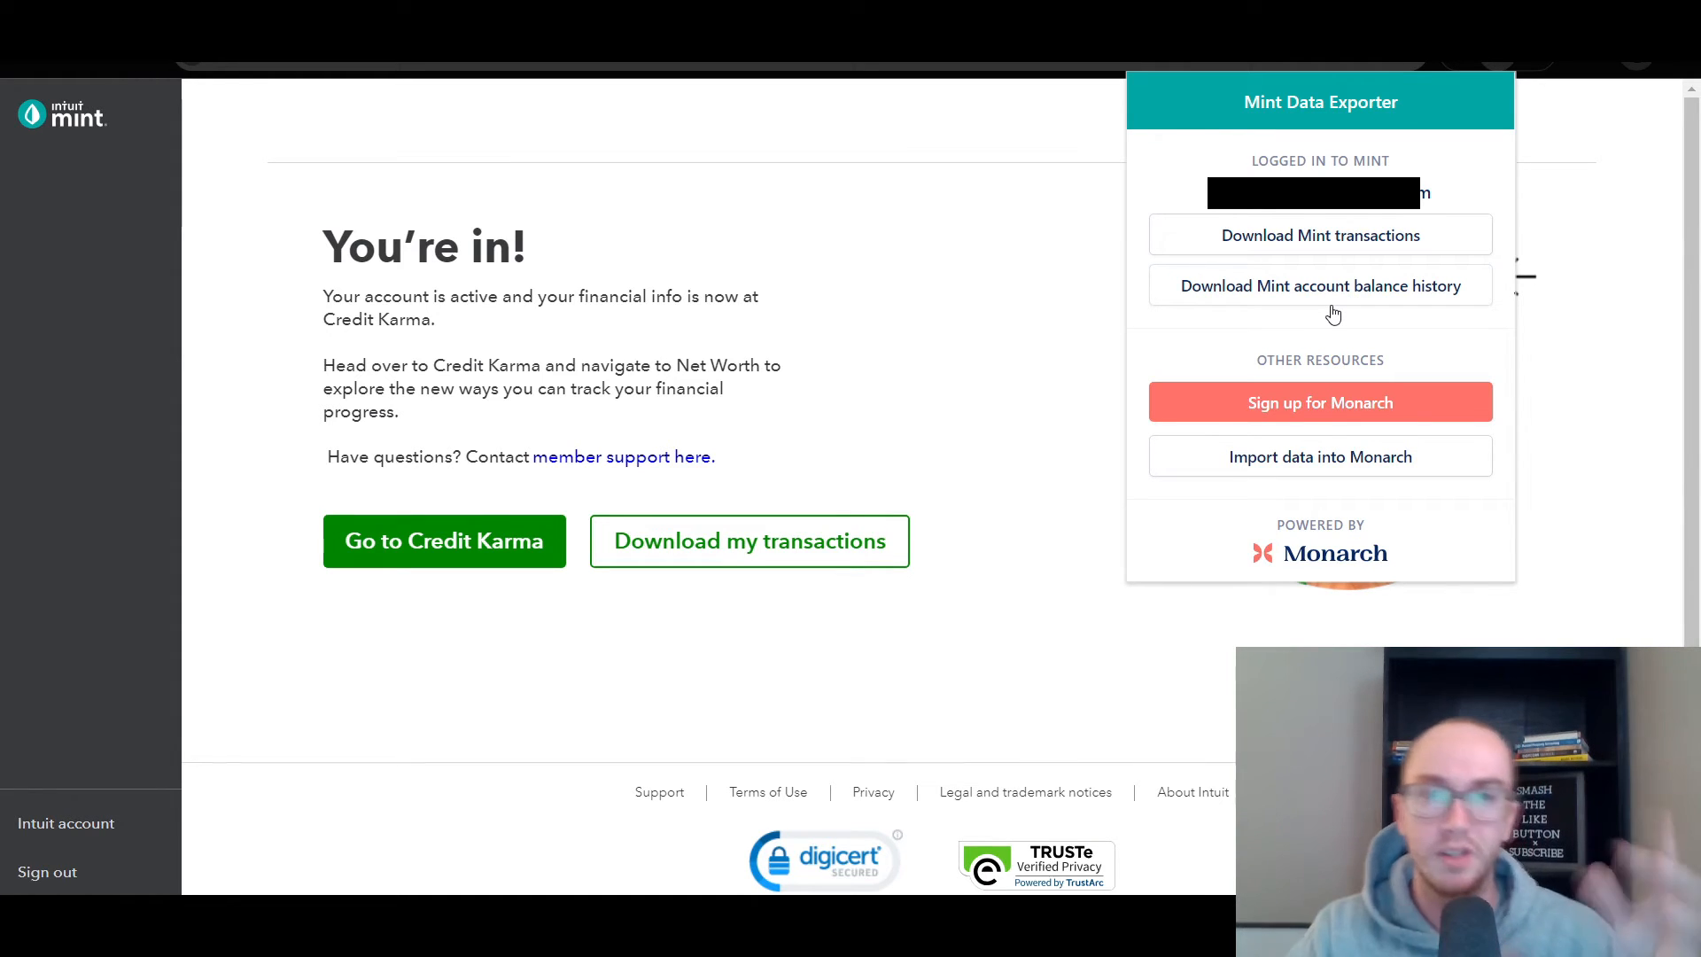
pyautogui.moveTo(1199, 271)
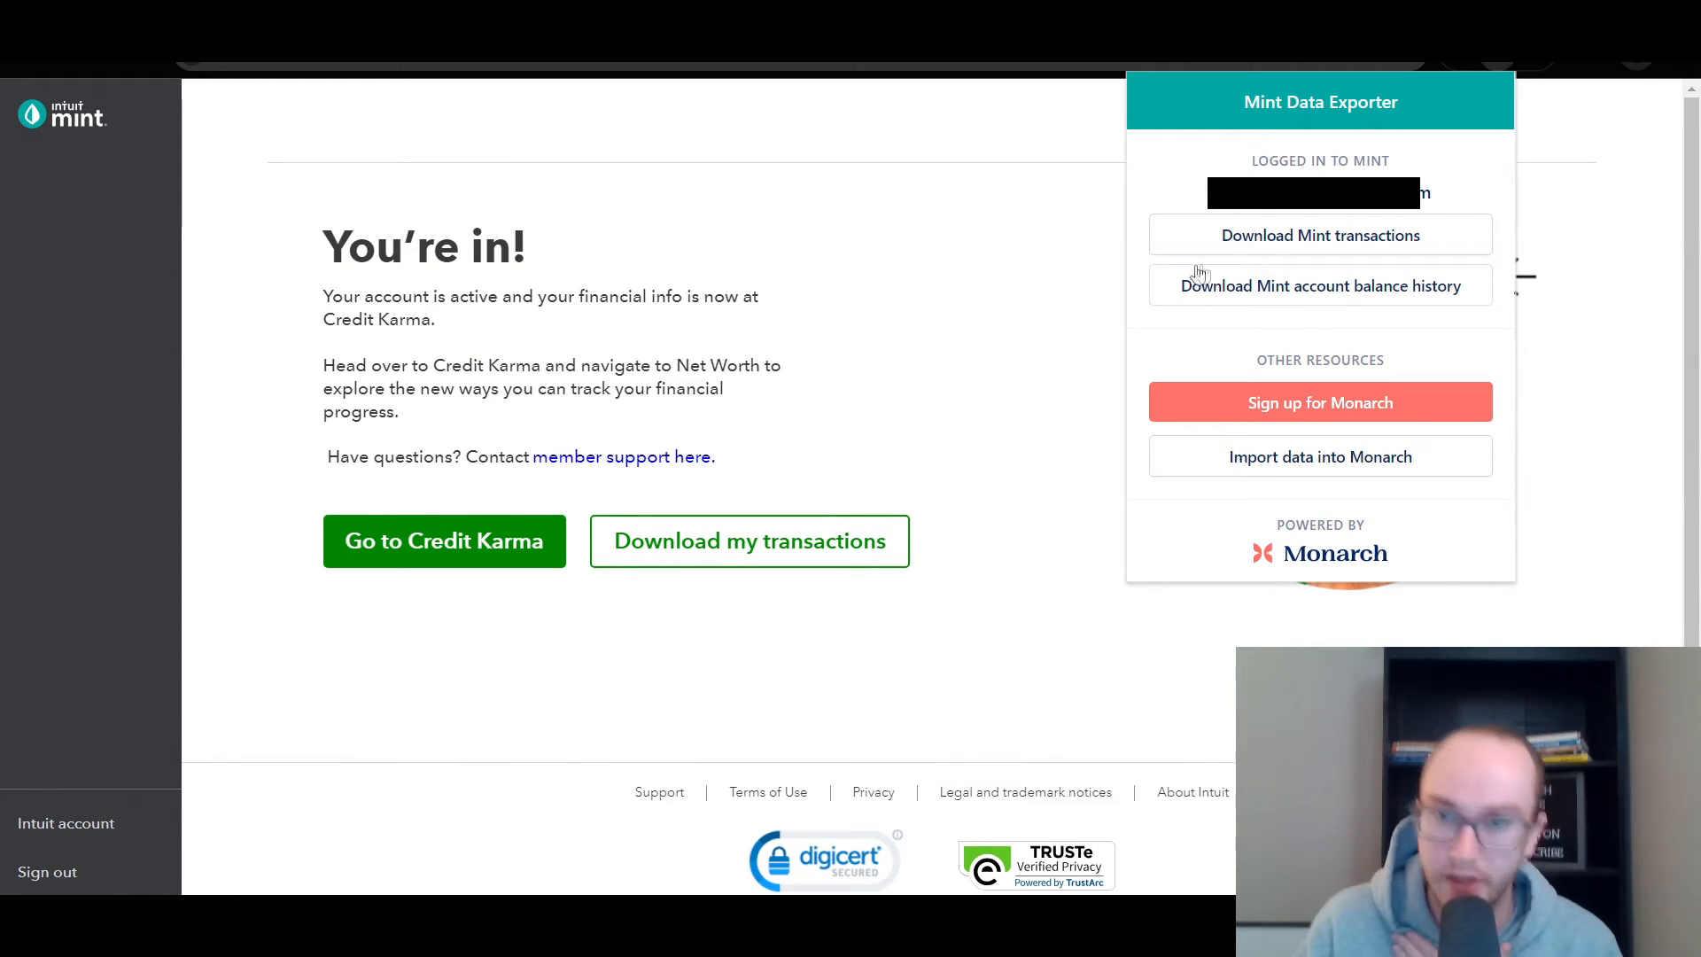
pyautogui.moveTo(1352, 248)
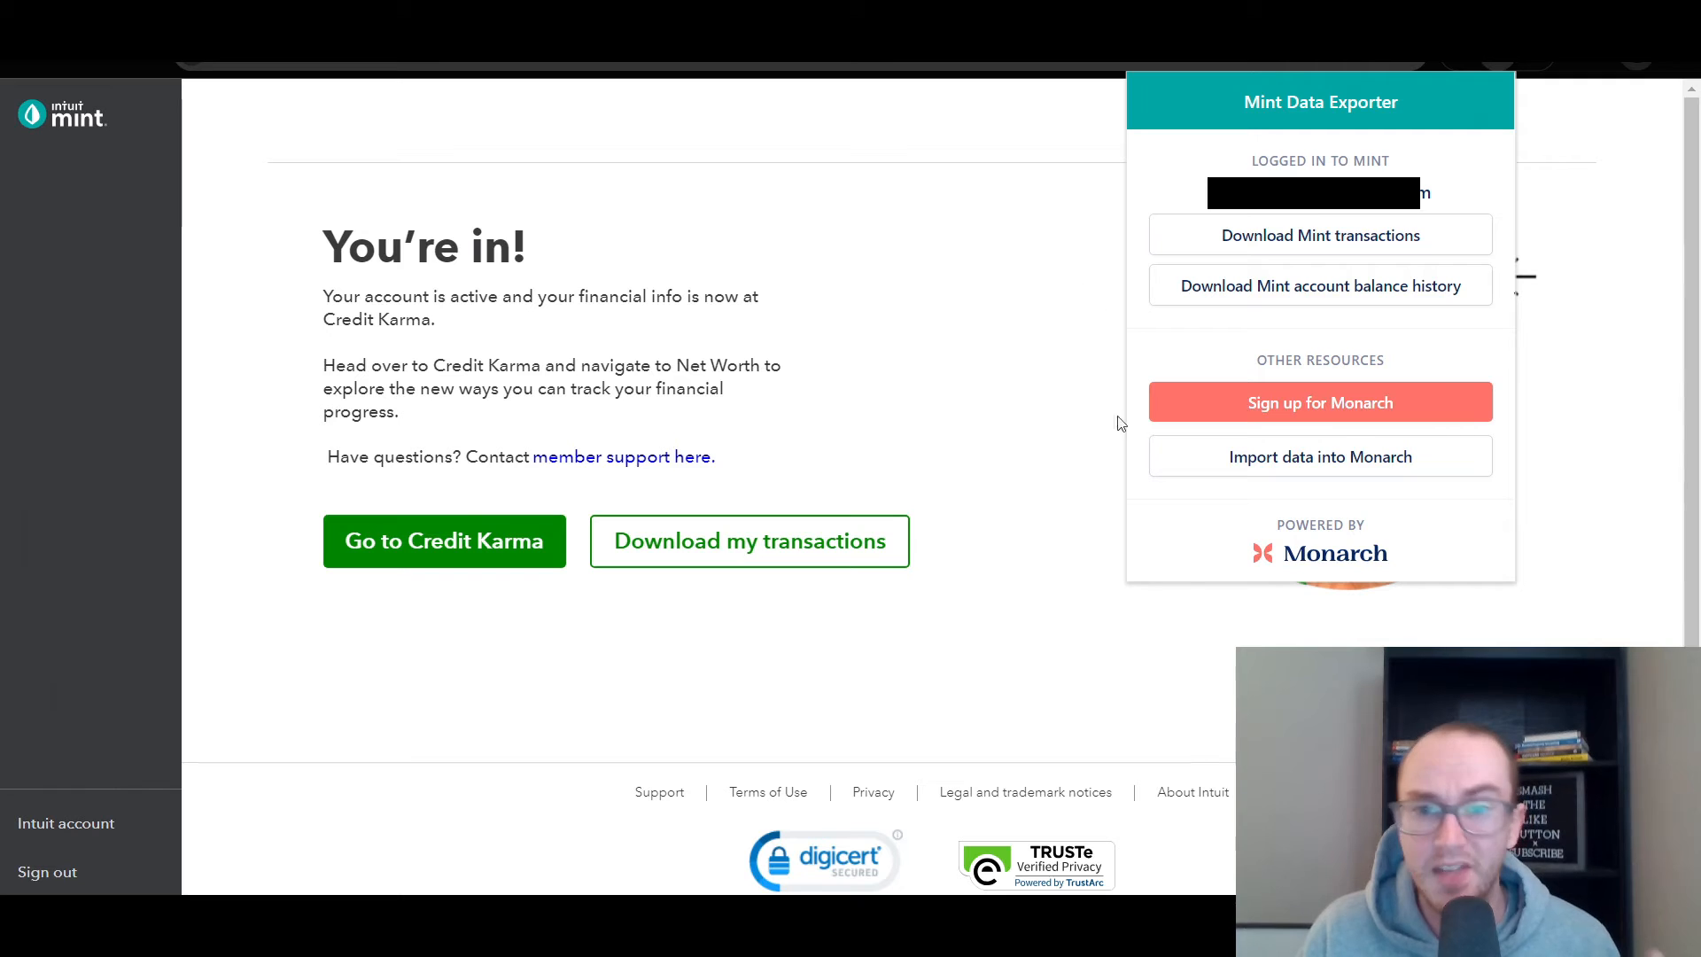
pyautogui.moveTo(1048, 175)
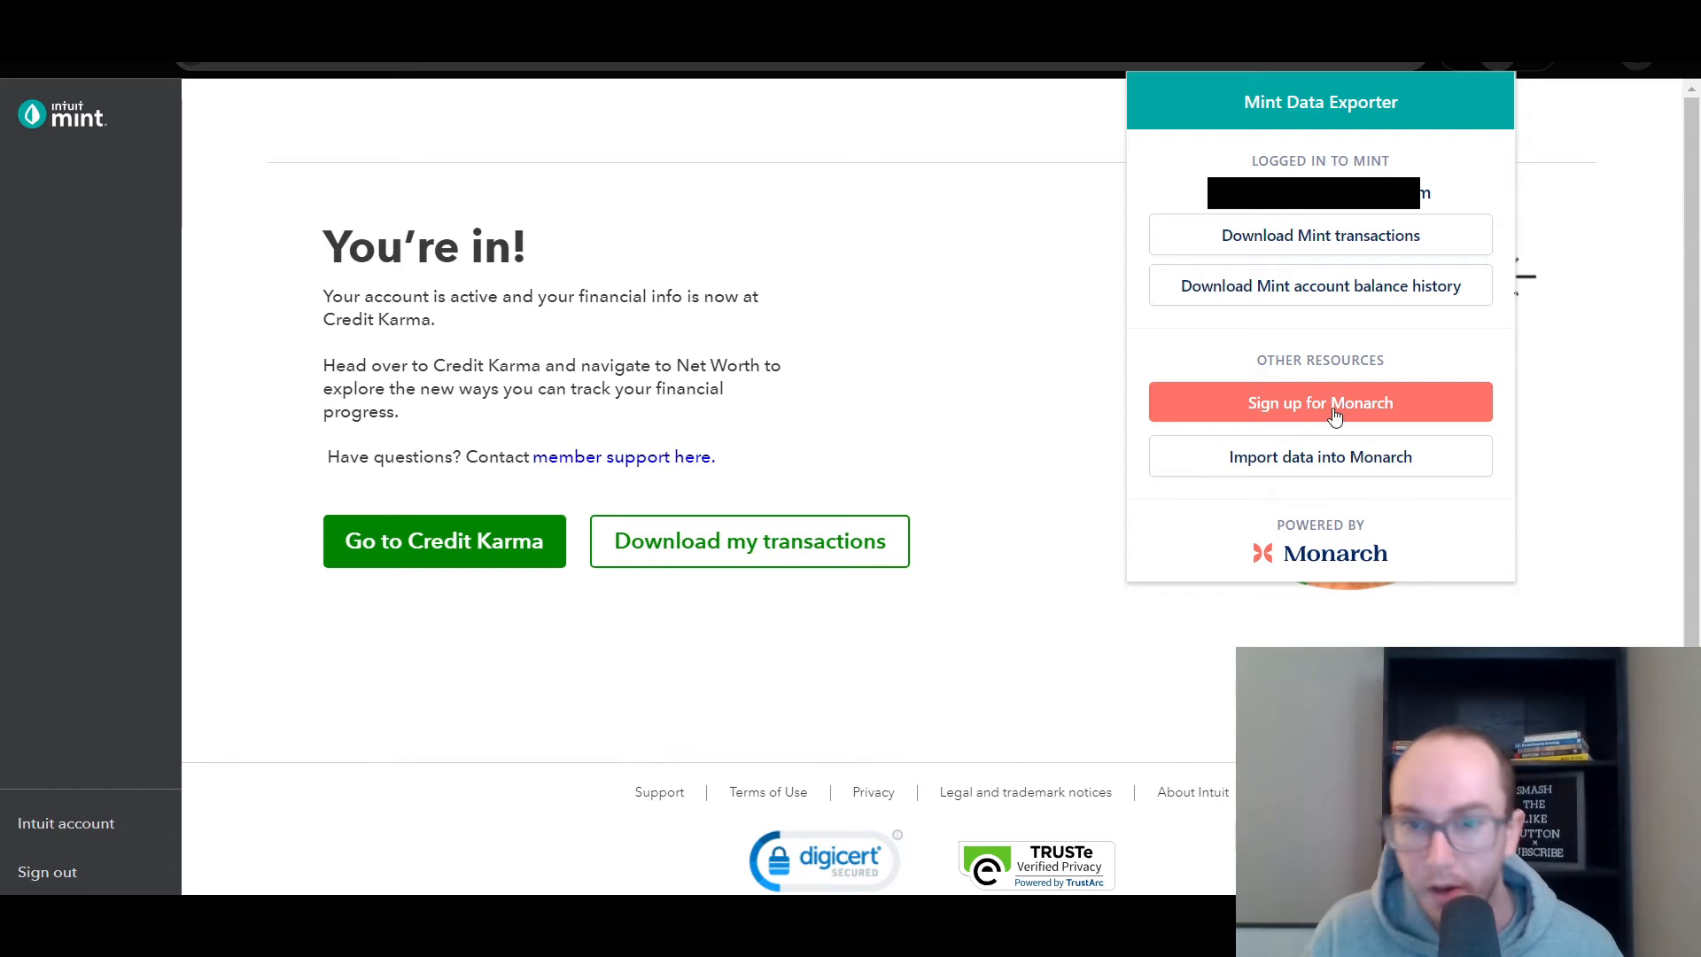
pyautogui.moveTo(999, 209)
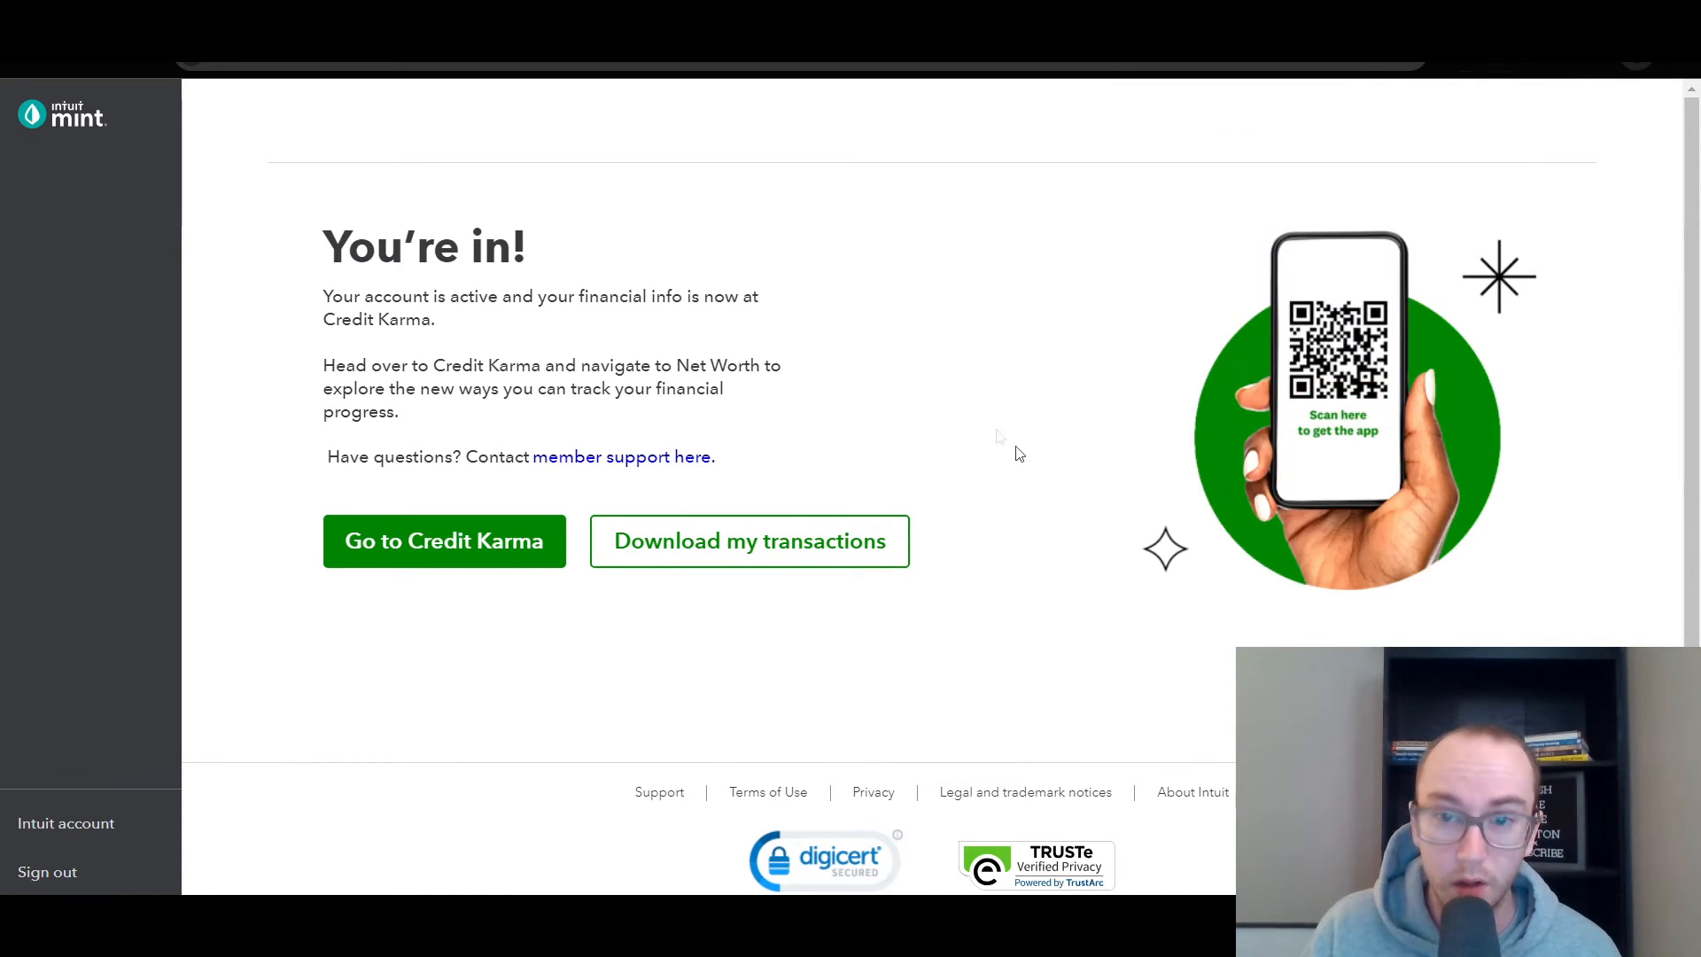
pyautogui.moveTo(994, 424)
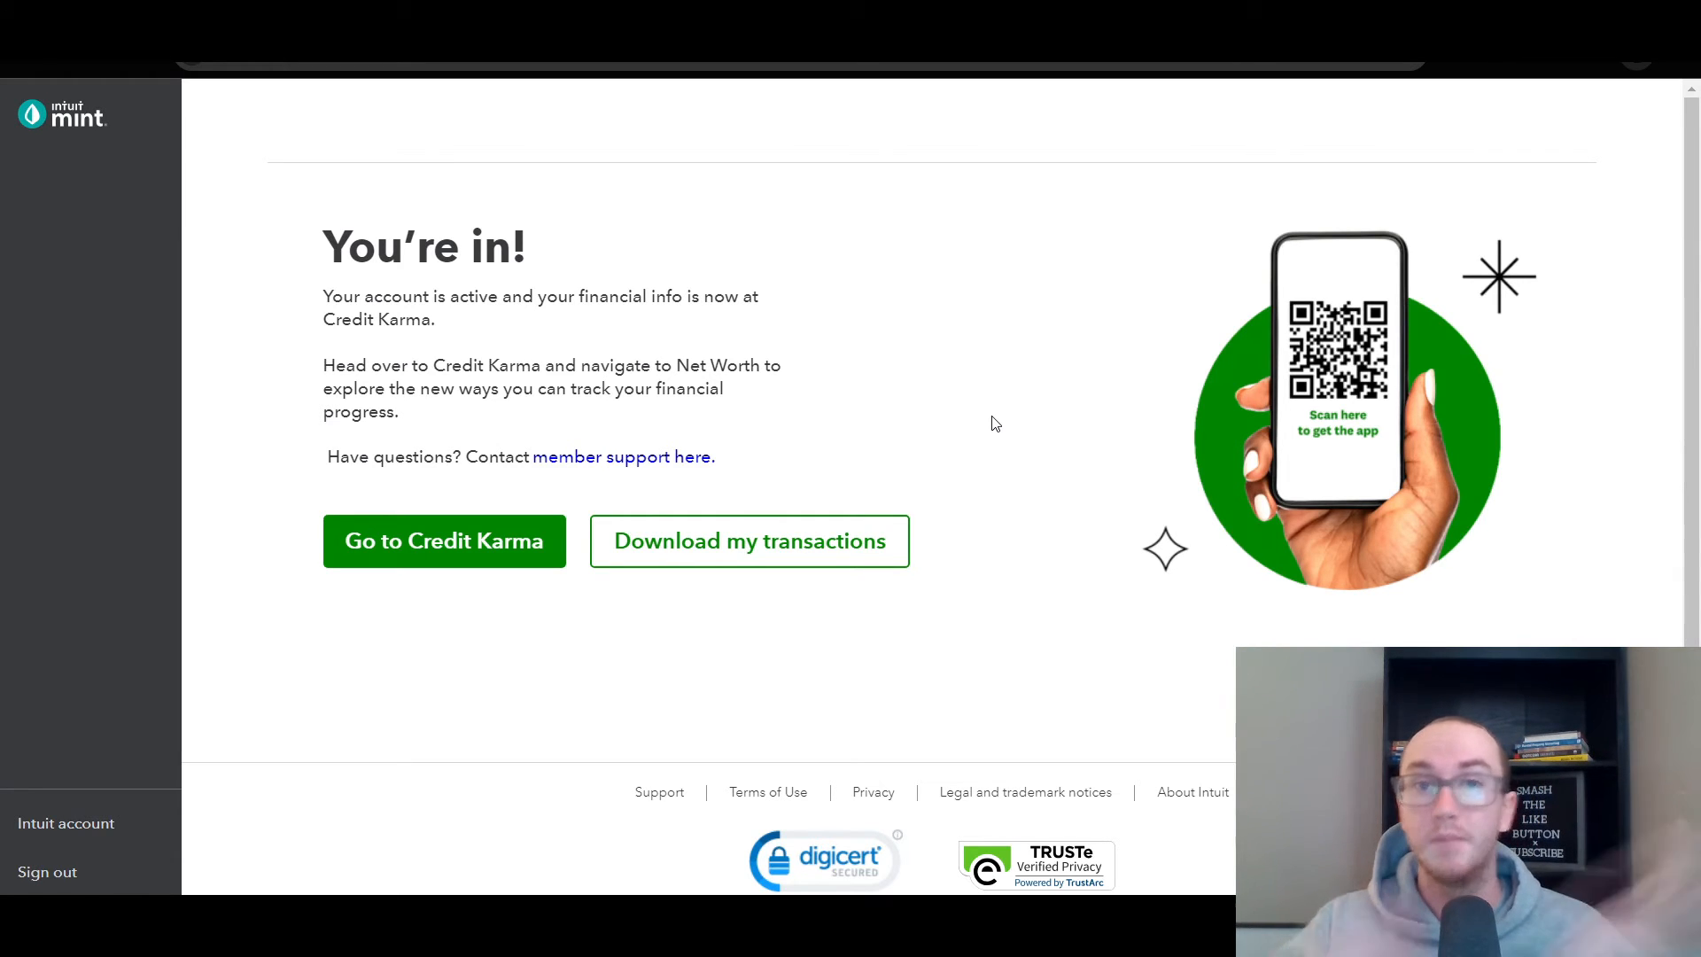
pyautogui.moveTo(1040, 107)
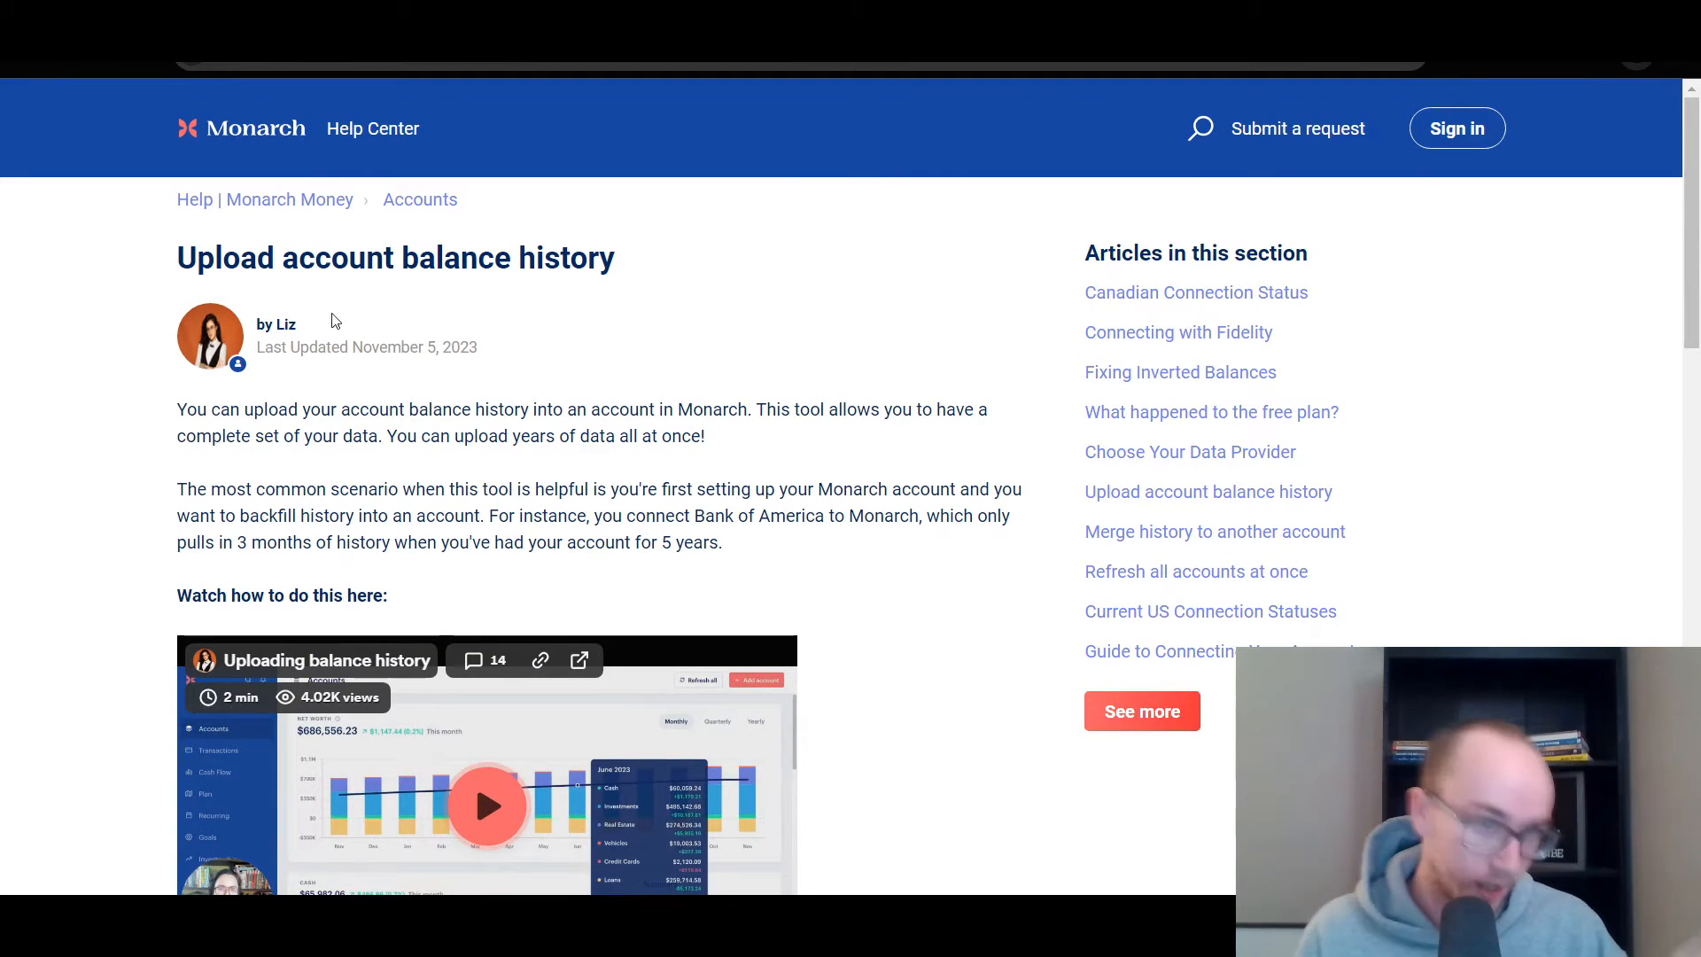
pyautogui.scroll(-3)
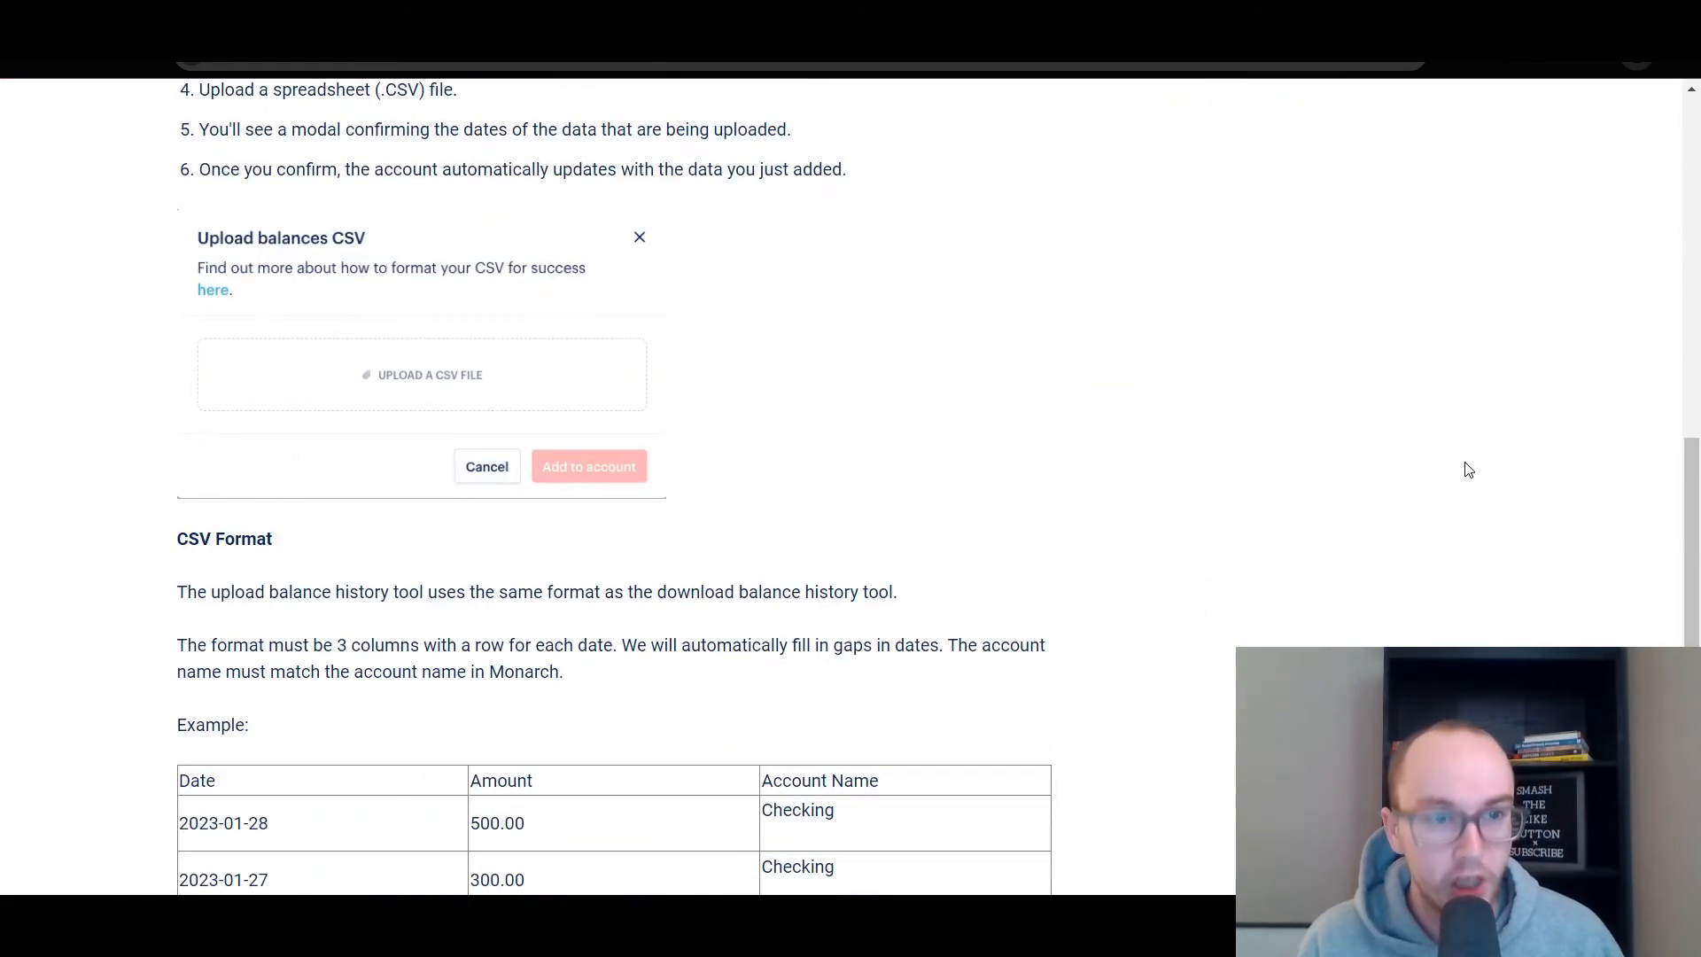
pyautogui.scroll(-3)
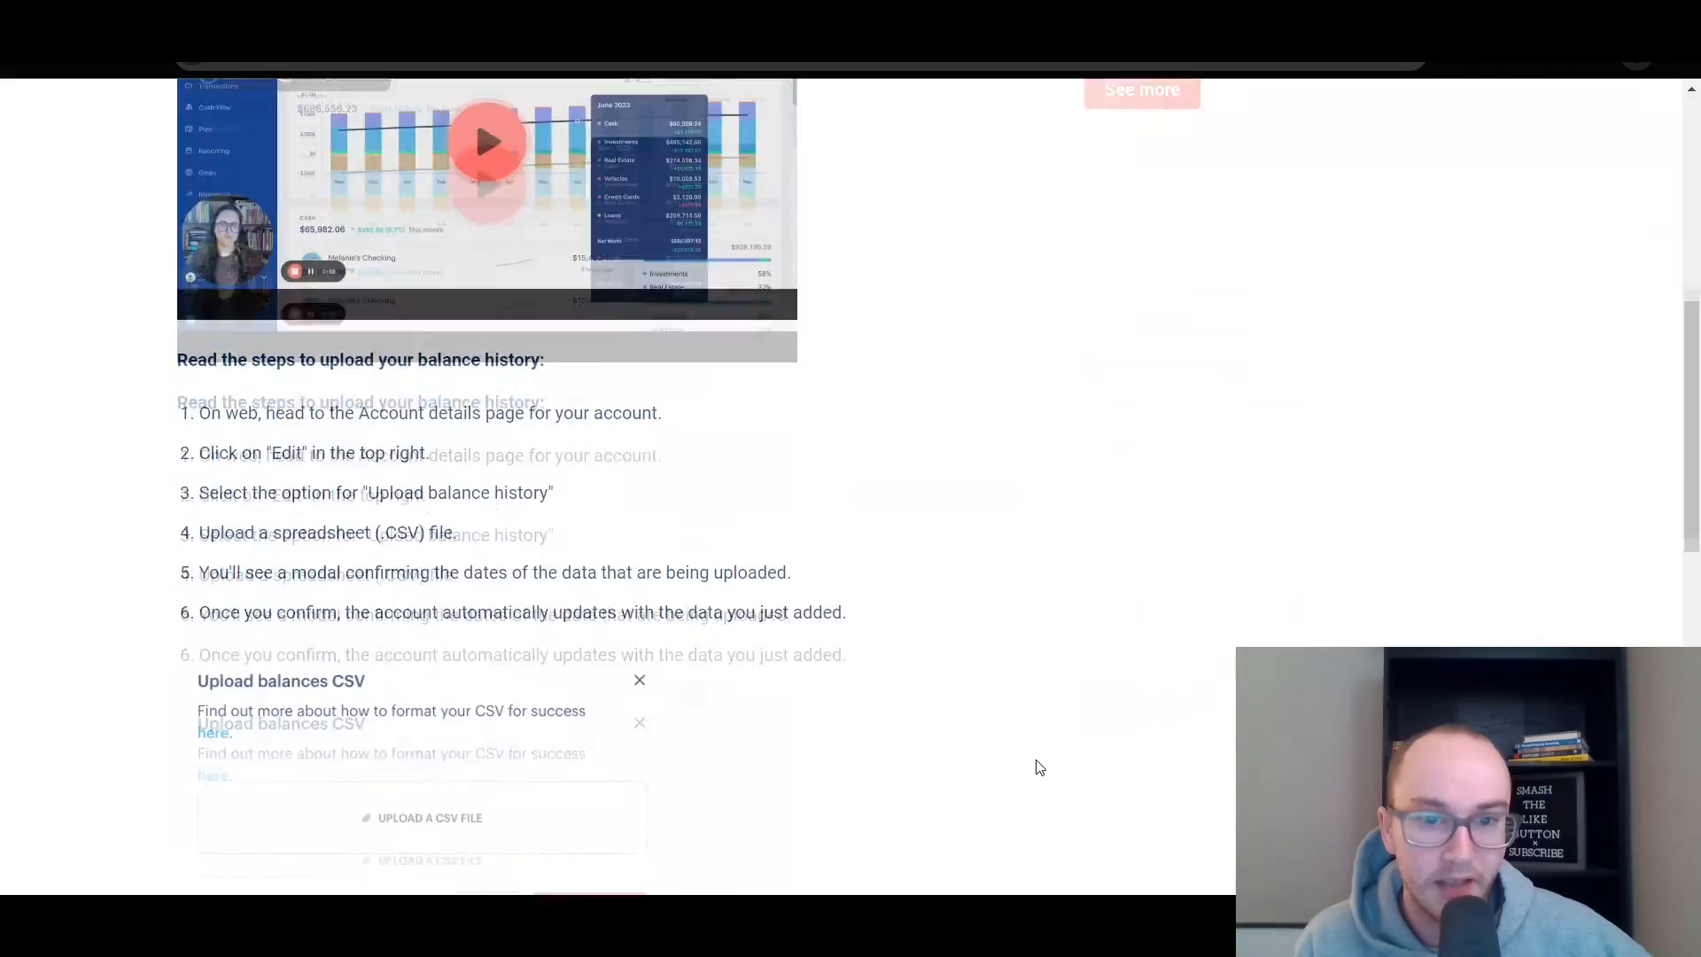
pyautogui.scroll(-3)
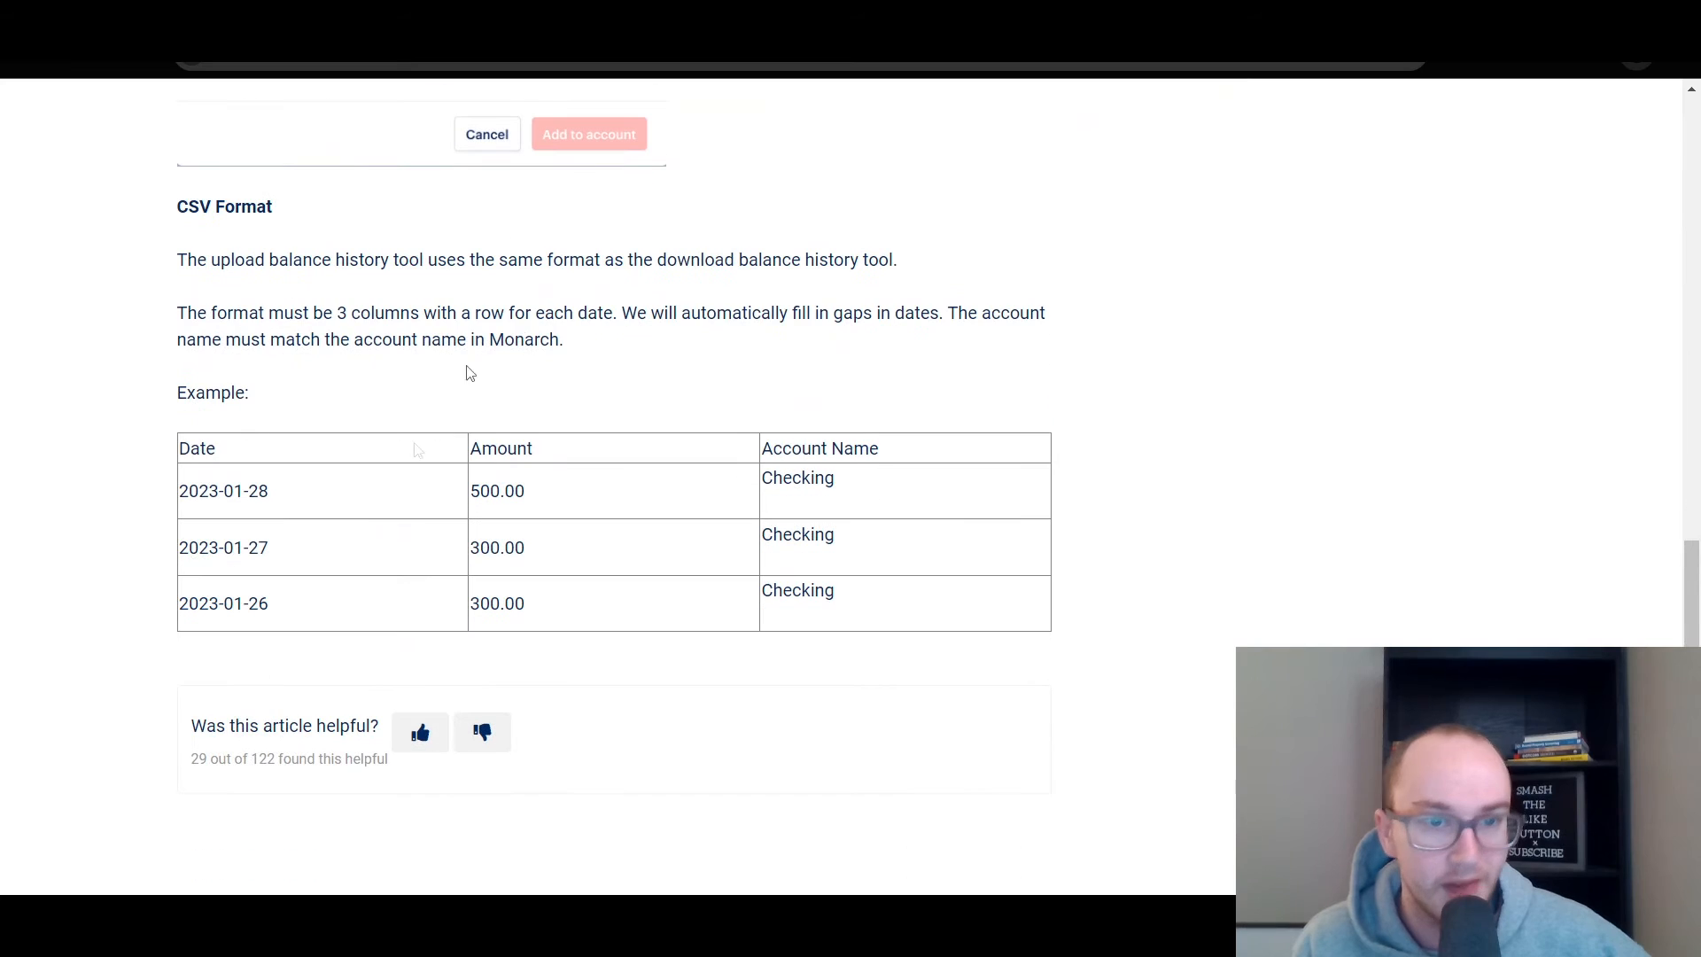
pyautogui.moveTo(200, 476); pyautogui.dragTo(526, 548)
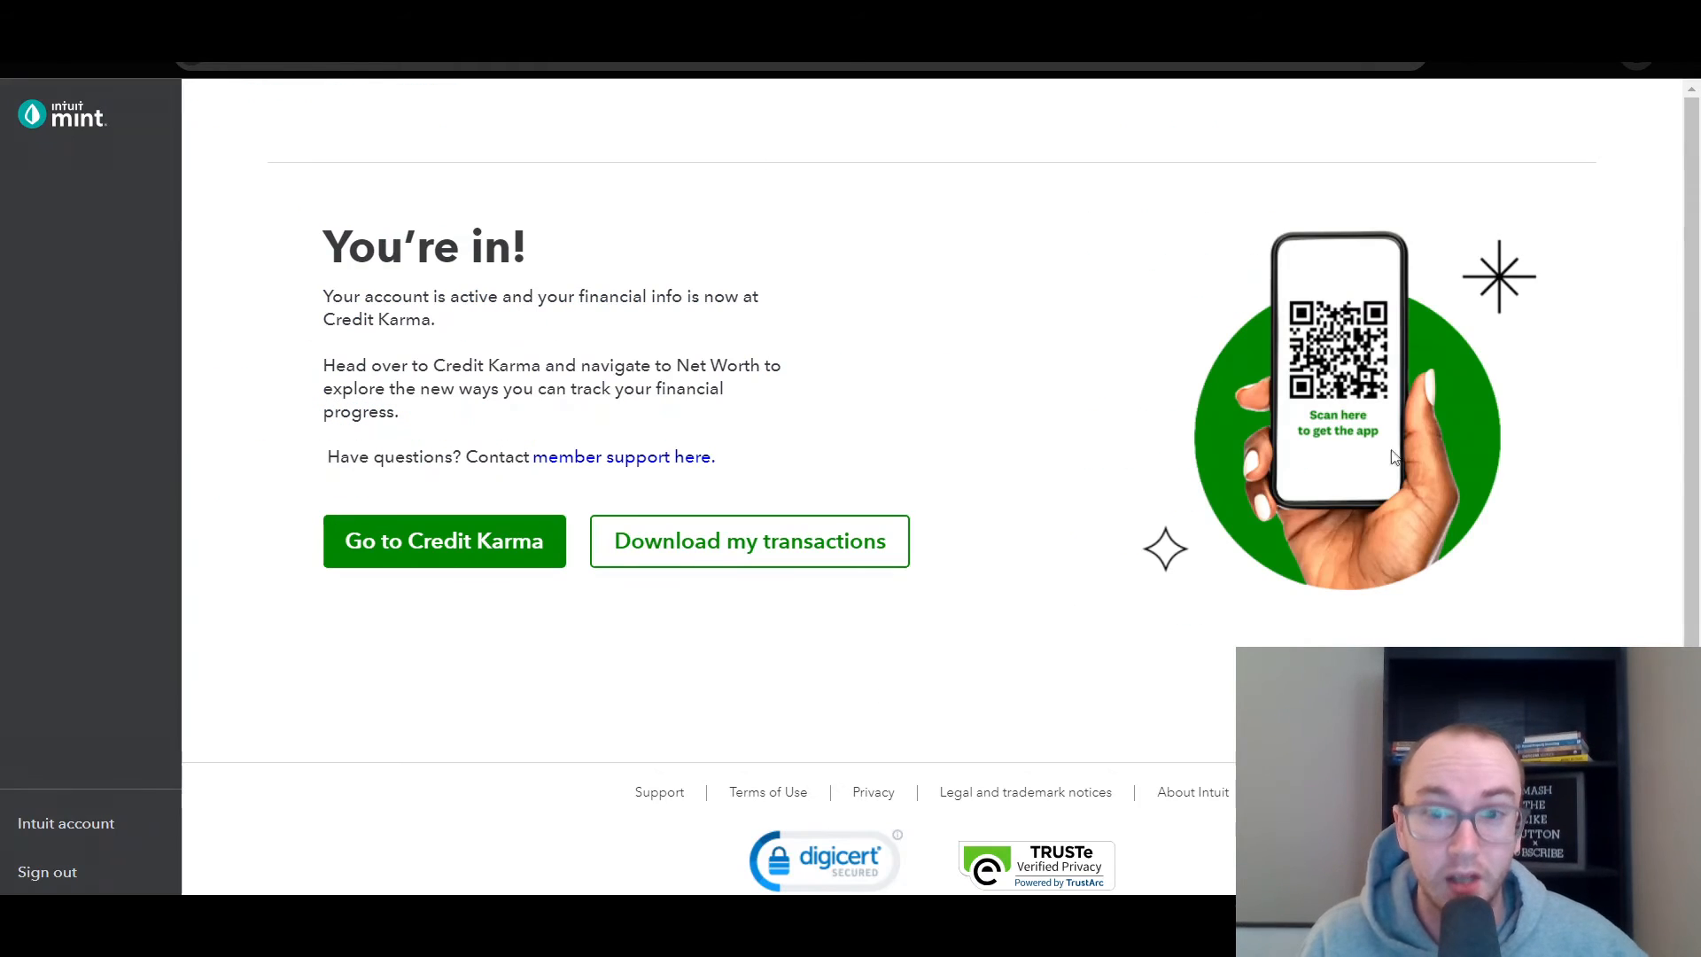
pyautogui.moveTo(1084, 287)
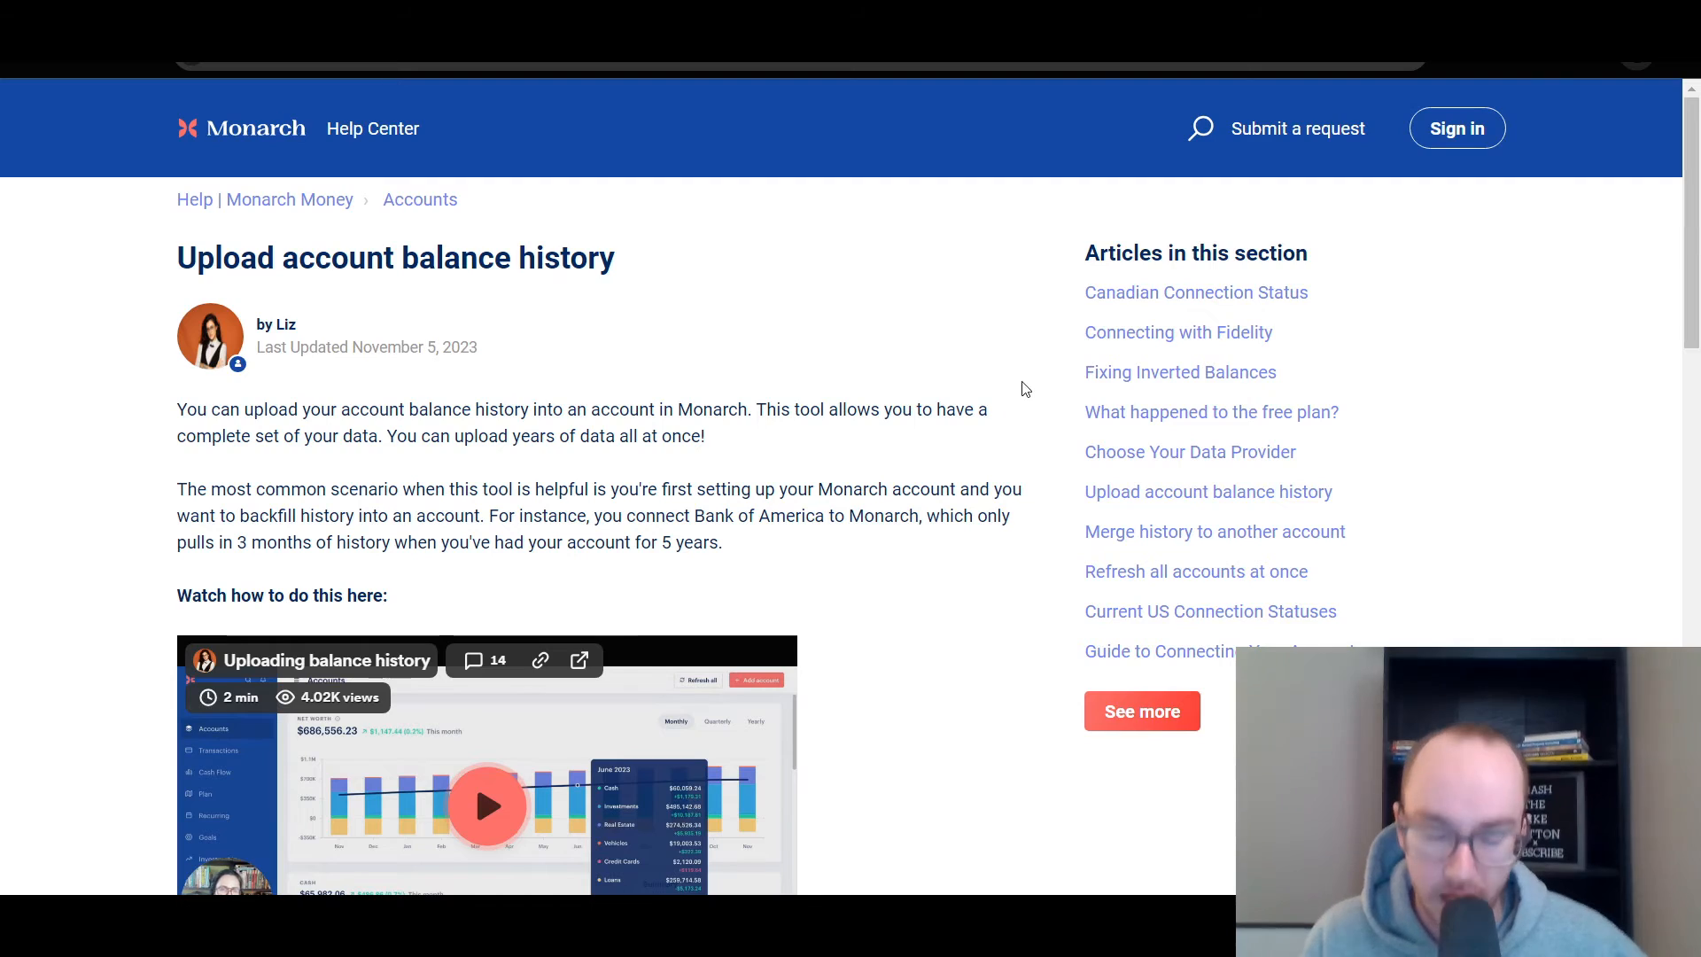
# Scroll through the single-account, CSV format and multi-account sections of the transactions import article
pyautogui.scroll(-3)
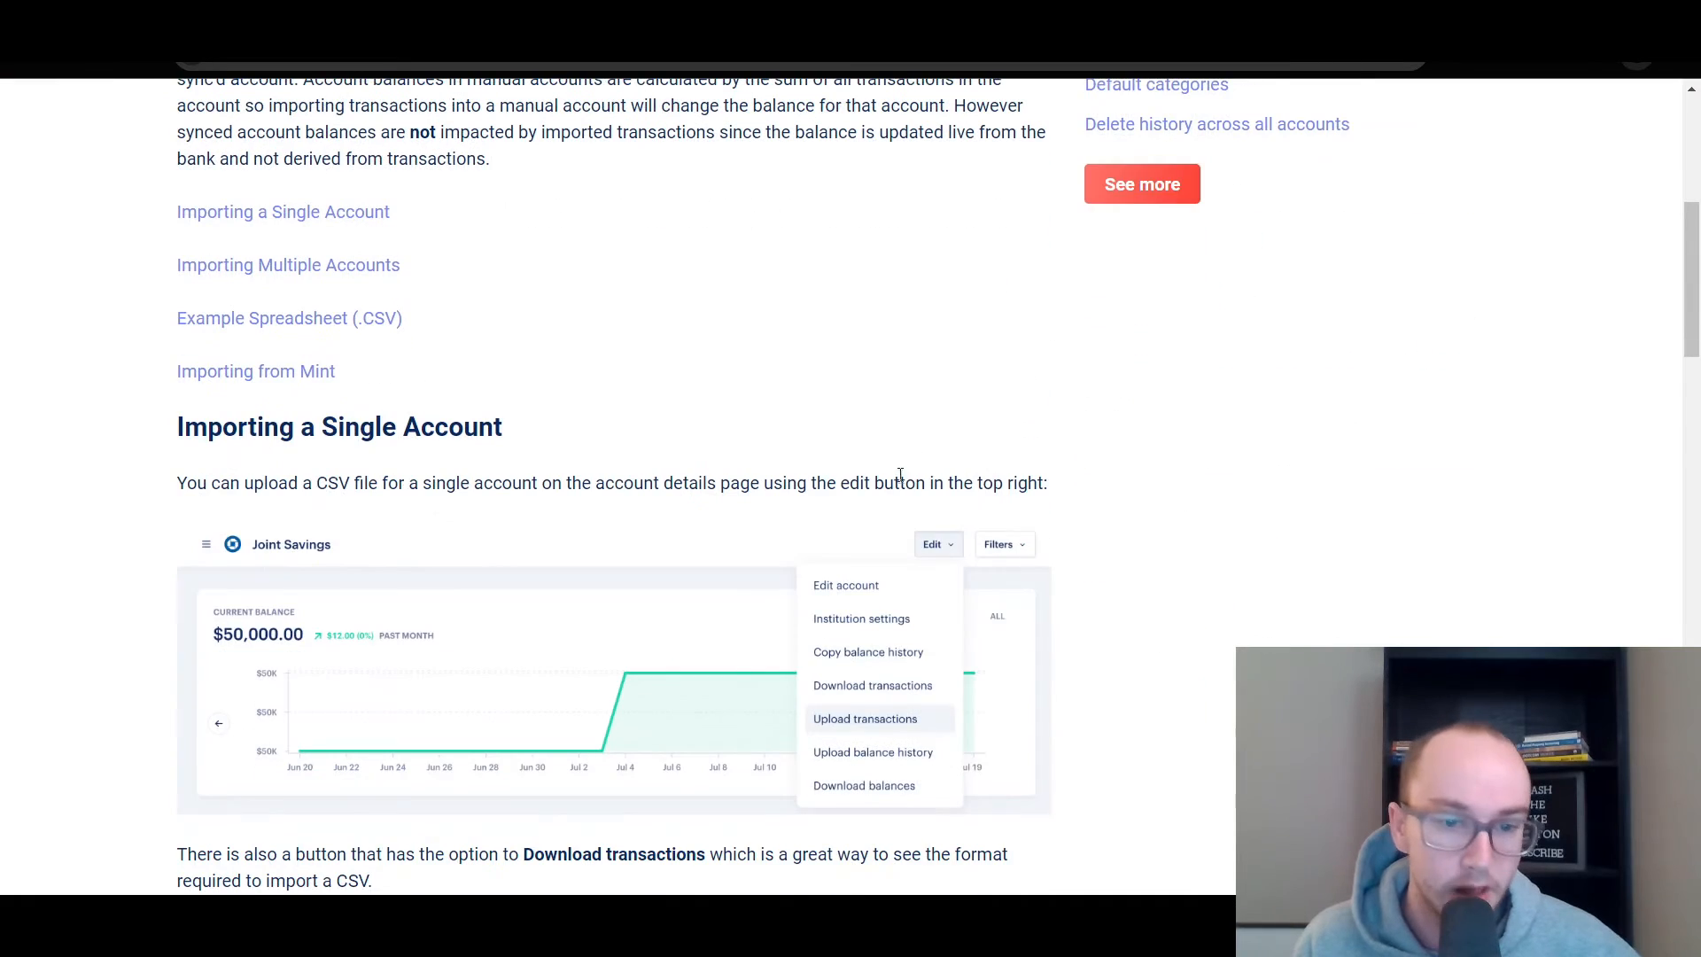
pyautogui.scroll(-3)
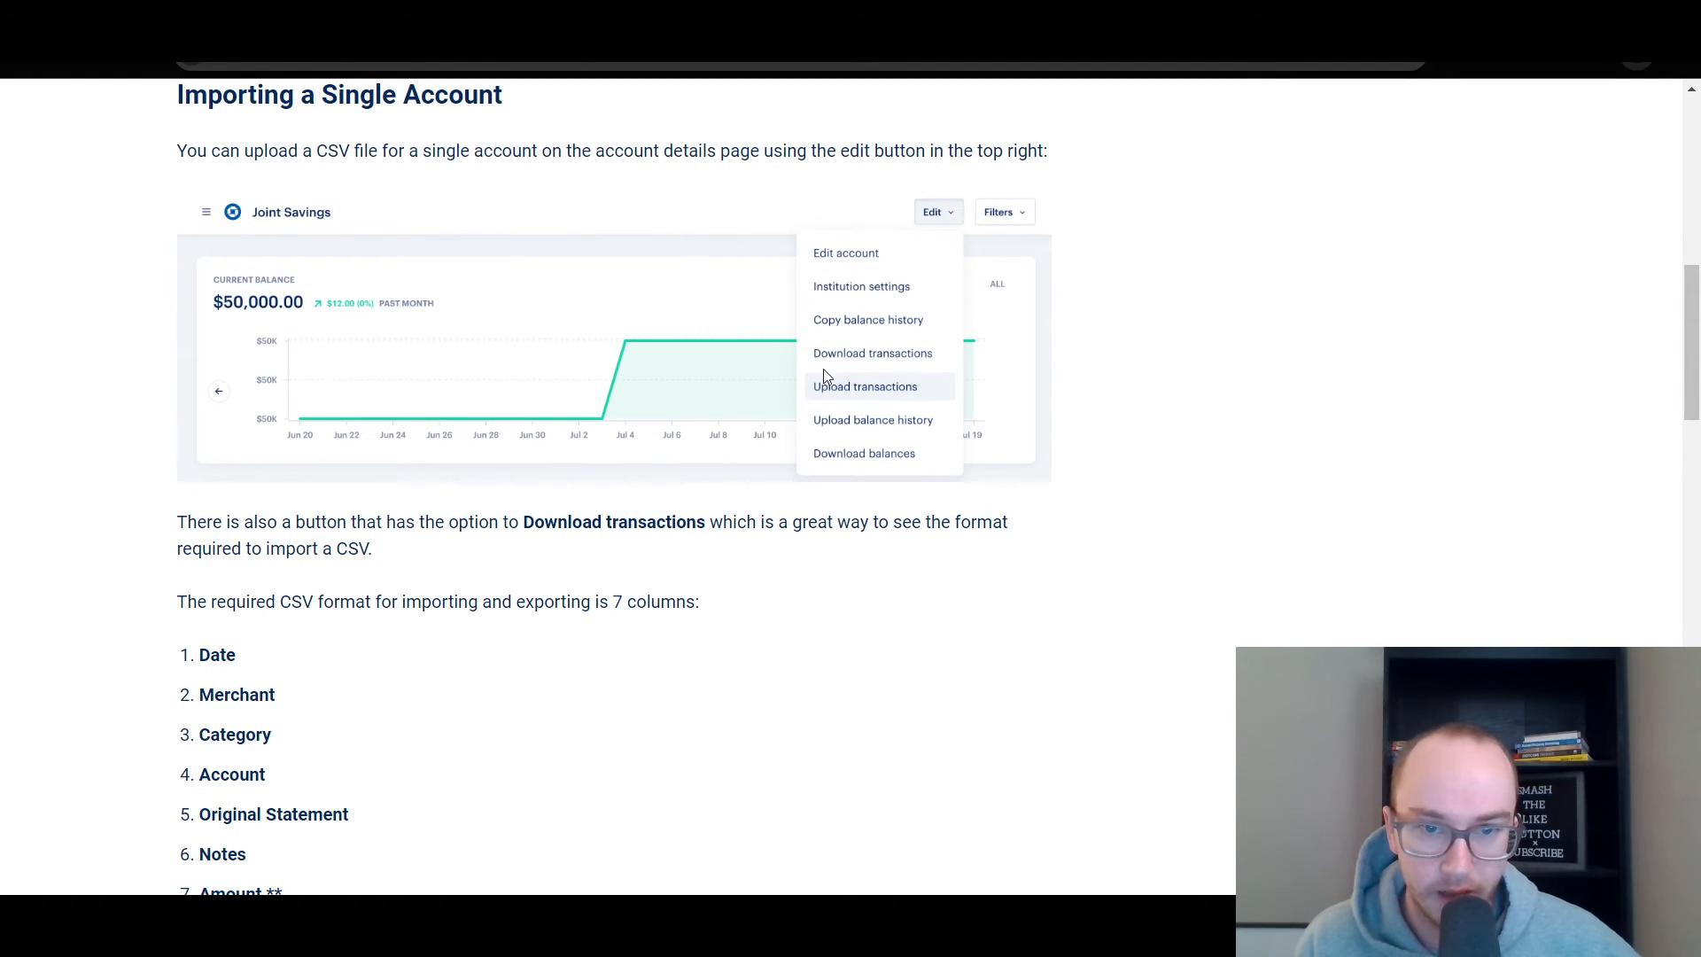
pyautogui.moveTo(924, 430)
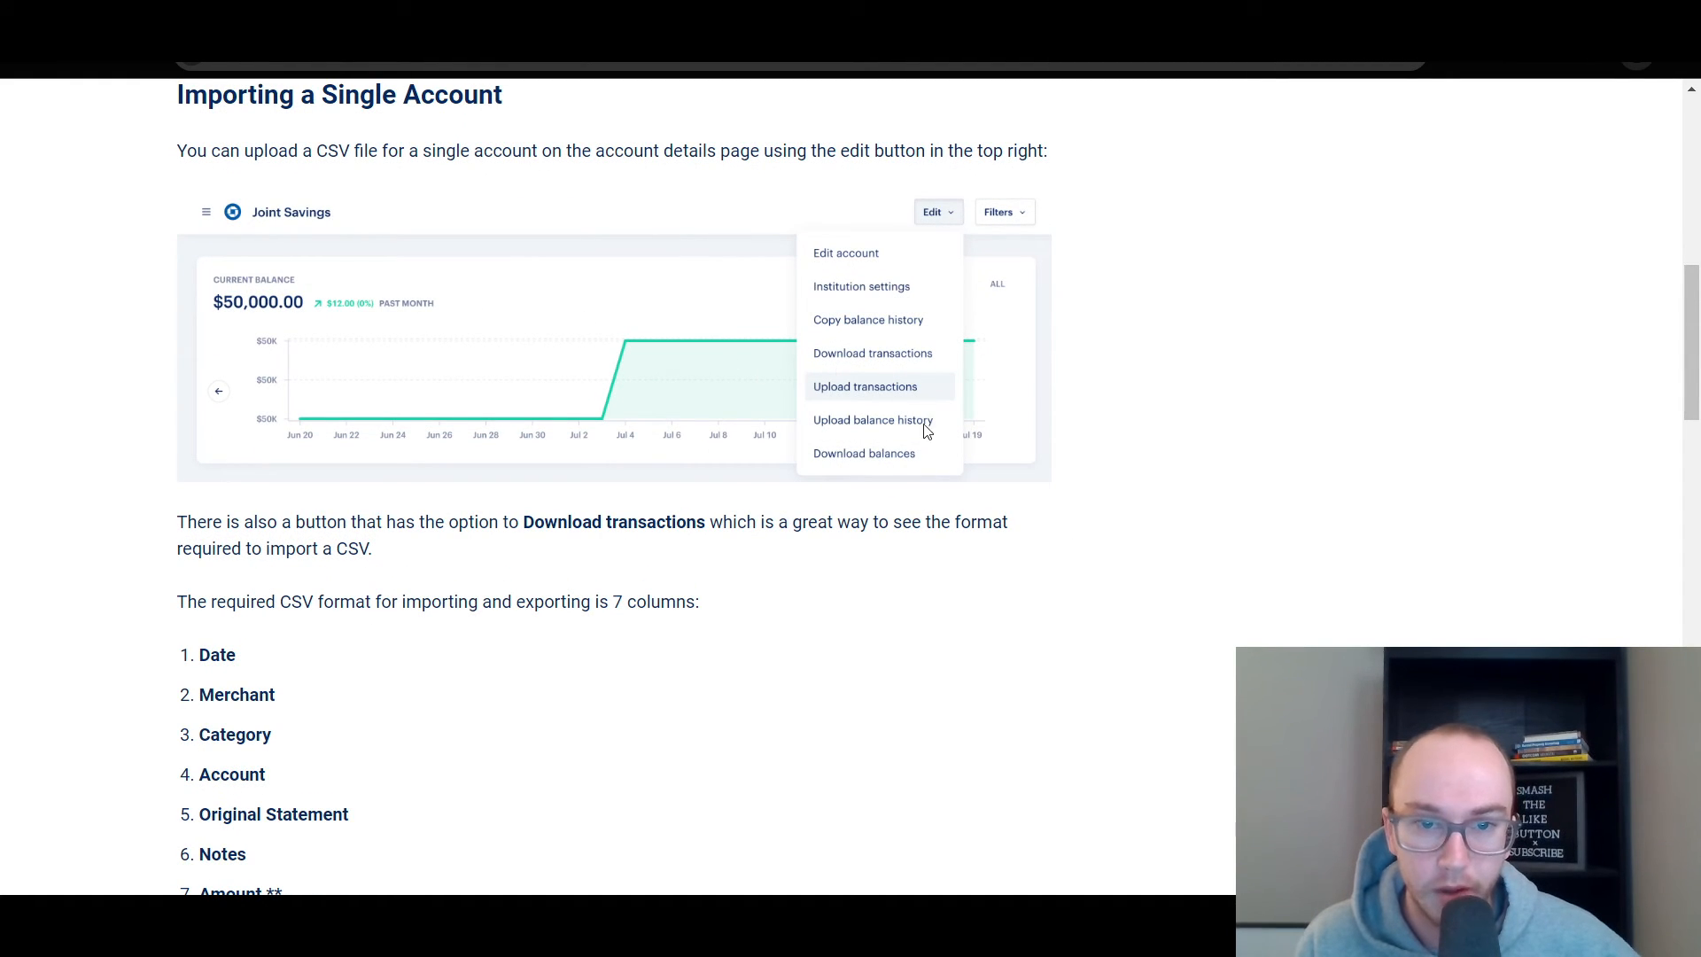
pyautogui.scroll(-3)
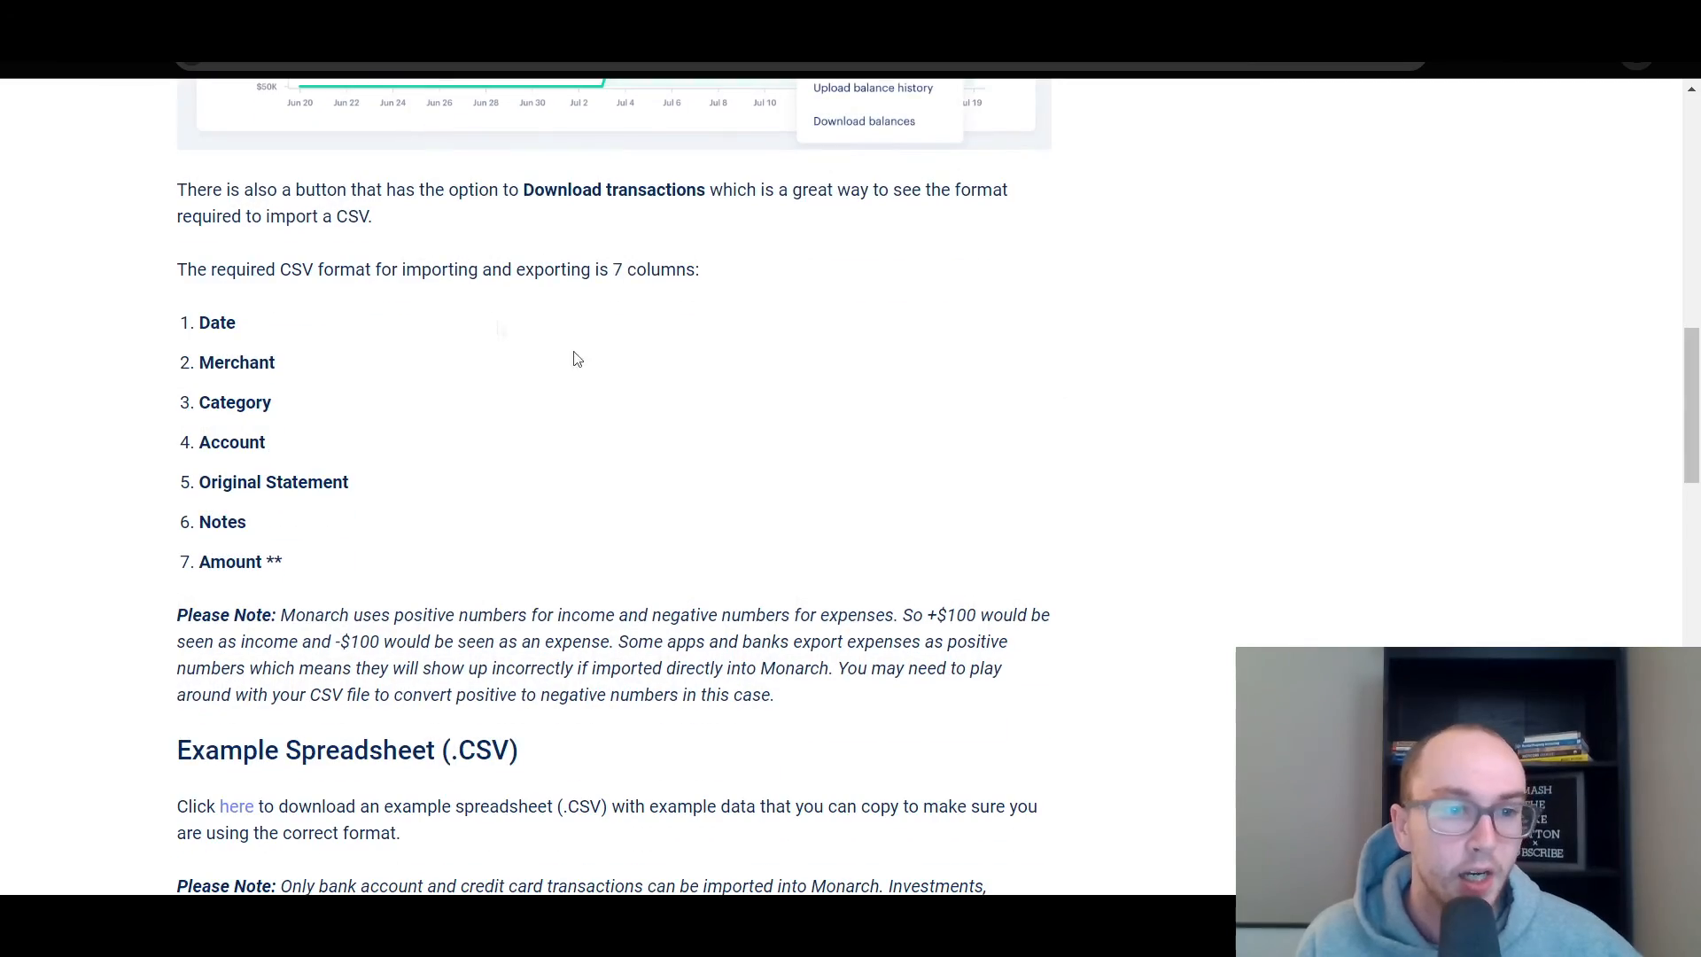
pyautogui.scroll(-3)
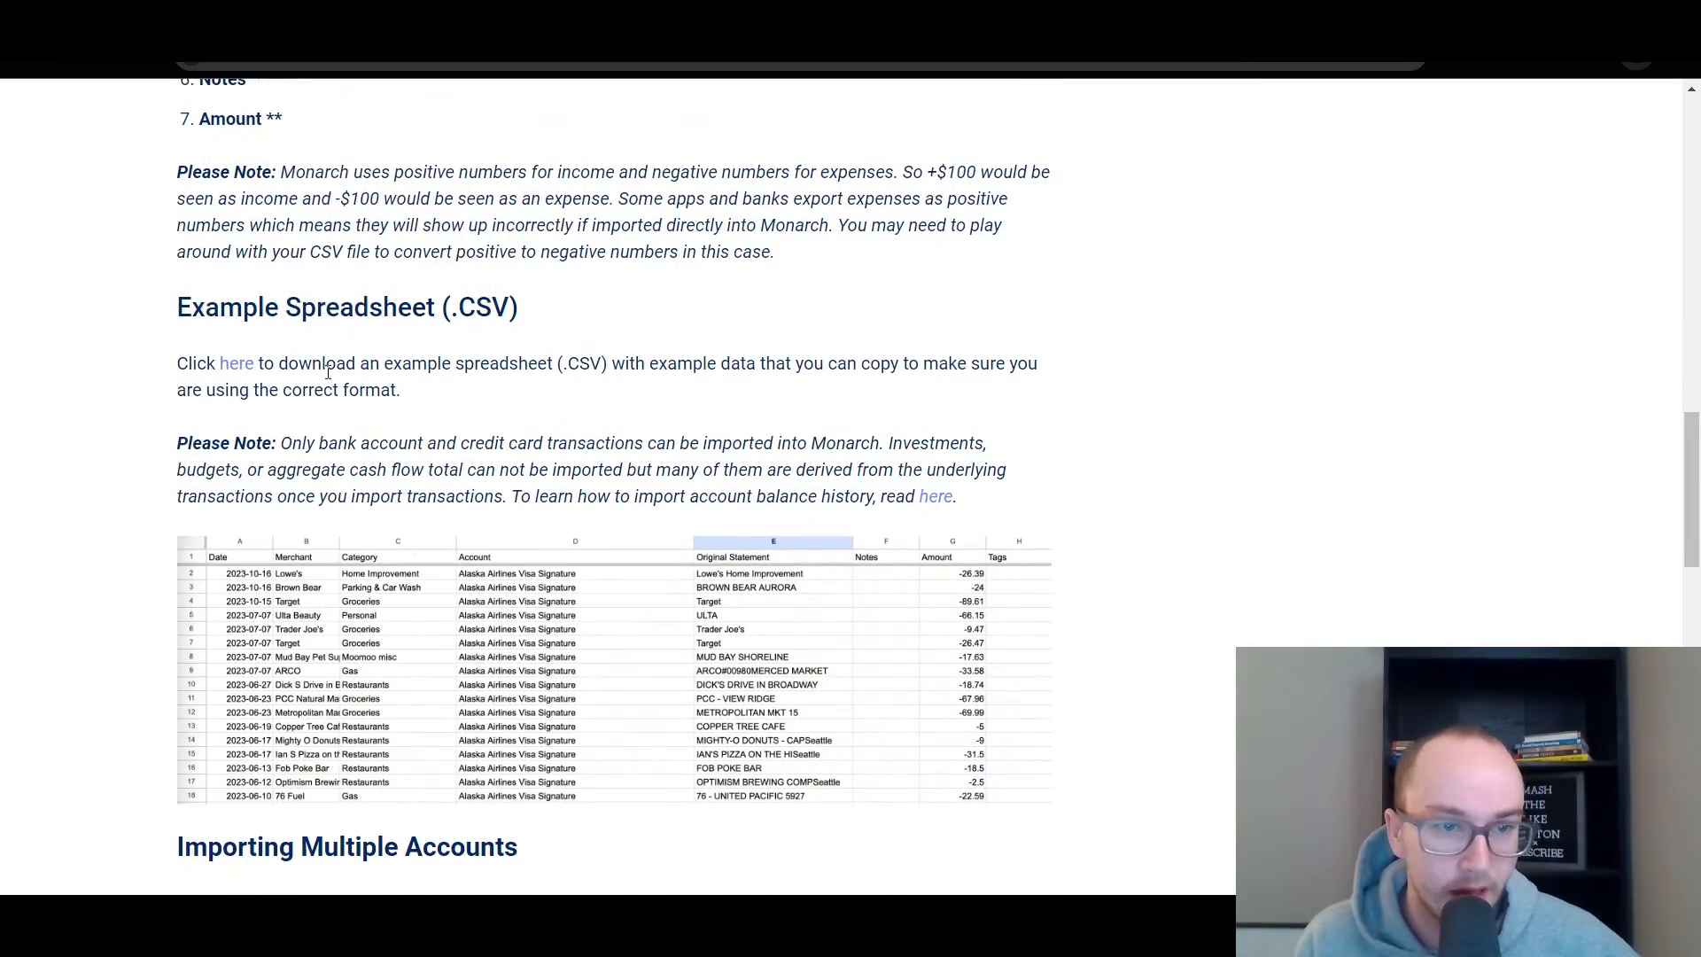
pyautogui.scroll(-3)
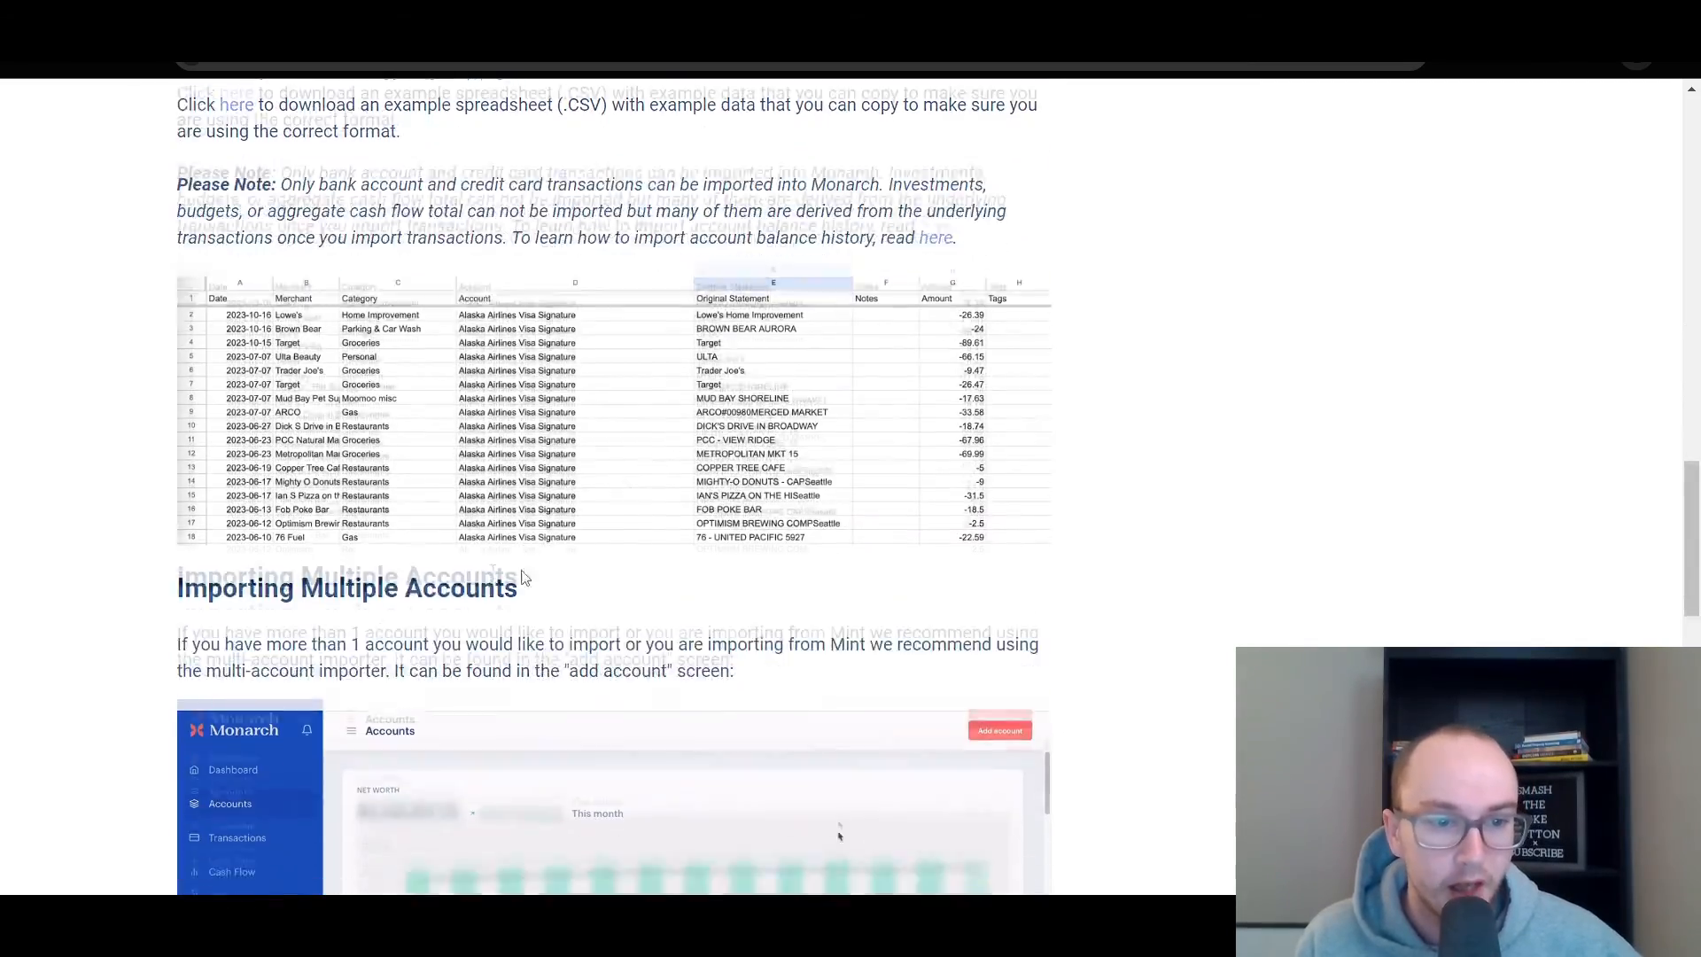
pyautogui.scroll(-3)
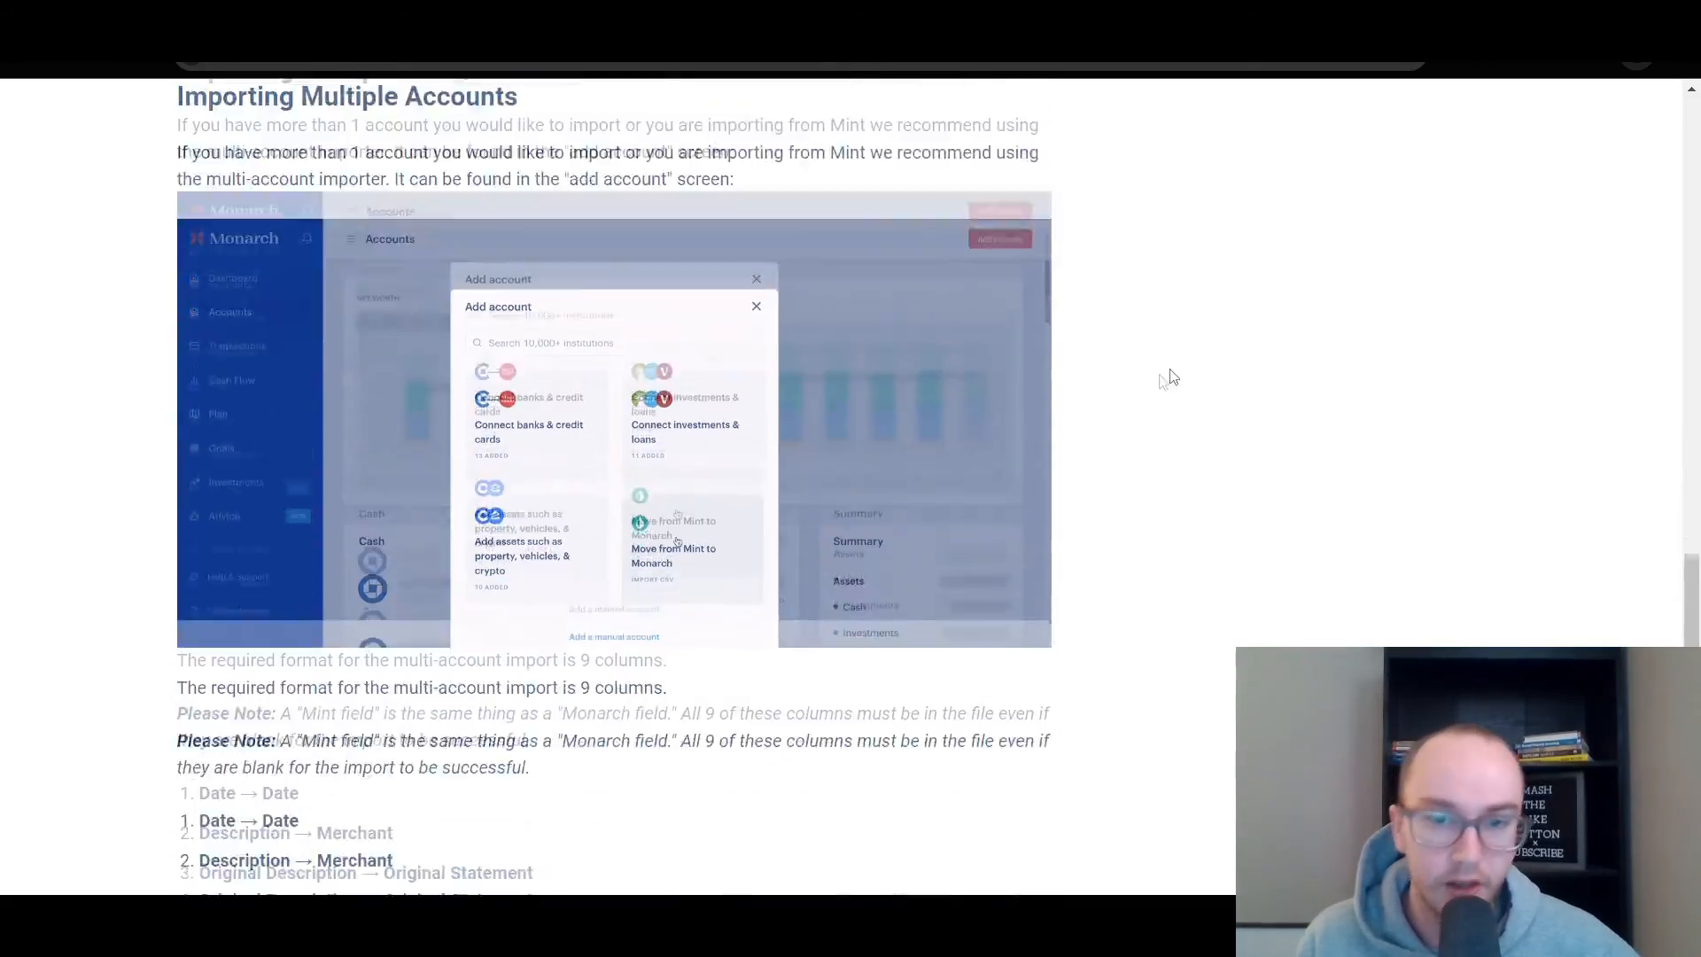
pyautogui.scroll(-3)
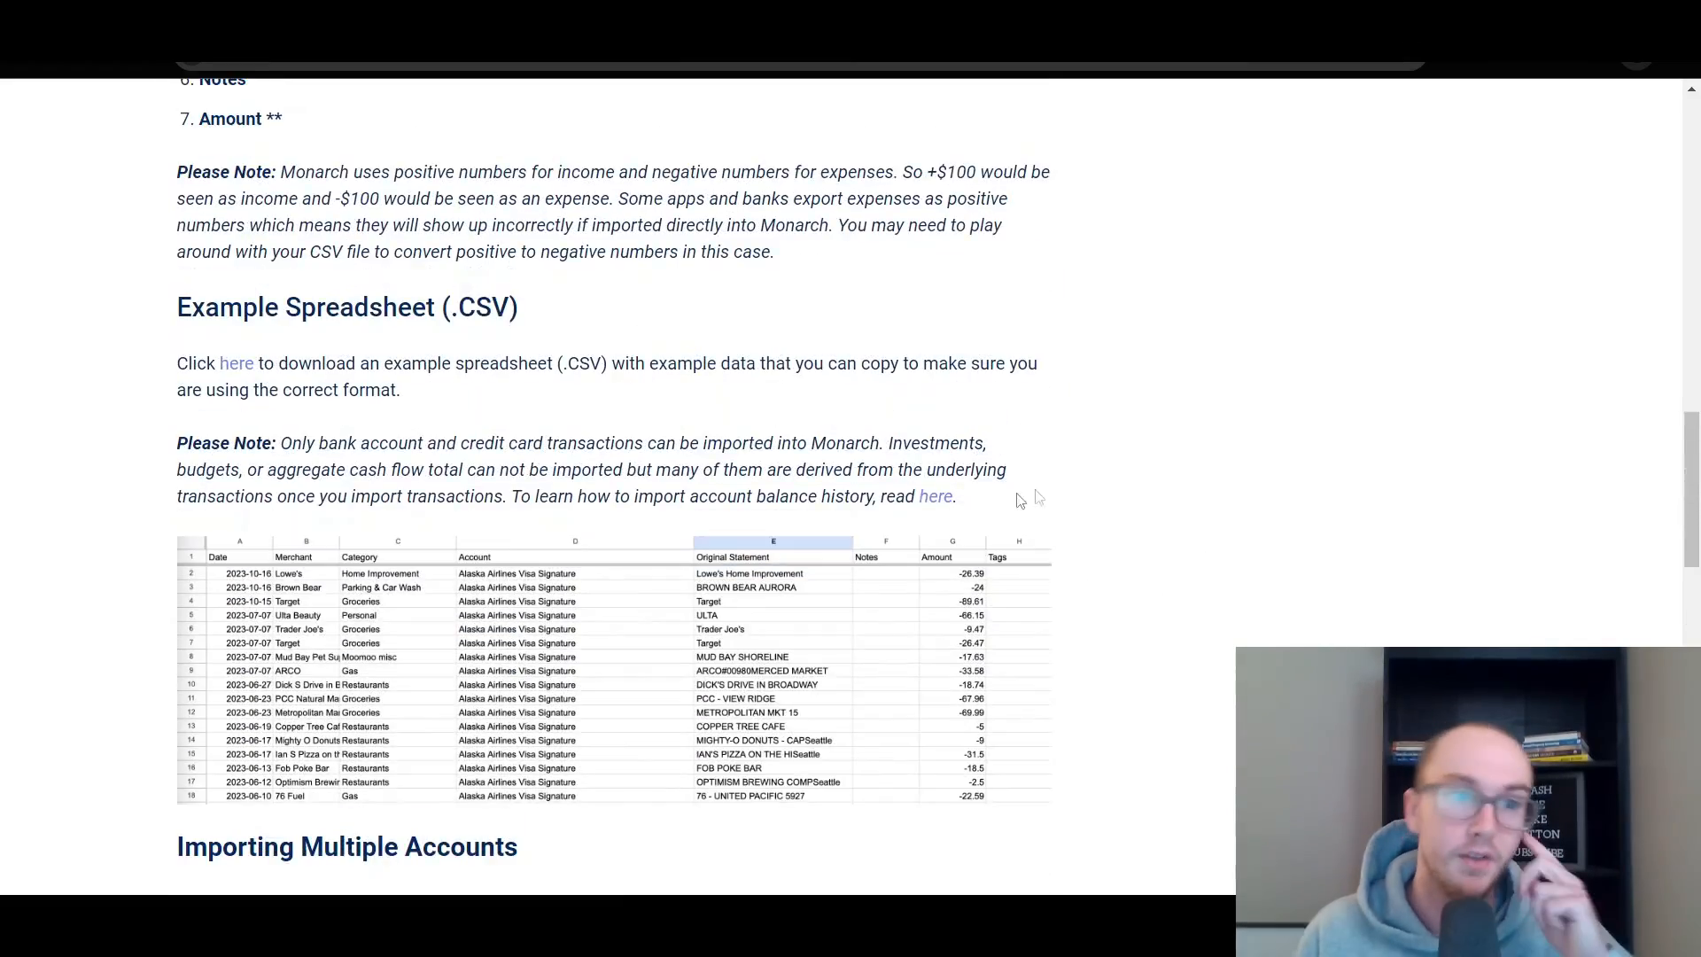
pyautogui.scroll(3)
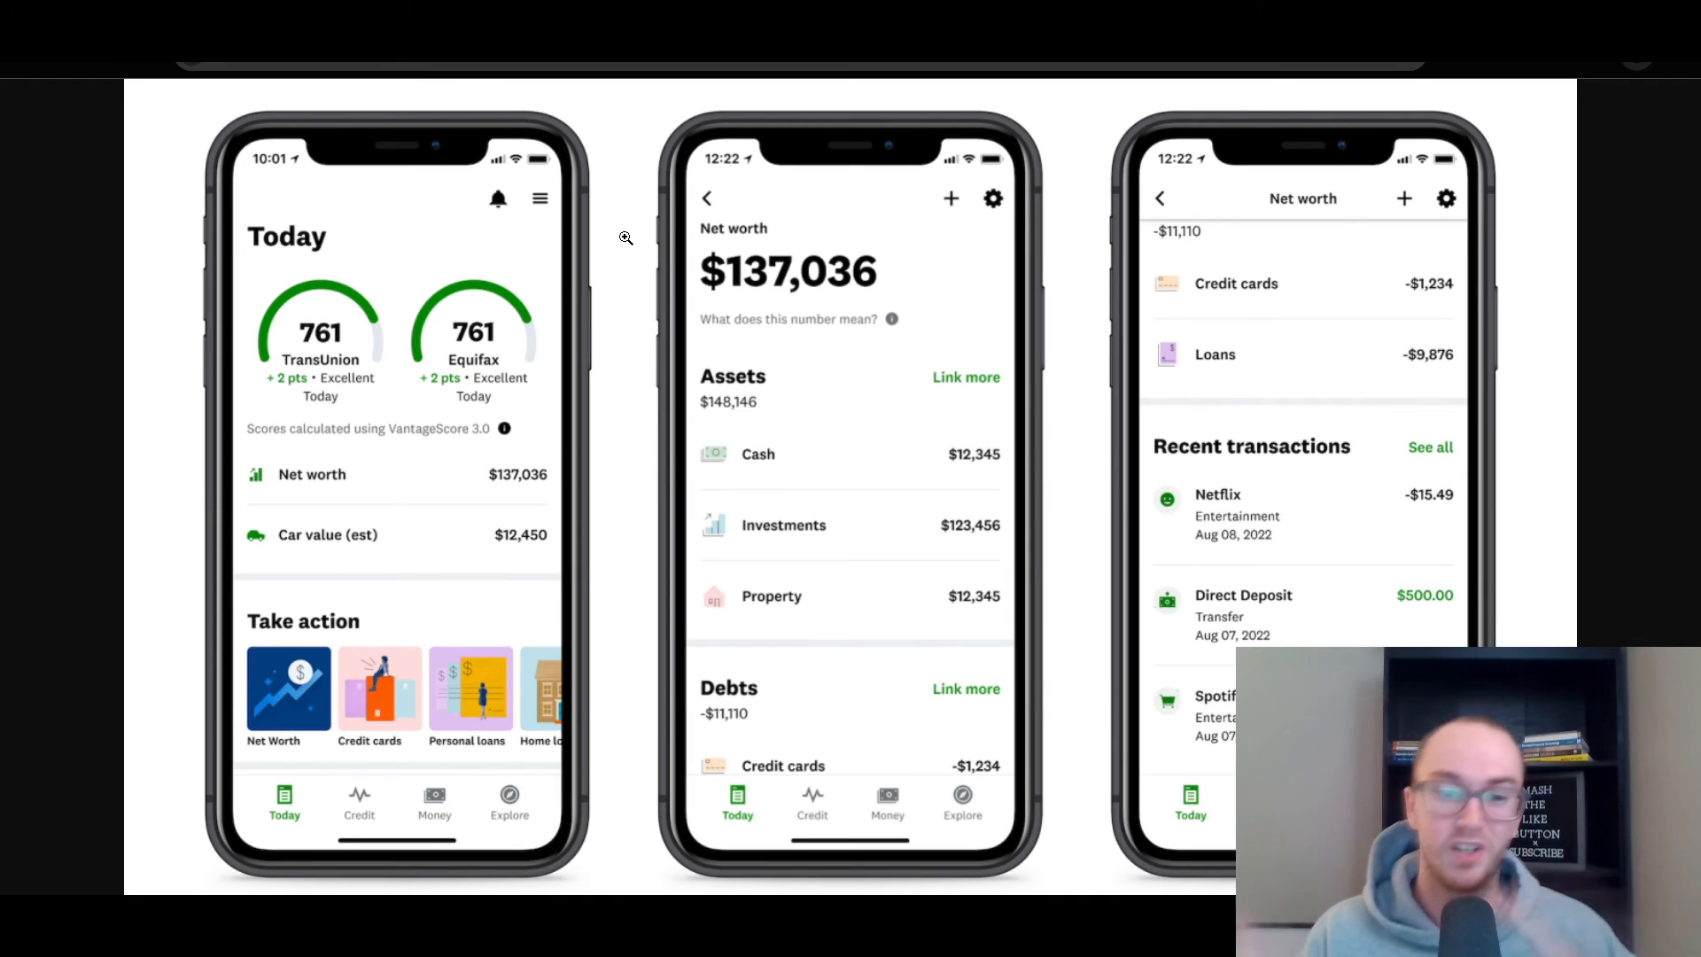
pyautogui.moveTo(592, 301)
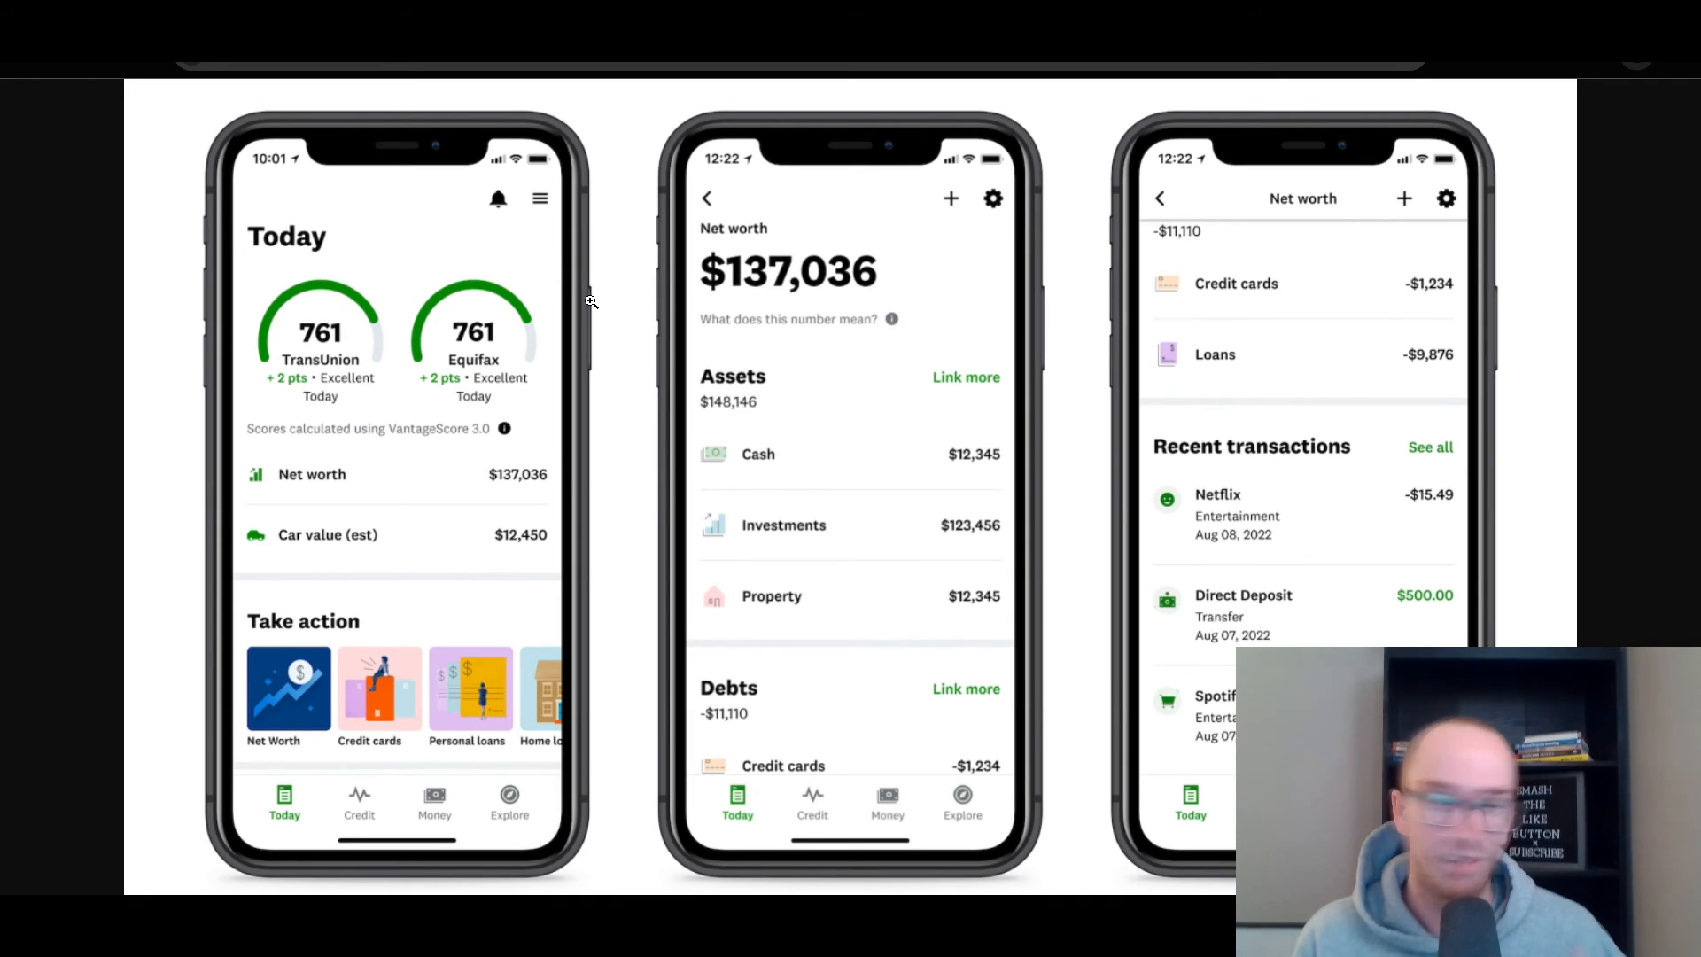